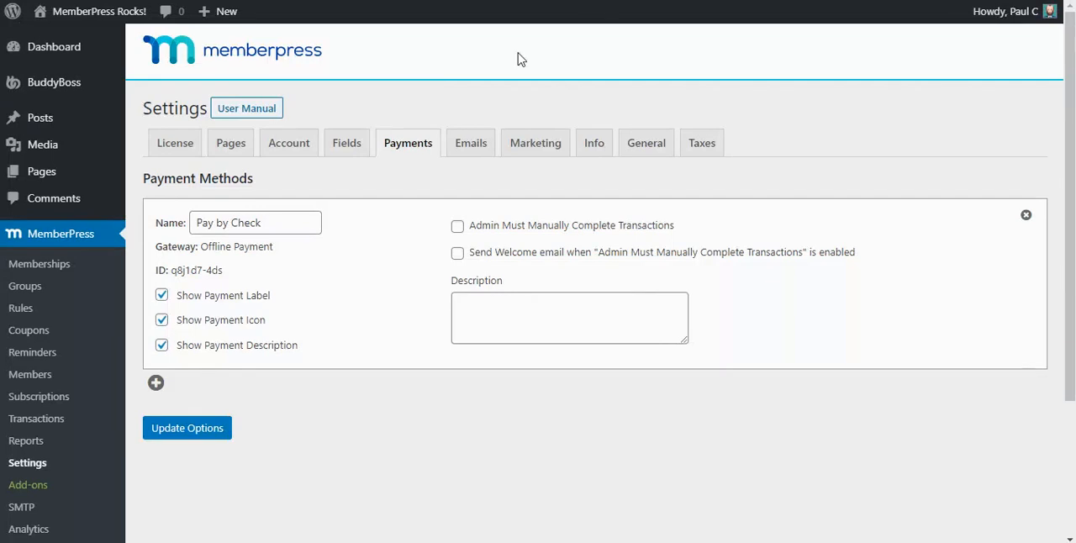
mouse_move(377, 95)
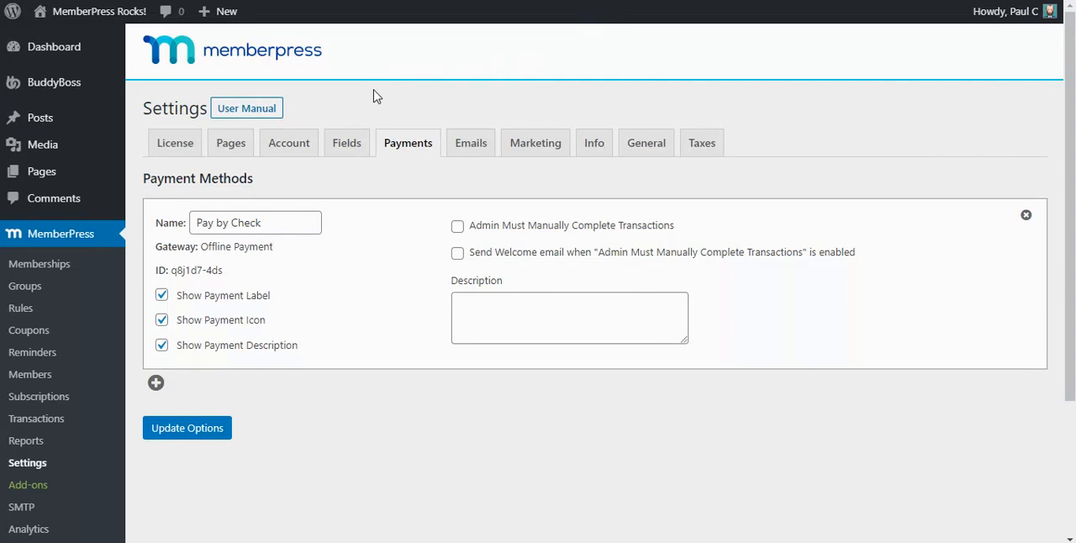
Add a new blank payment method using the PayPal Standard gateway
scroll("down", 3)
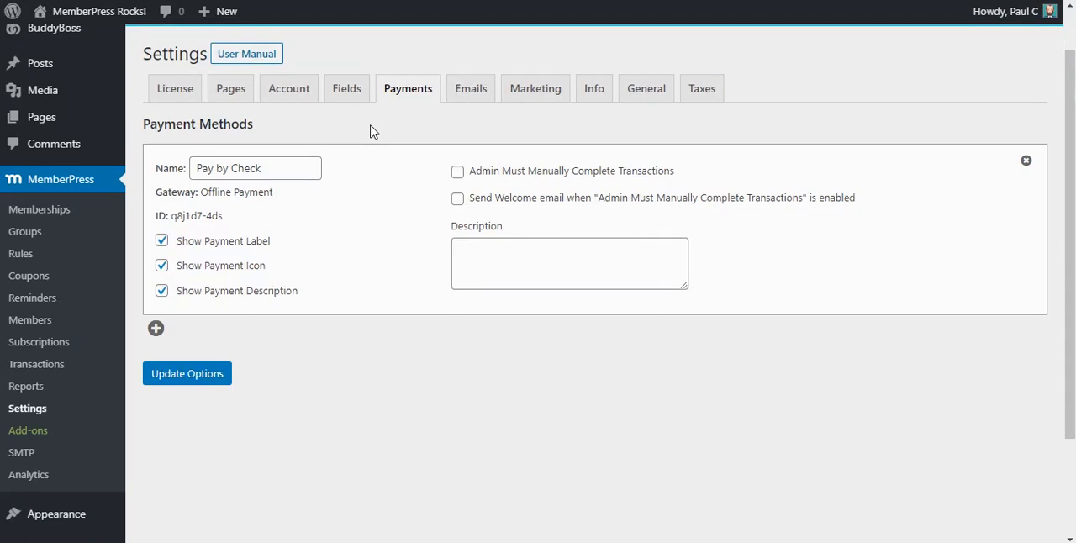
scroll("down", 3)
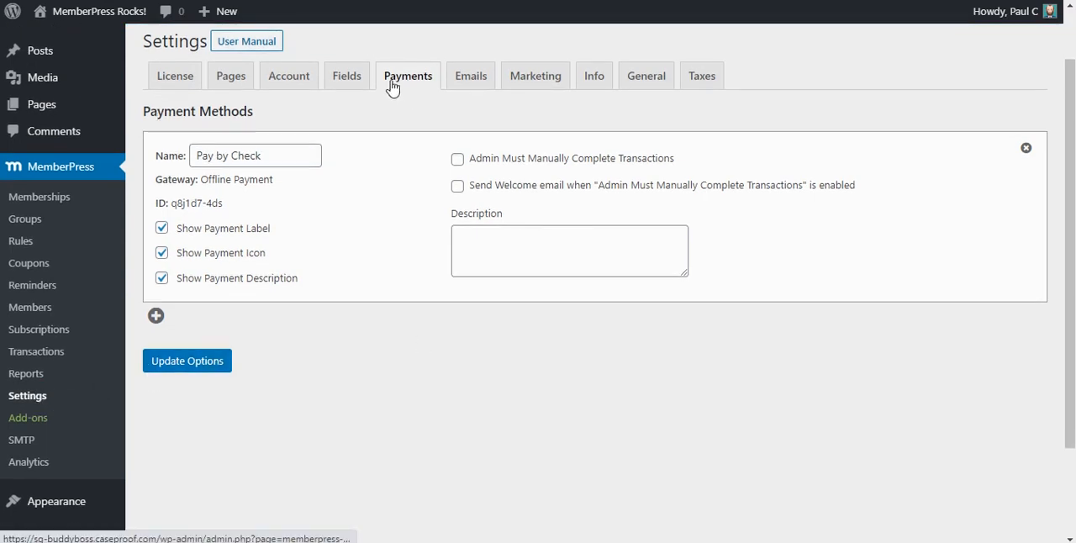
left_click(407, 76)
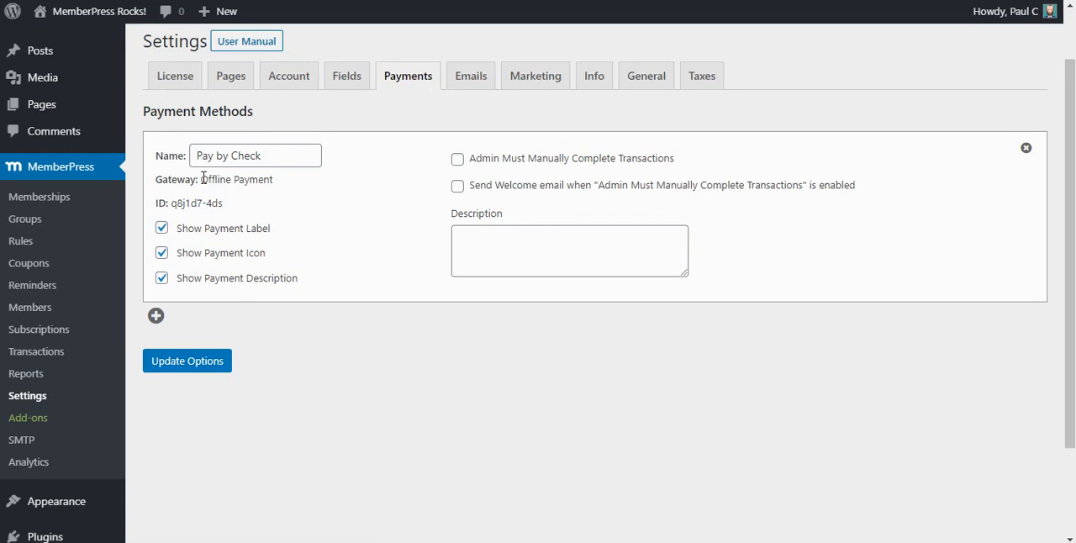
mouse_move(391, 153)
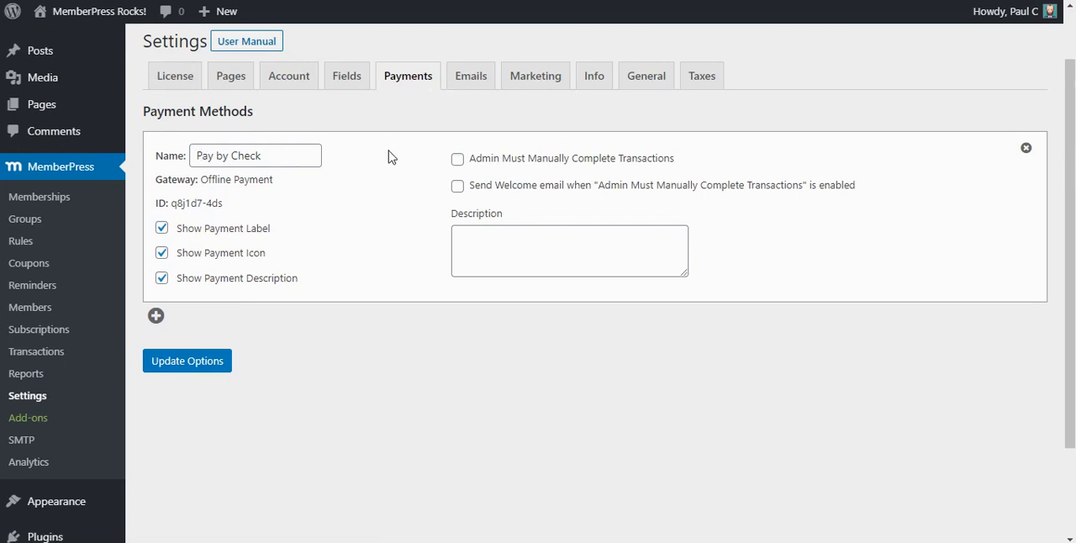
mouse_move(315, 285)
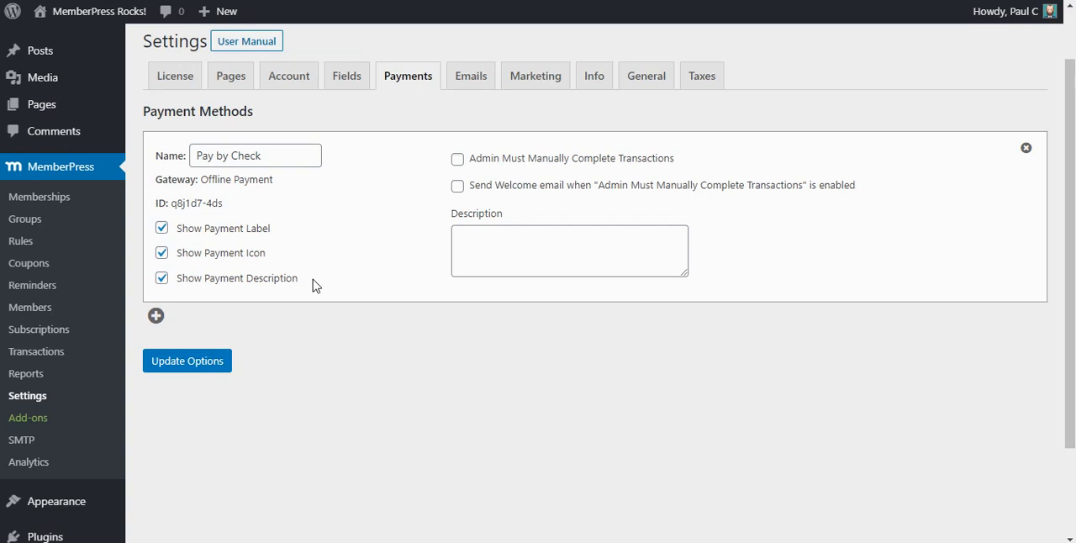
mouse_move(156, 316)
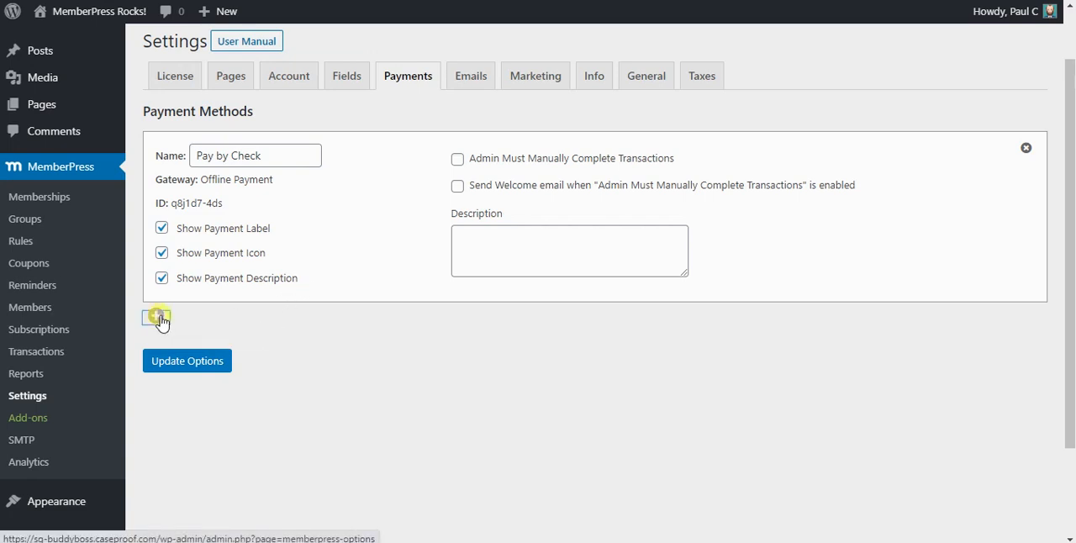
left_click(156, 320)
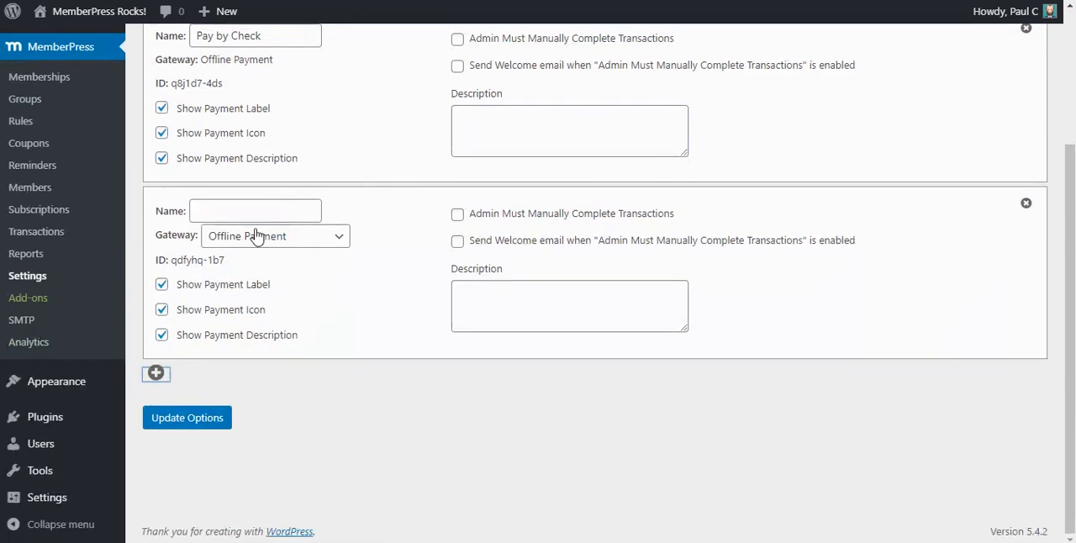
mouse_move(269, 242)
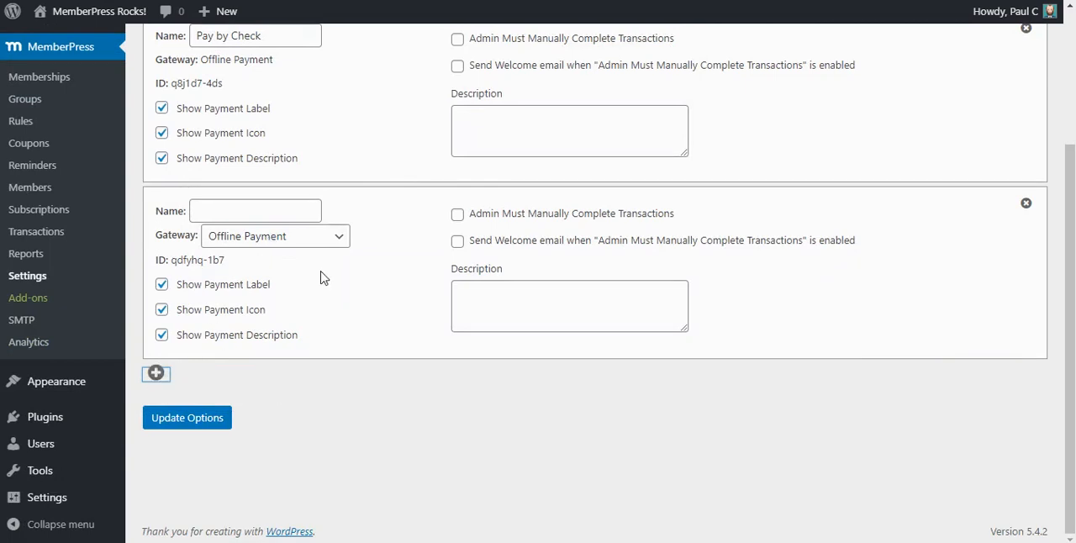
left_click(273, 235)
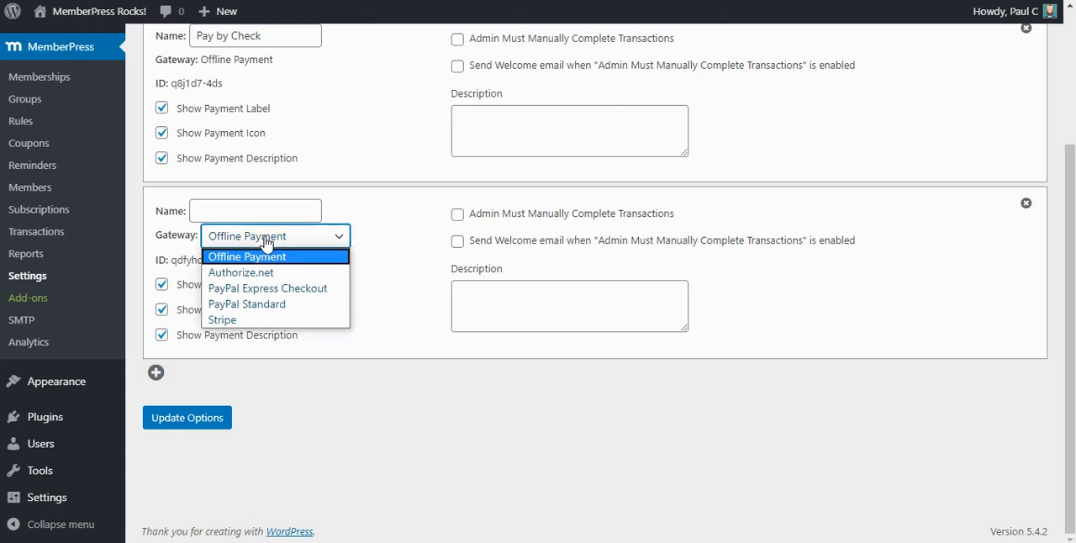
left_click(246, 303)
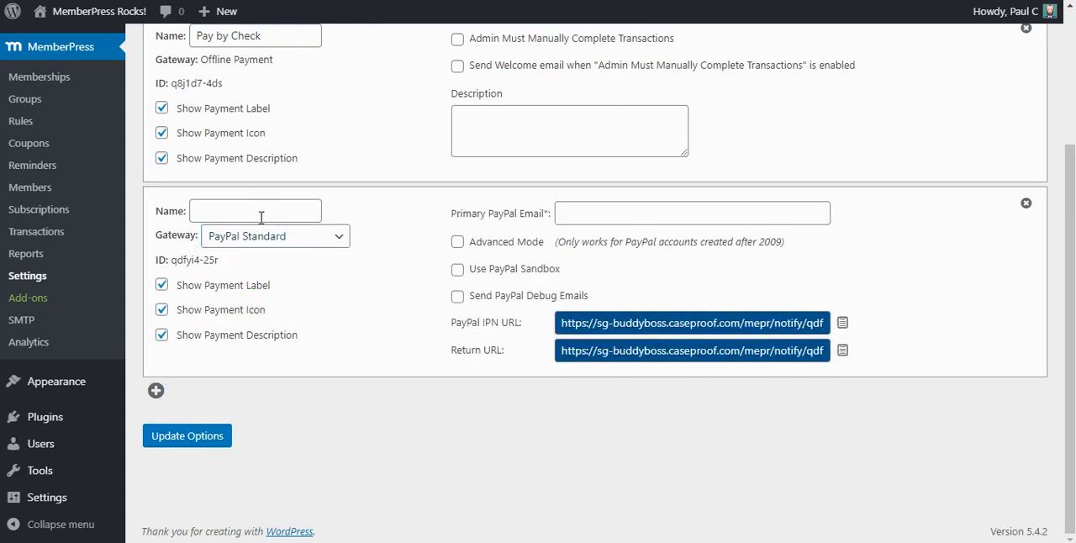
Name the new payment method 'Pay with PayPal'
type("Pay")
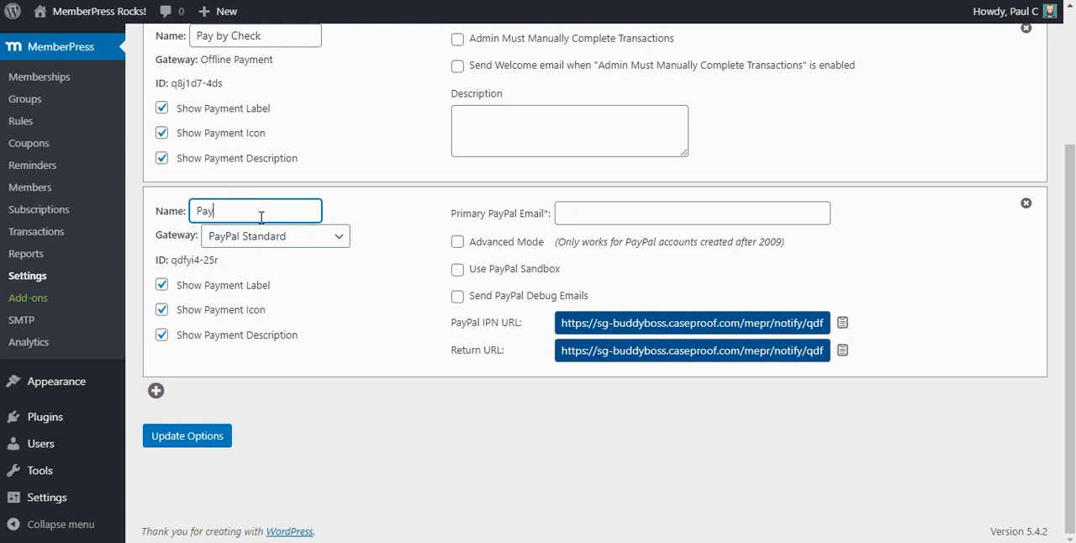
type("with PayPal")
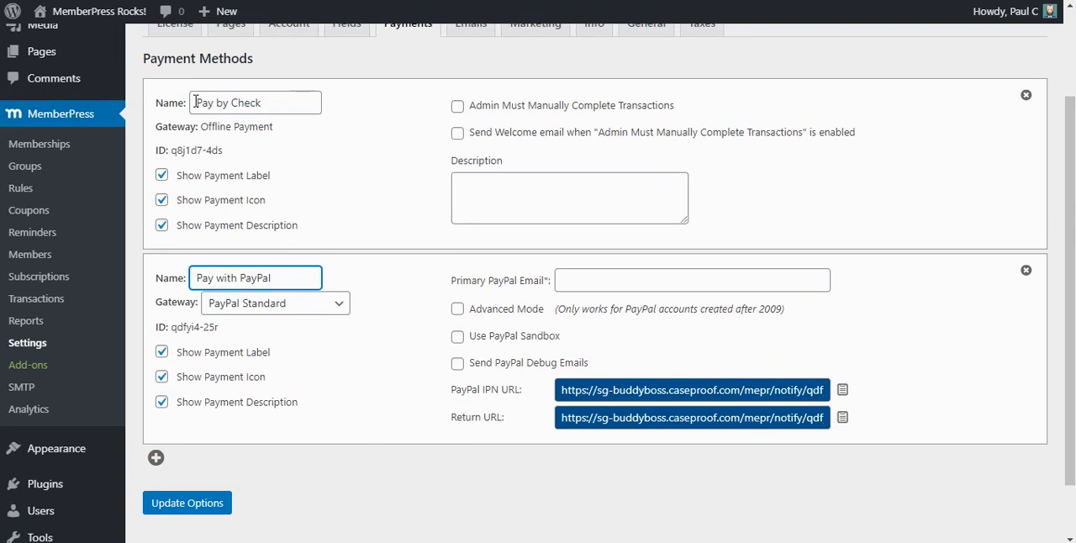
triple_click(255, 101)
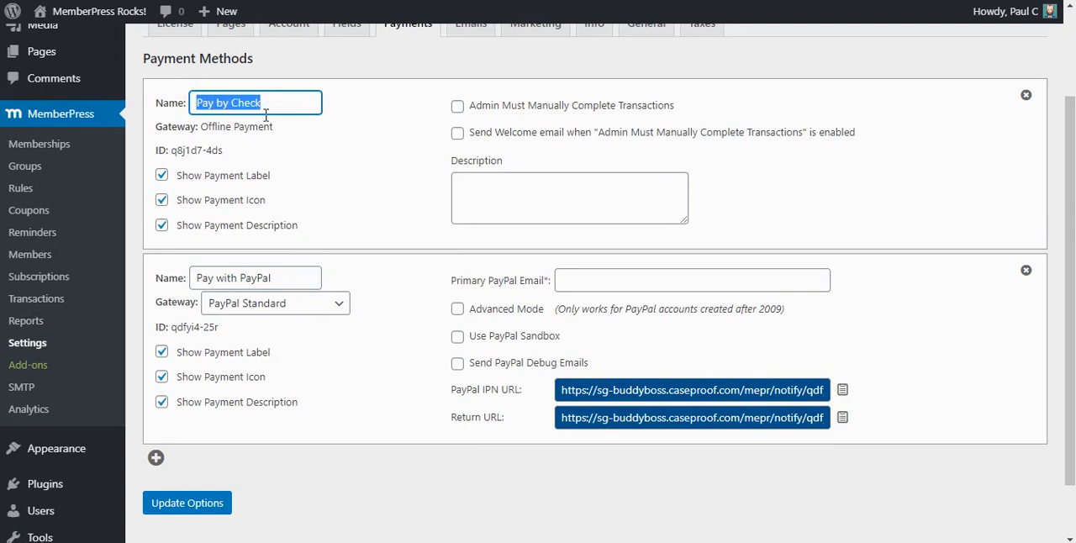
left_click(255, 278)
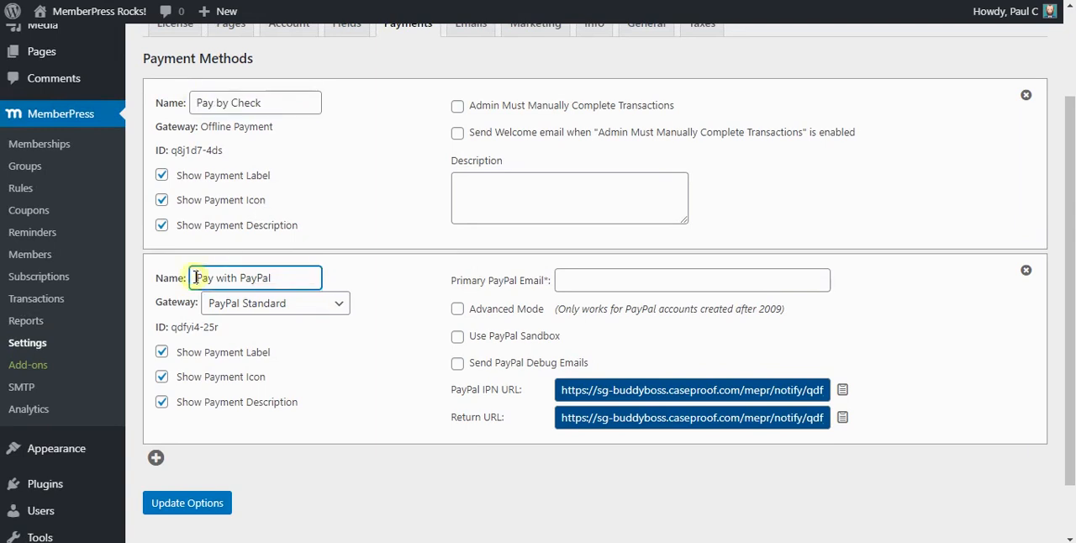
scroll("down", 3)
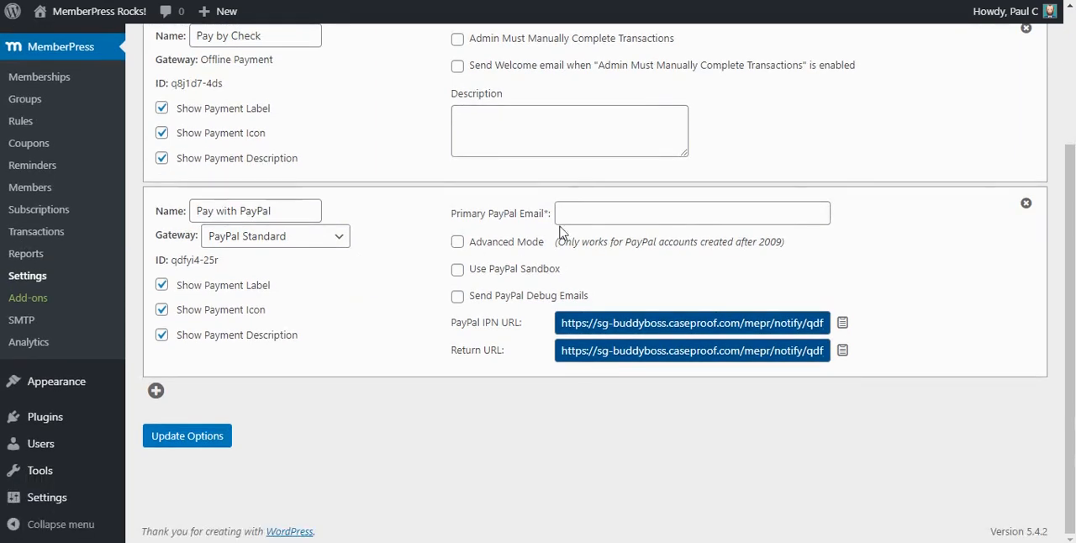
left_click(692, 212)
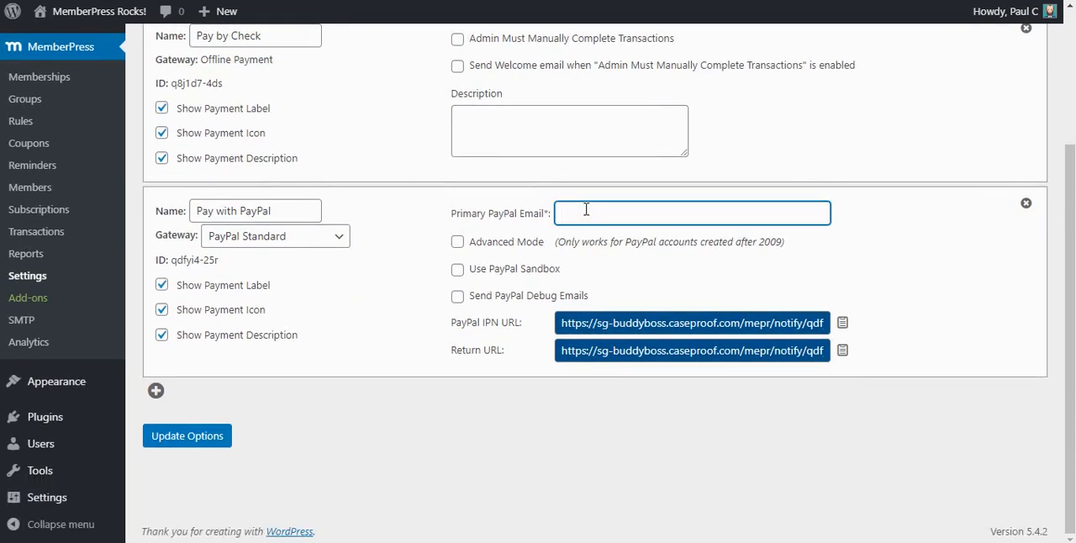
type("sb-3yxwl2606595@business.example.com")
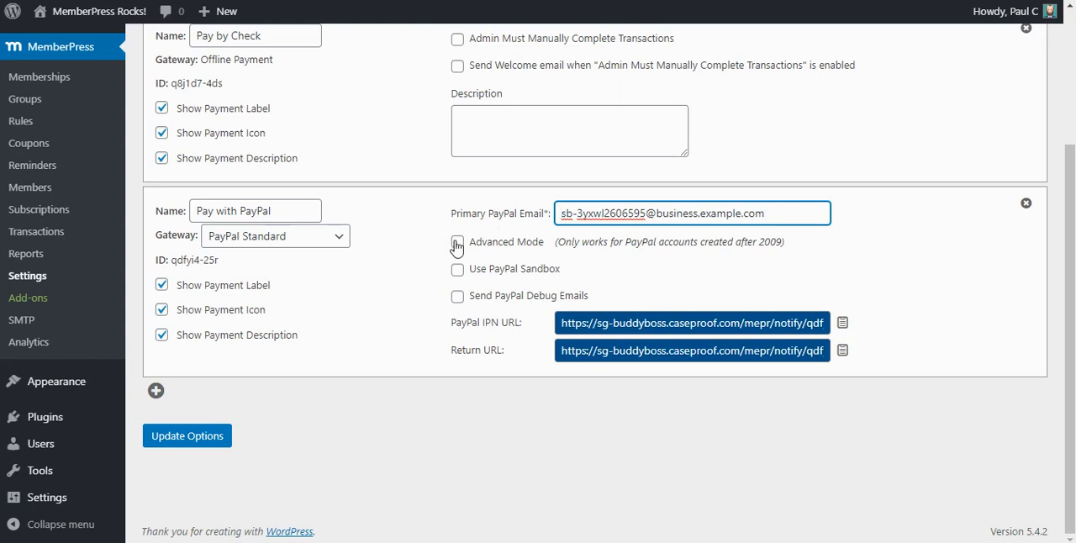
Tick Advanced Mode for the Pay with PayPal method to reveal the API fields
left_click(458, 243)
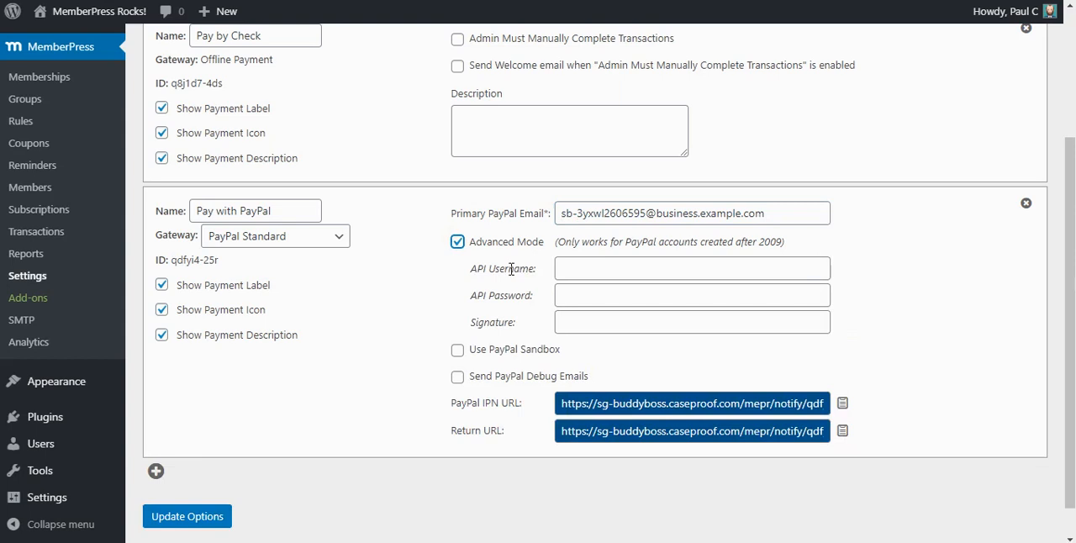
mouse_move(478, 295)
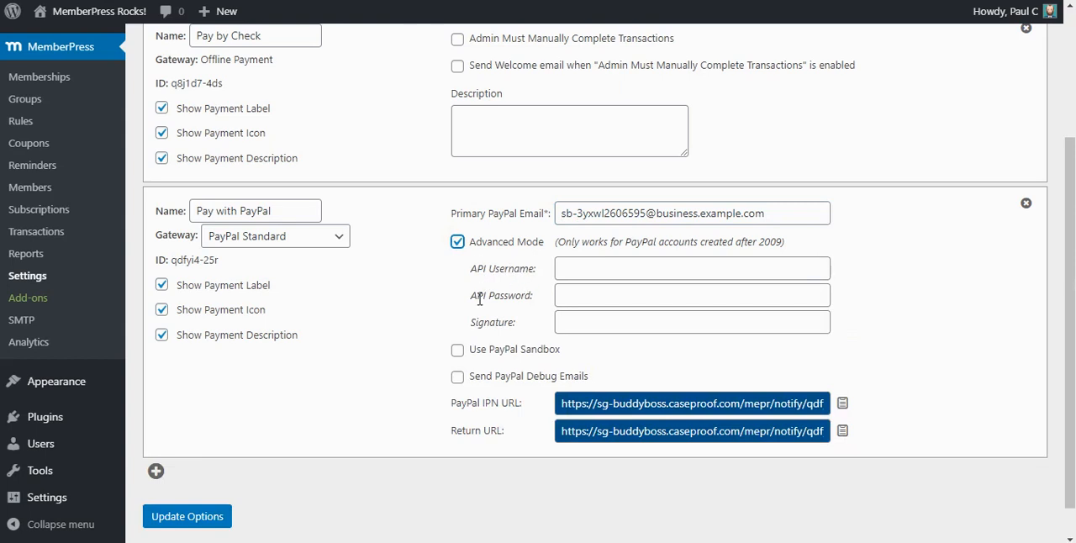
mouse_move(524, 288)
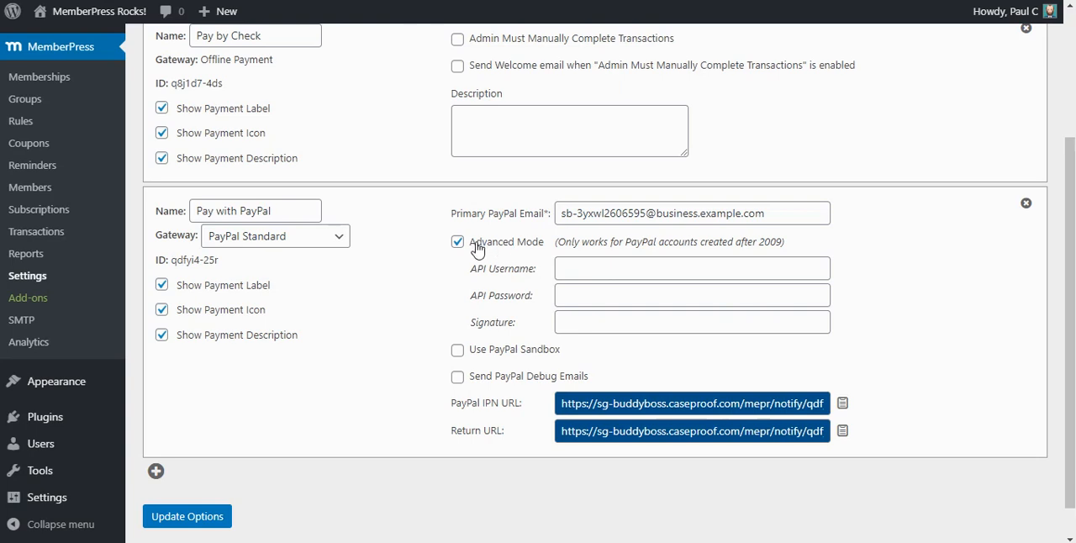
mouse_move(663, 241)
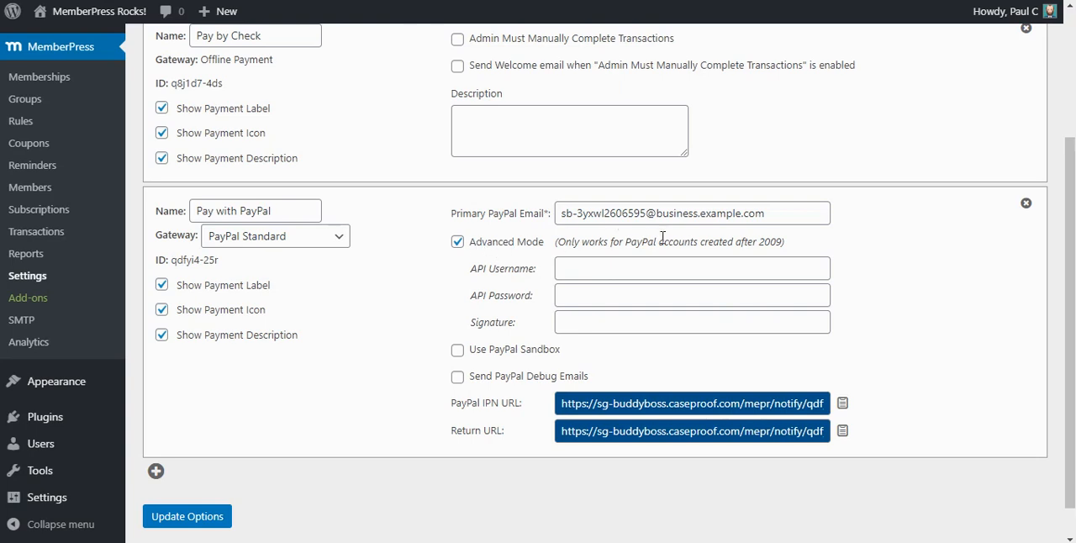
mouse_move(767, 241)
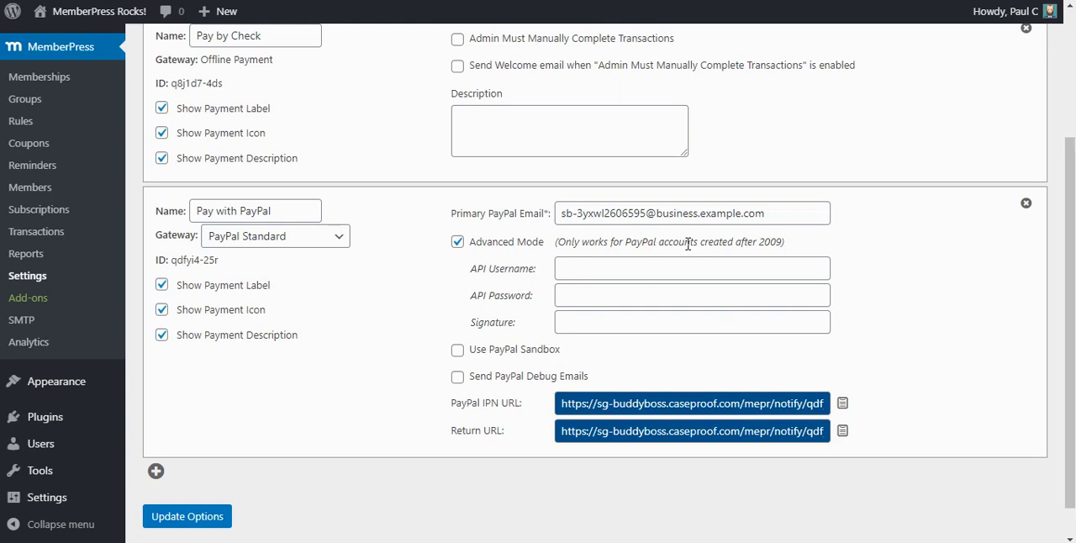
mouse_move(766, 240)
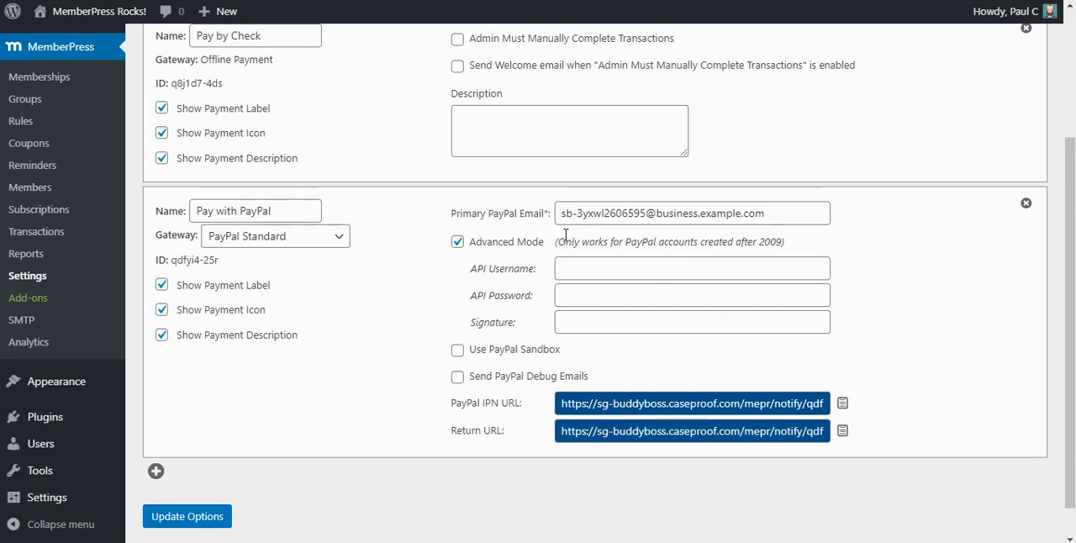
mouse_move(749, 244)
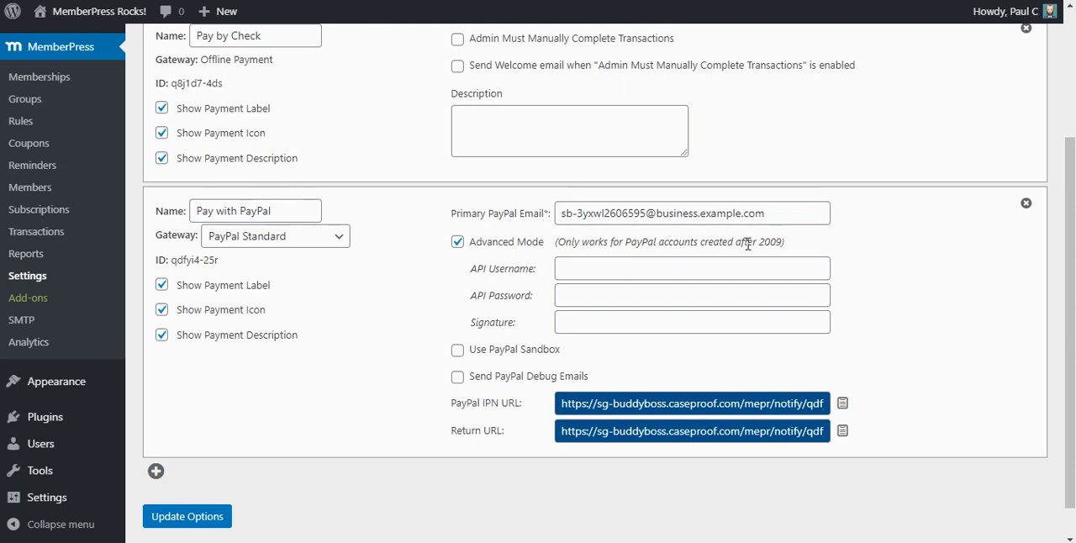
mouse_move(520, 250)
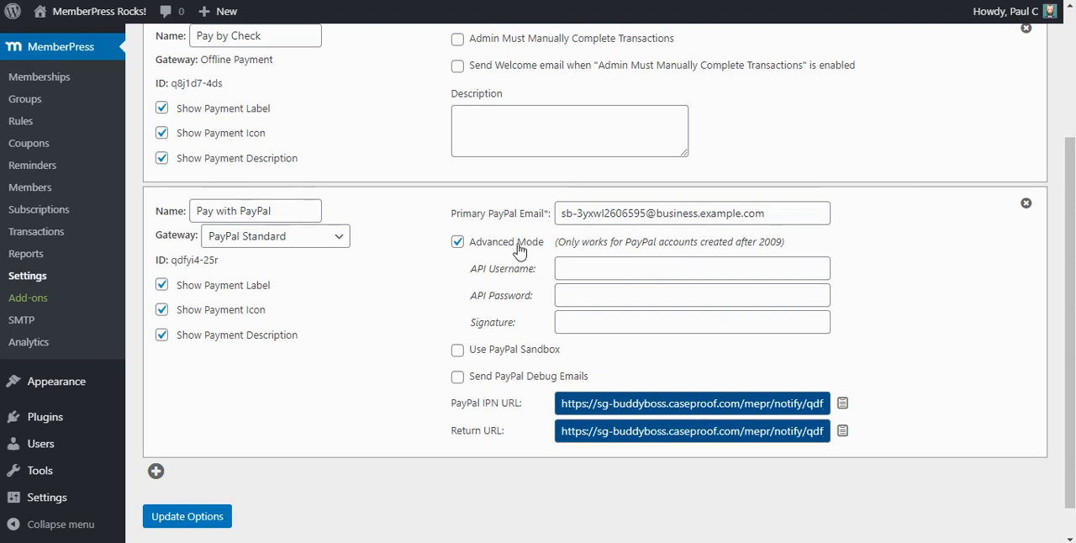
mouse_move(398, 278)
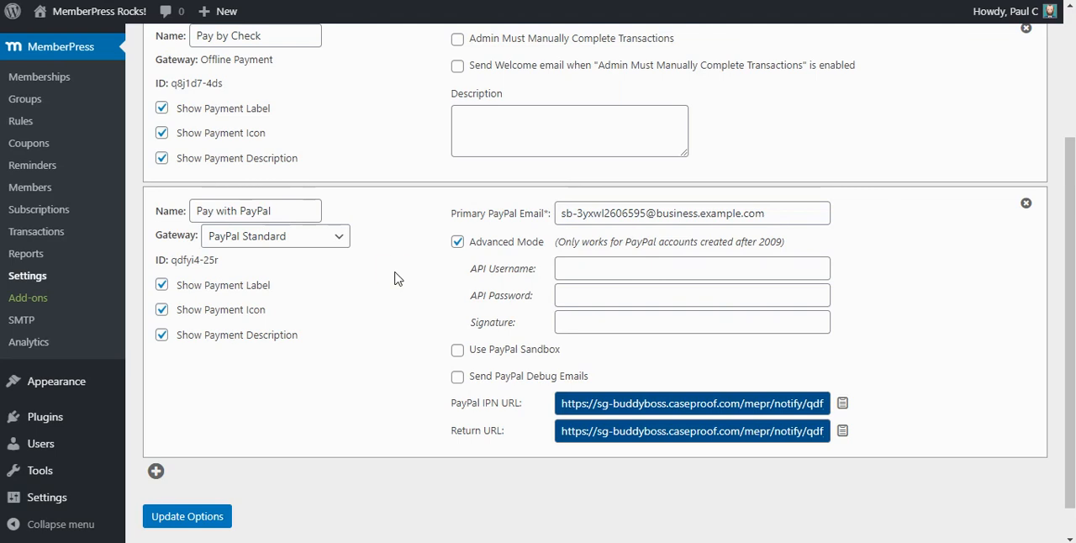
mouse_move(472, 273)
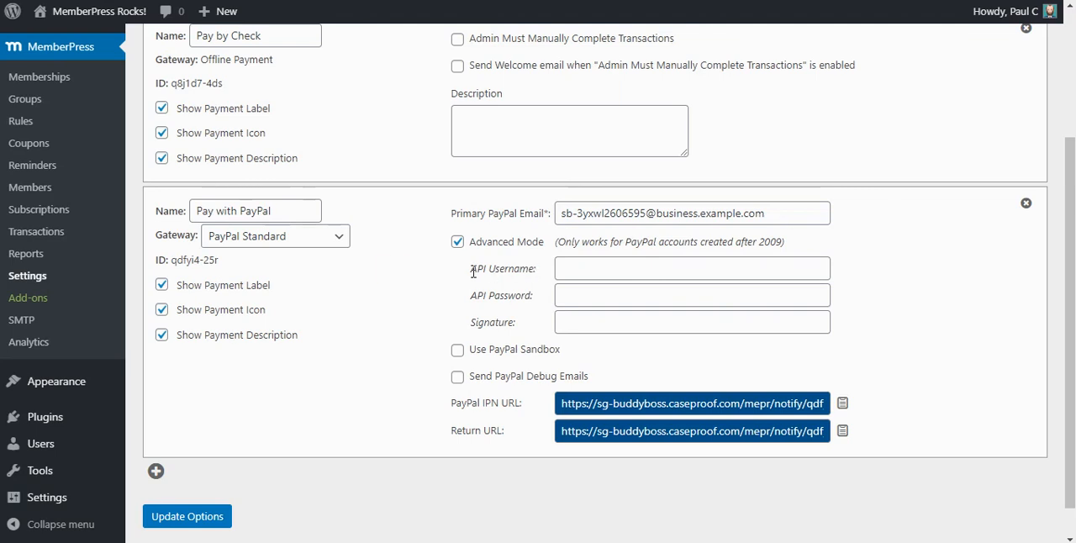
mouse_move(511, 295)
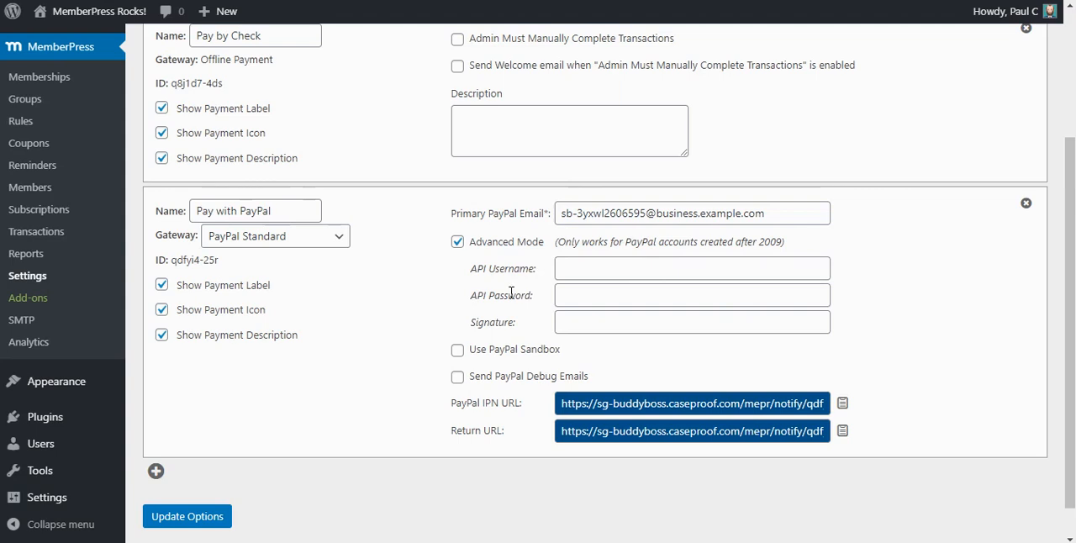
mouse_move(504, 332)
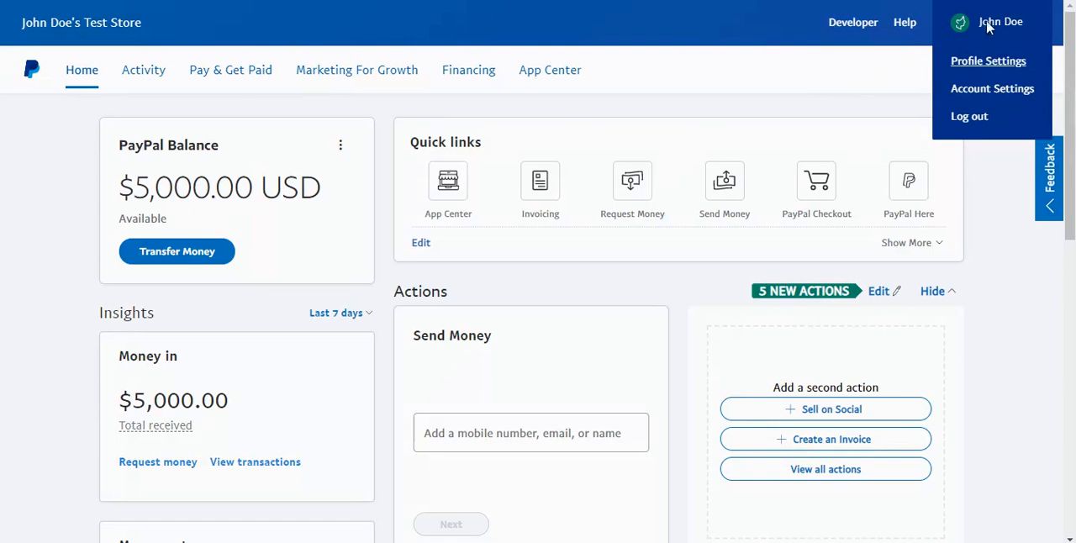
mouse_move(974, 36)
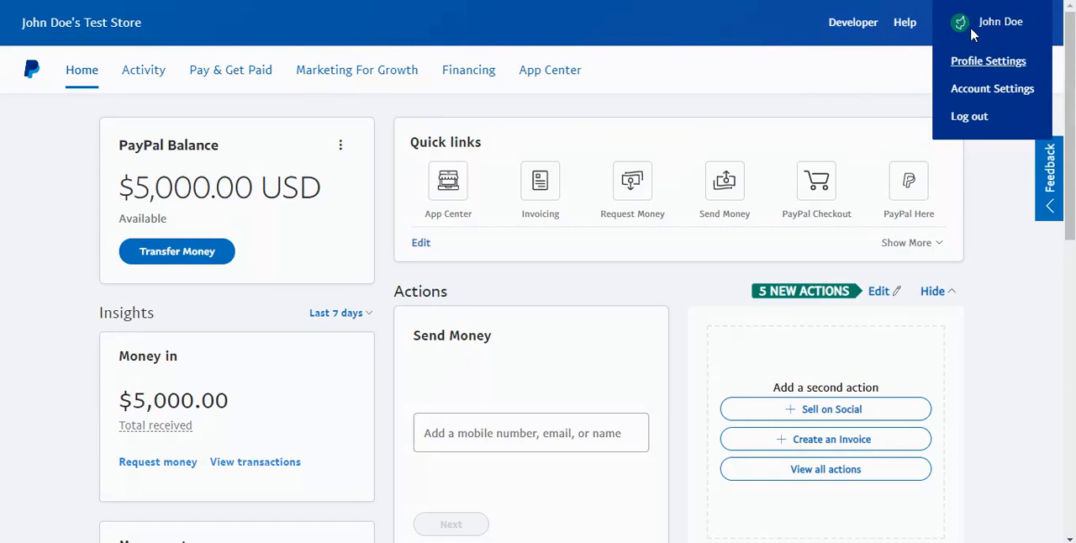
mouse_move(992, 88)
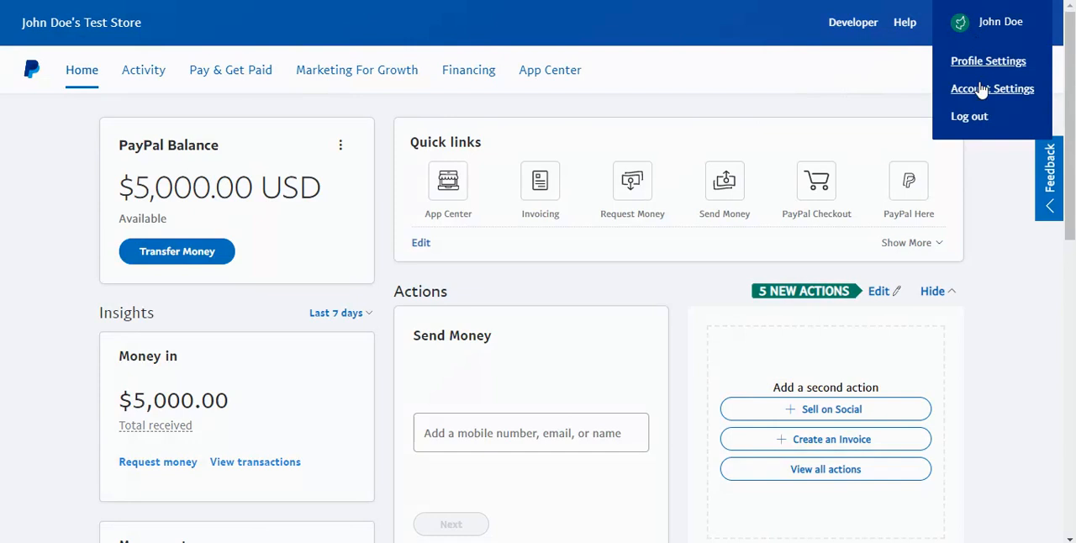
Open PayPal Account Settings at the Account & Security access section
left_click(993, 88)
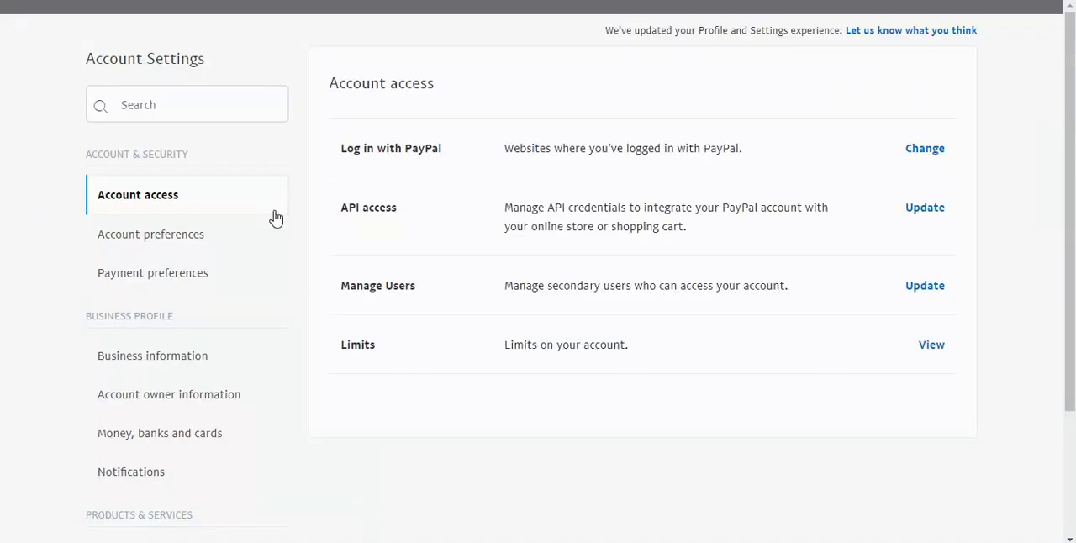
scroll("up", 3)
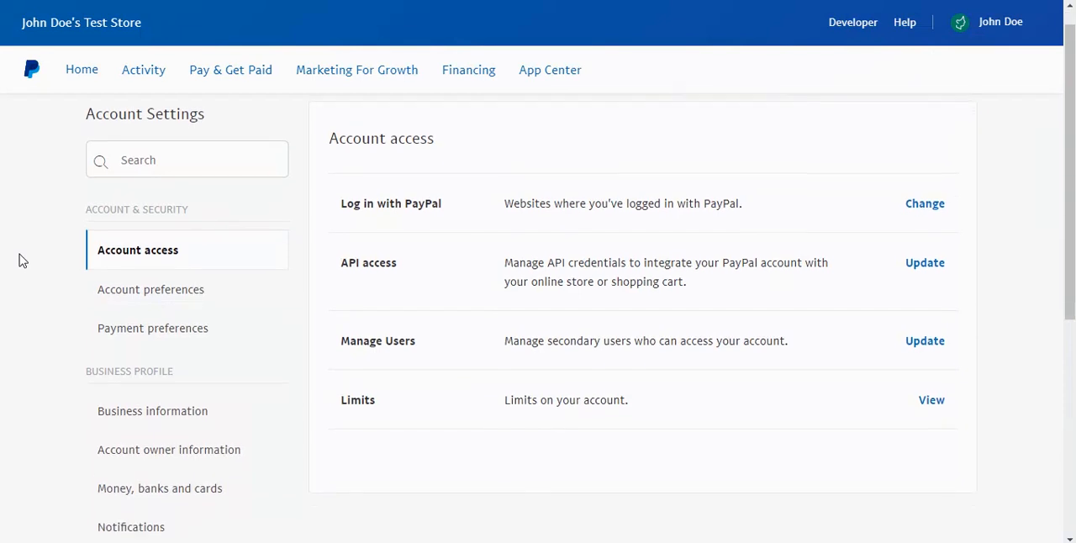
key("ctrl+a")
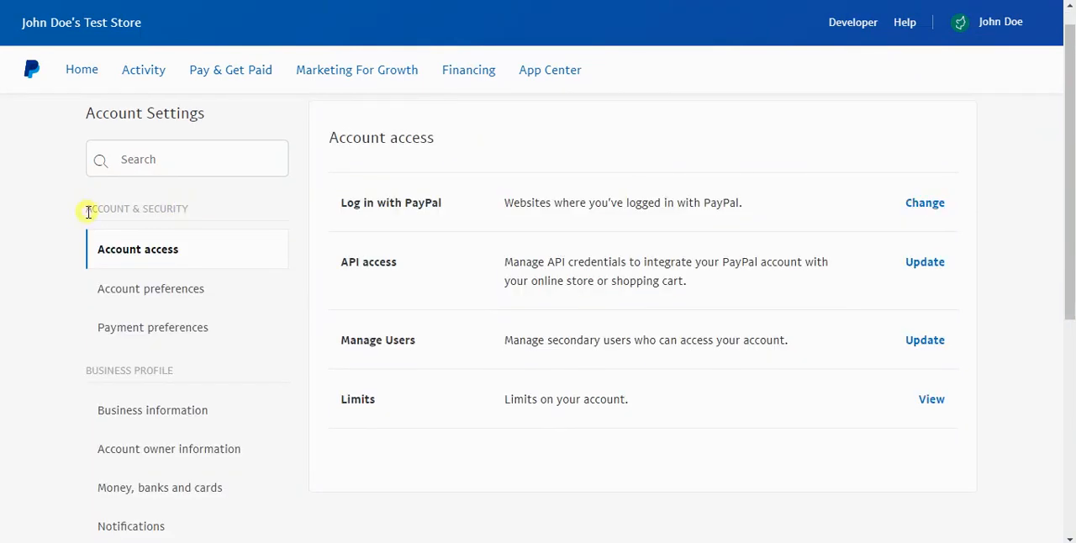
double_click(137, 208)
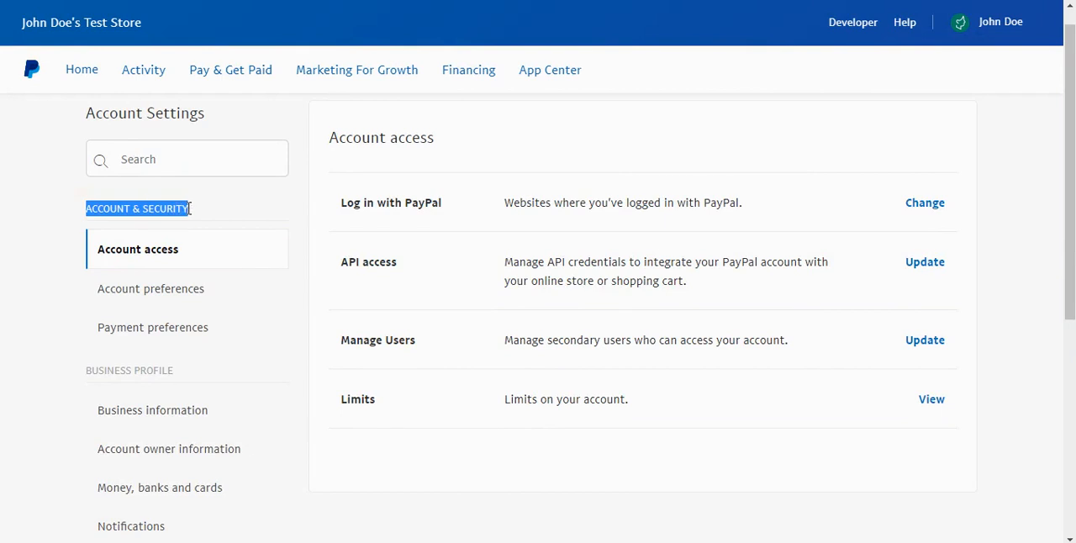
mouse_move(138, 253)
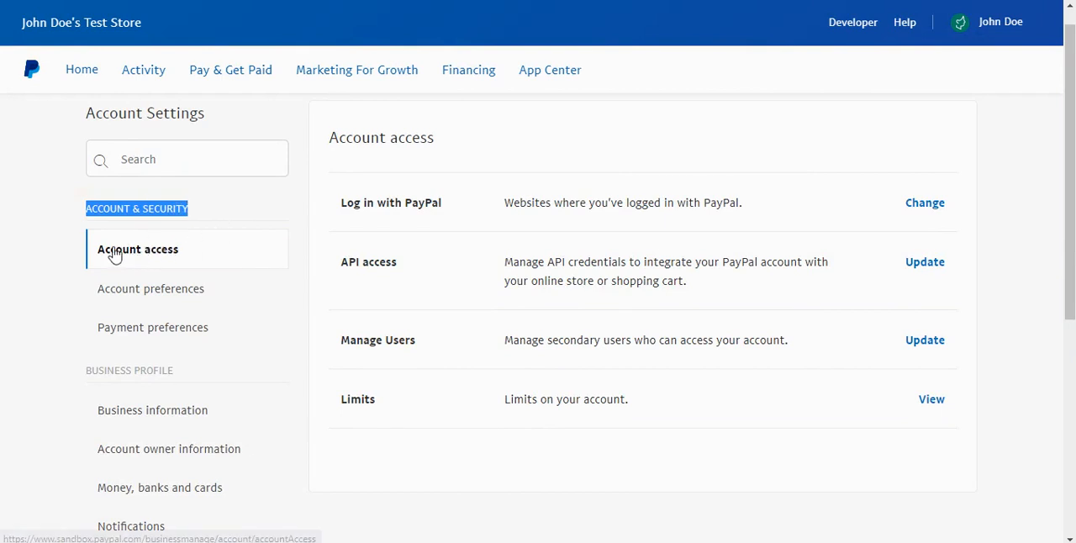
mouse_move(174, 262)
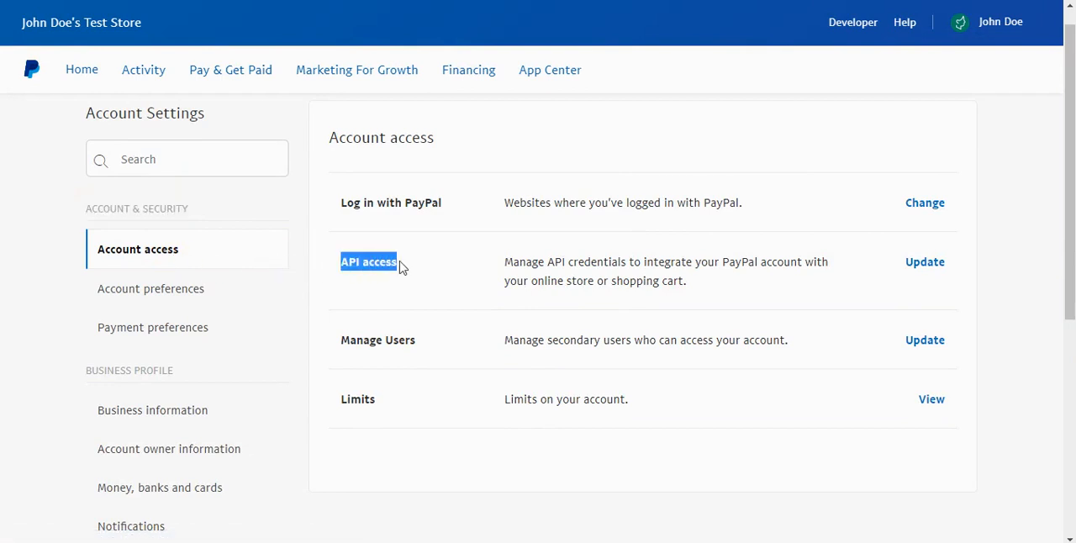
mouse_move(925, 261)
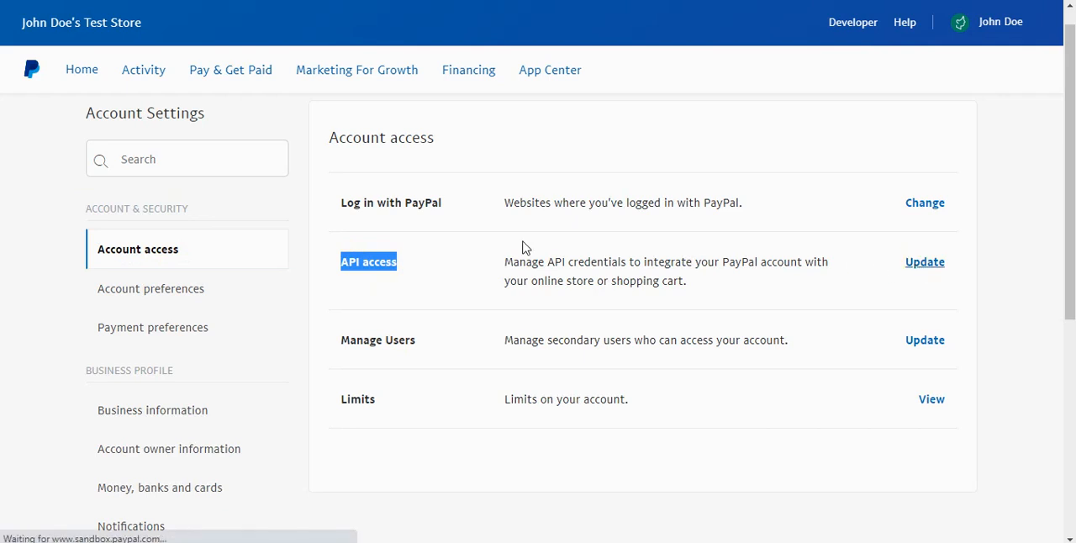
Open the classic NVP/SOAP API signature credentials page from API access
left_click(924, 261)
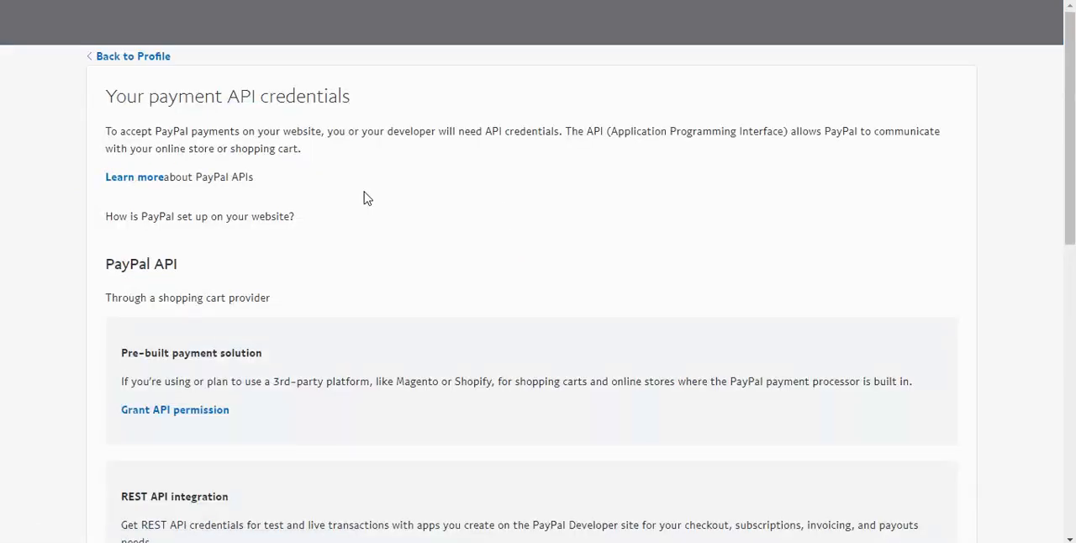
scroll("down", 3)
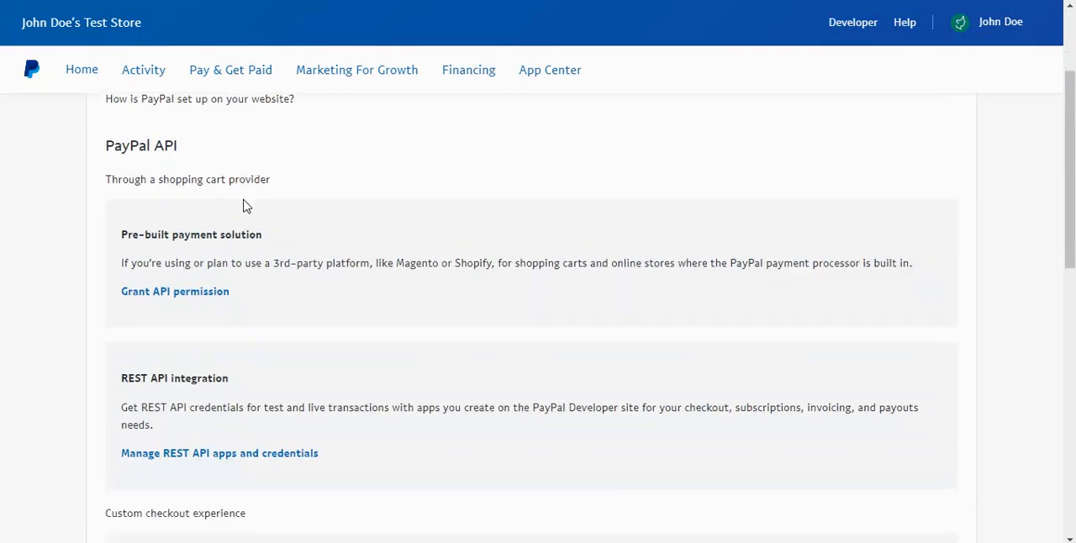
scroll("down", 3)
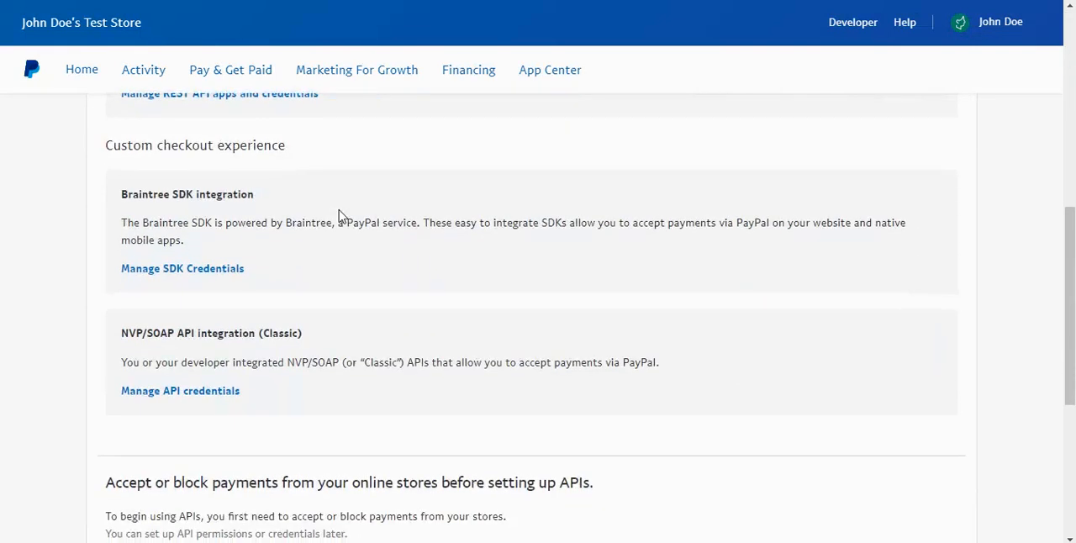
scroll("down", 3)
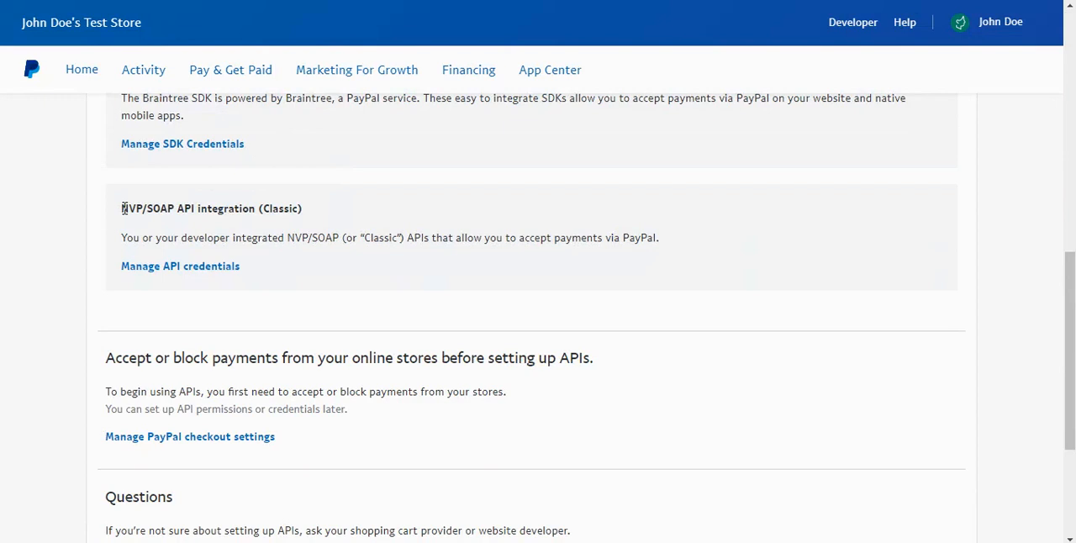
double_click(148, 209)
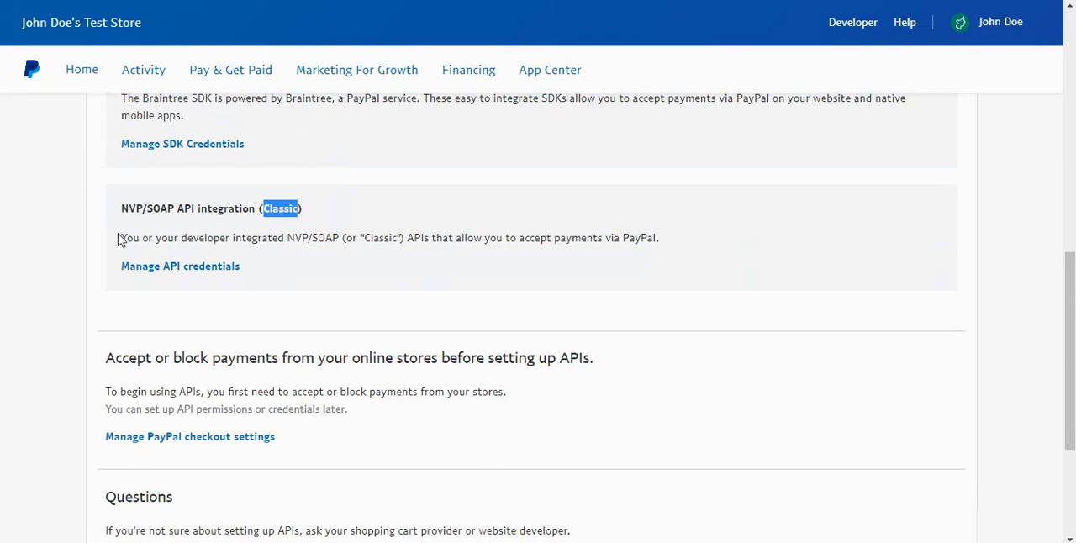
mouse_move(183, 266)
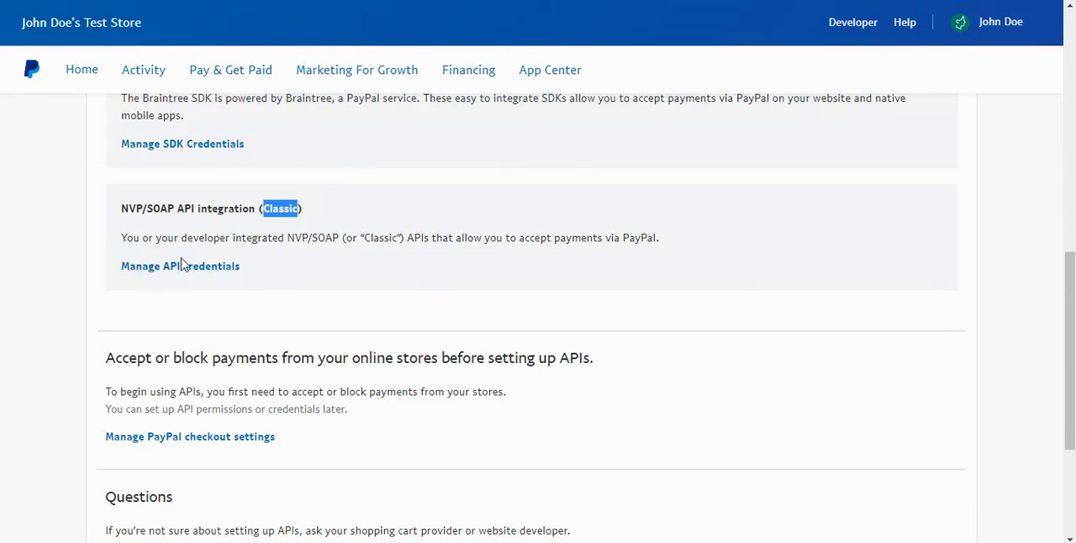
left_click(180, 266)
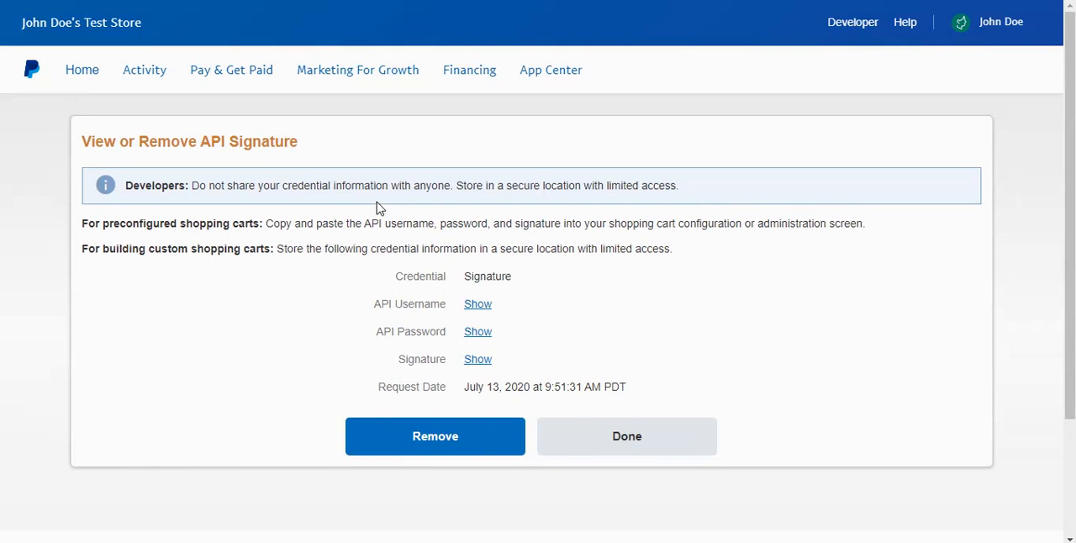
Reveal the API username and signature on the credentials page
scroll("down", 3)
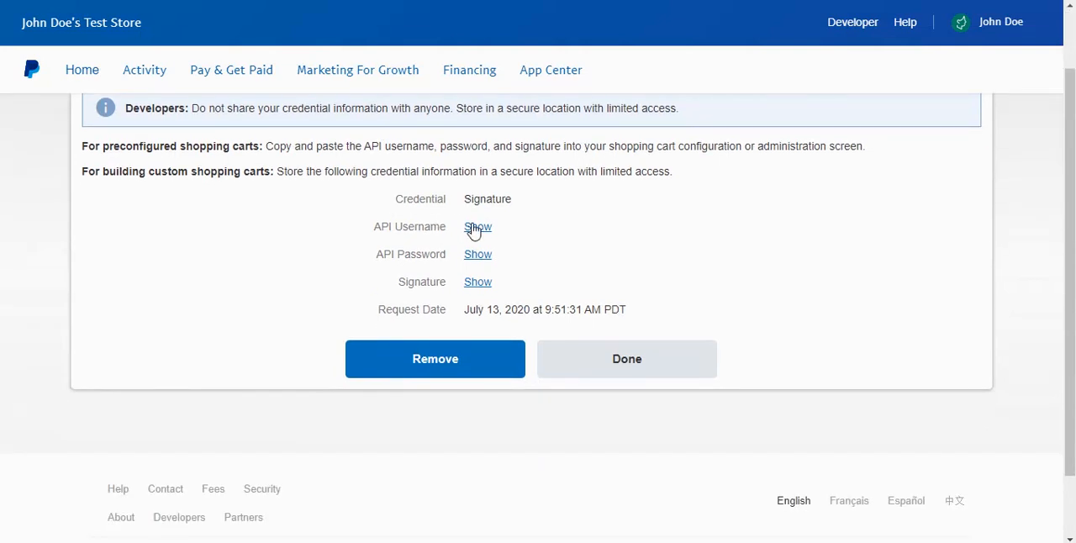
left_click(478, 227)
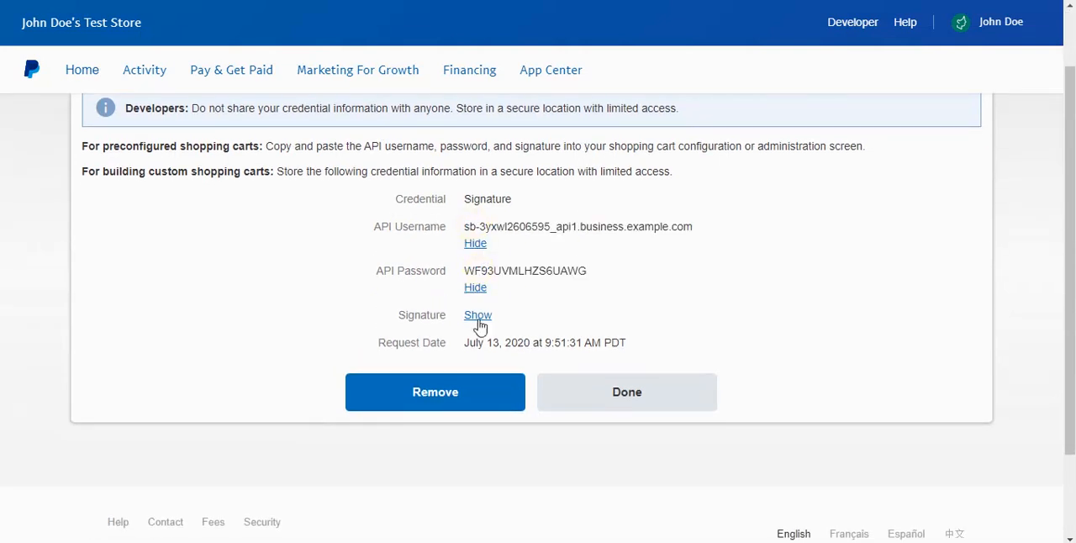
left_click(477, 316)
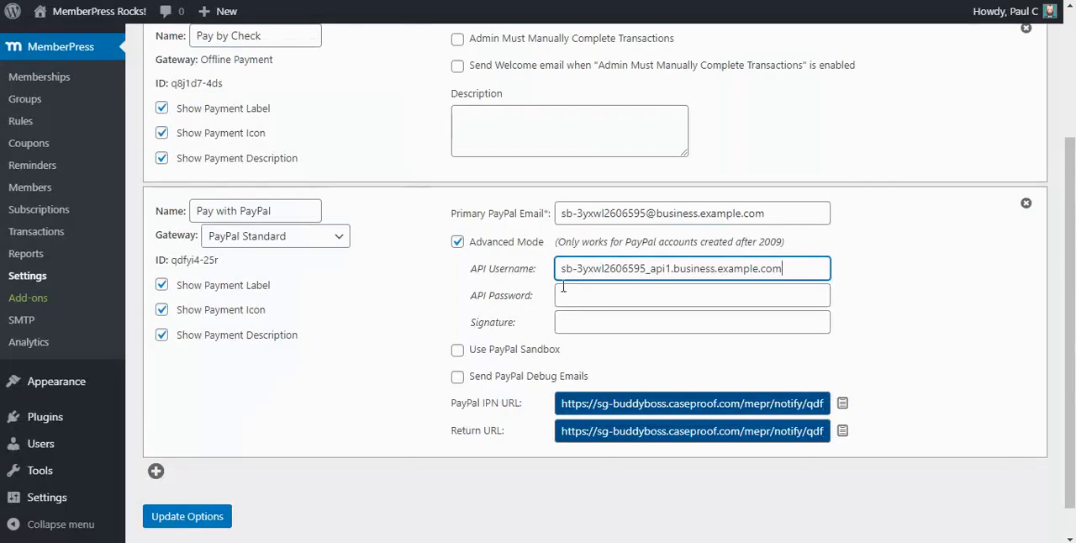
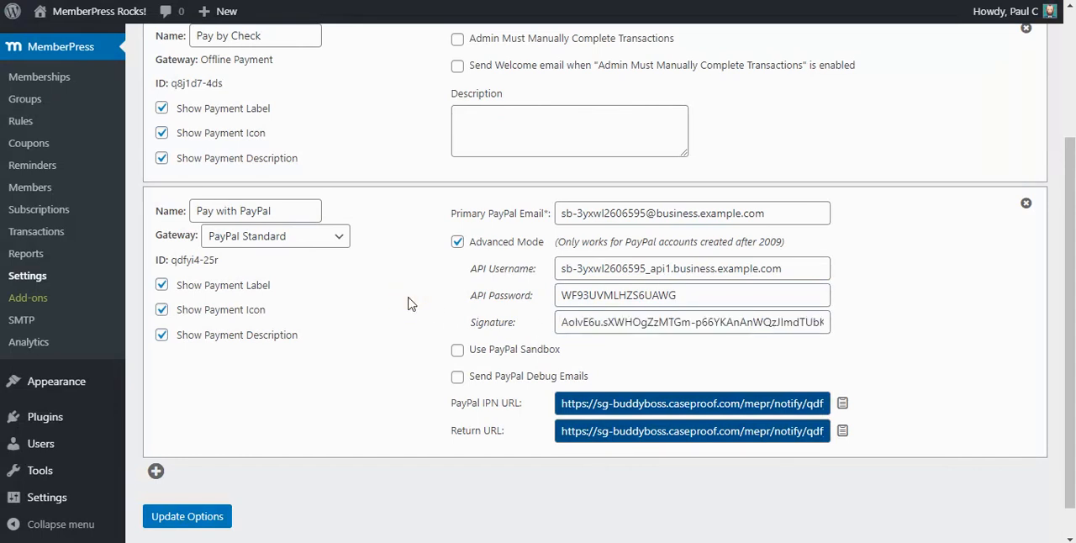
scroll("down", 3)
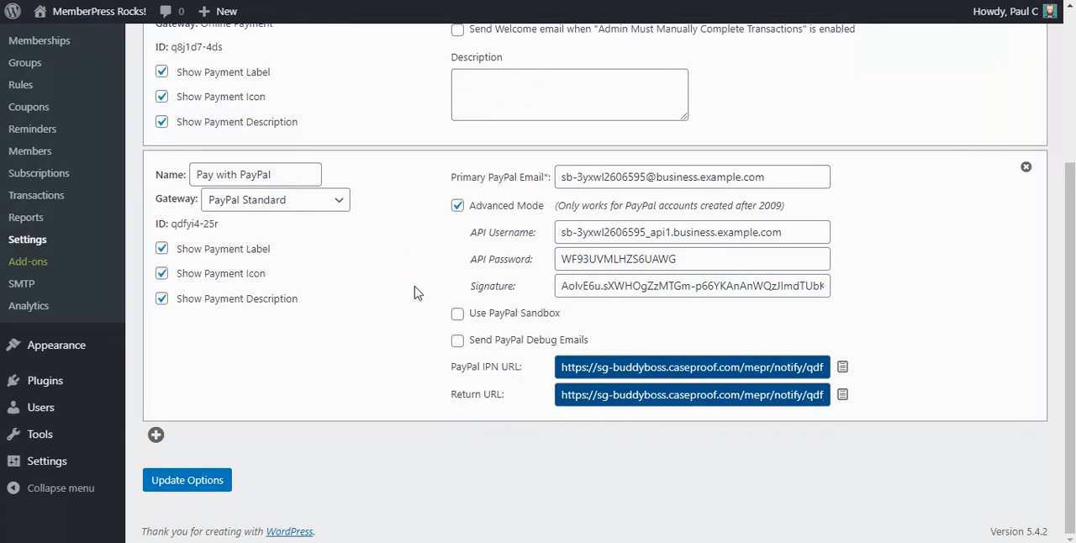
mouse_move(413, 380)
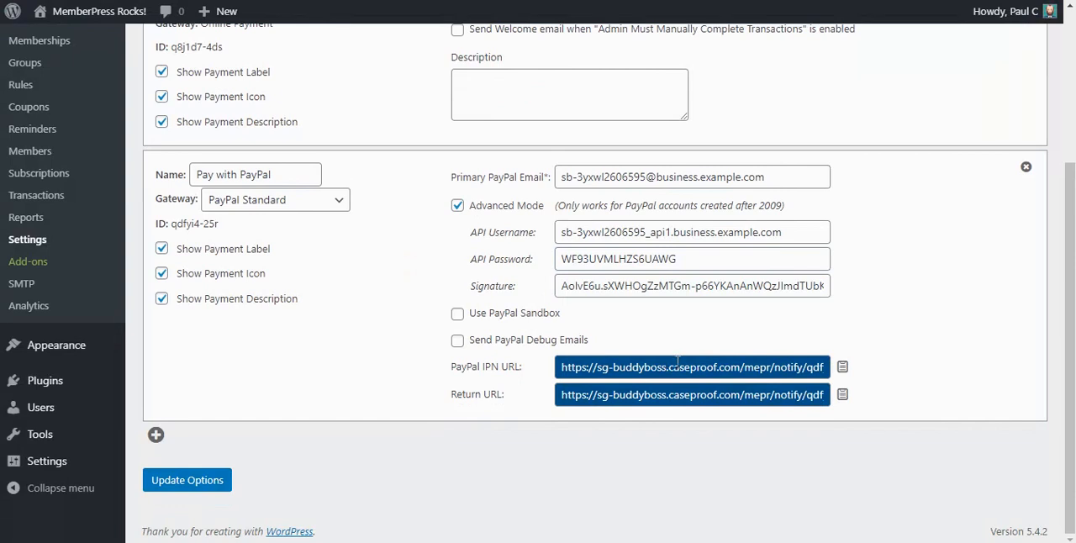
mouse_move(697, 367)
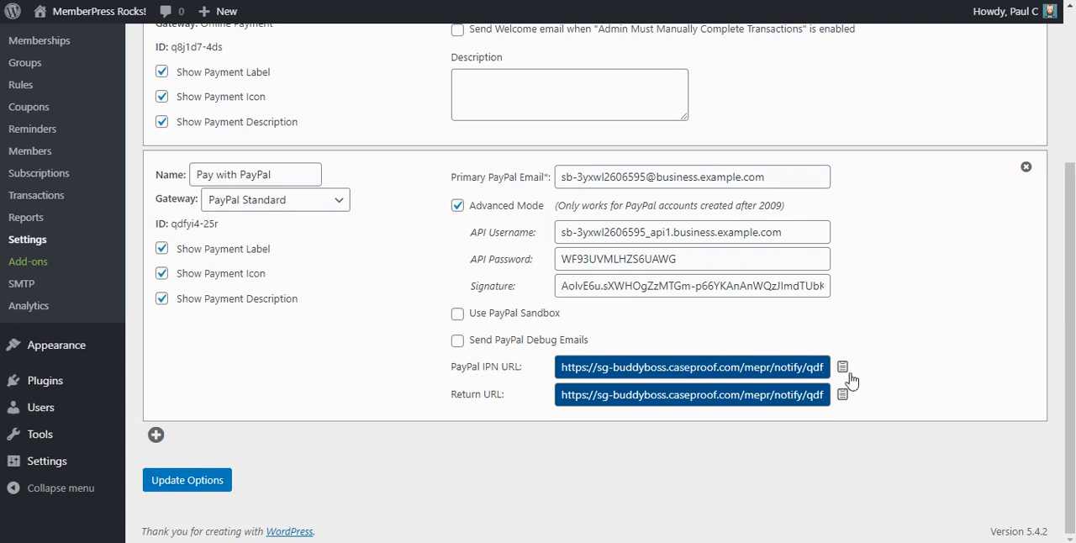
mouse_move(843, 367)
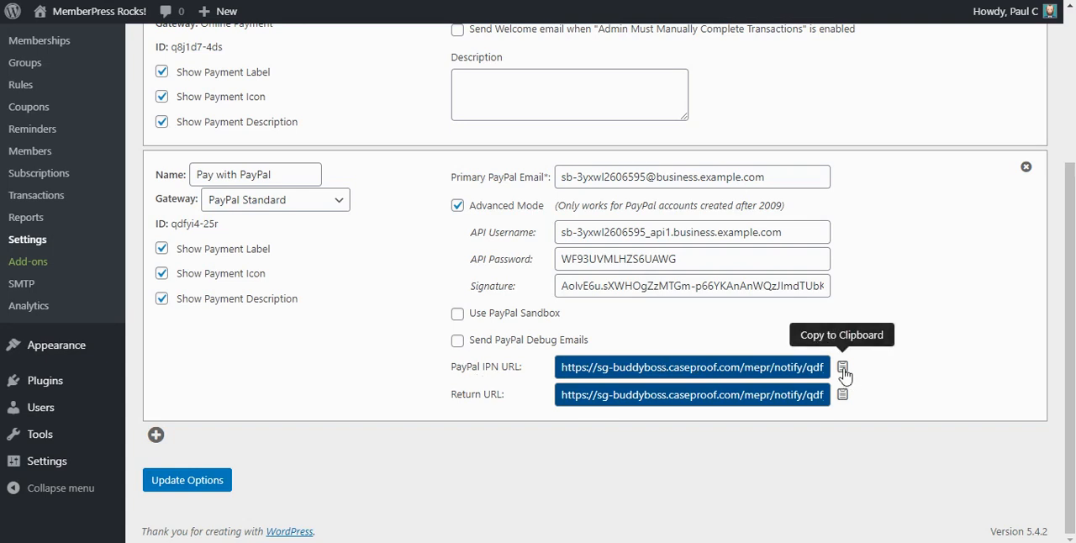
mouse_move(593, 356)
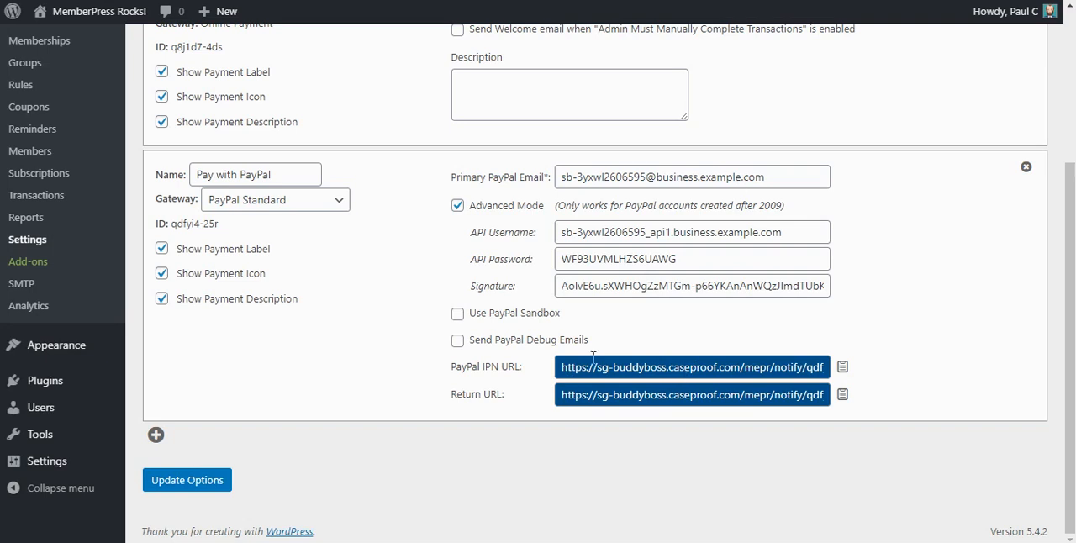
mouse_move(442, 379)
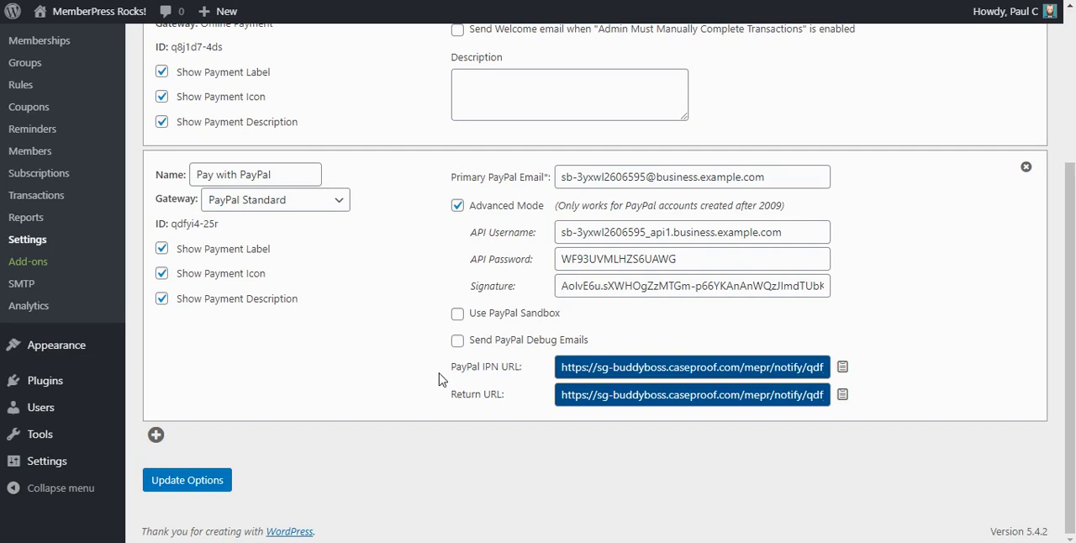
mouse_move(590, 378)
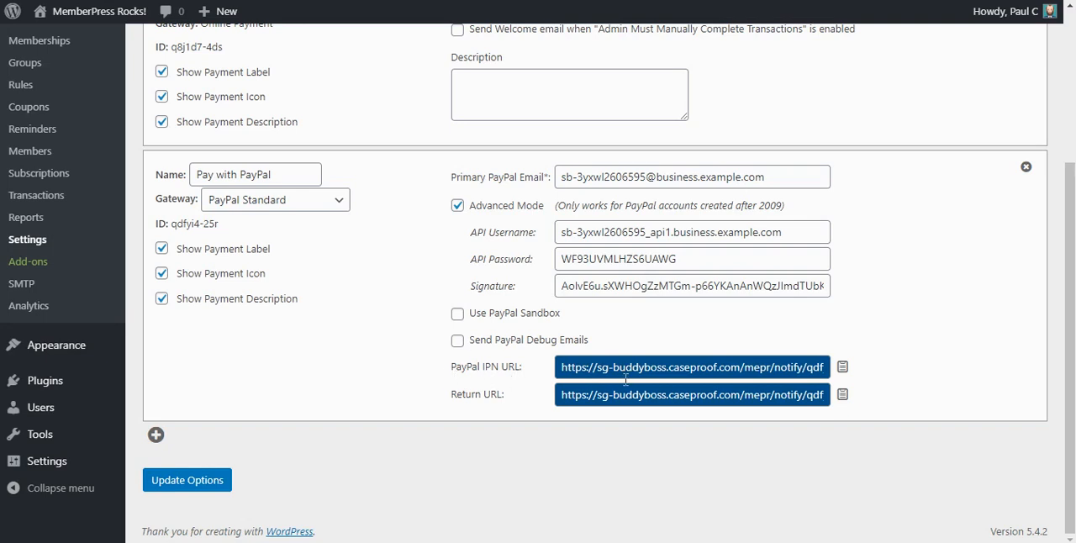
mouse_move(450, 372)
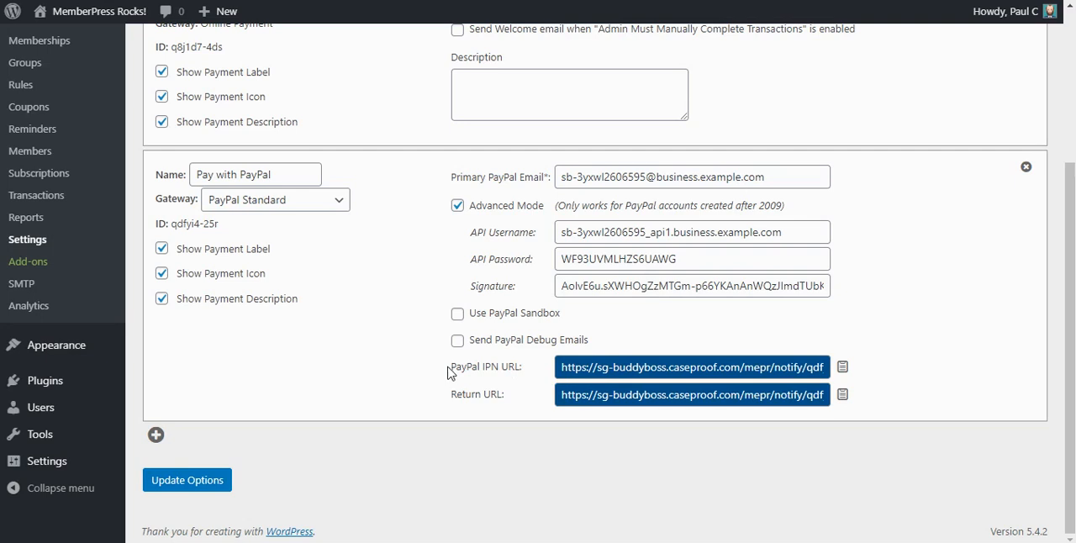
mouse_move(843, 367)
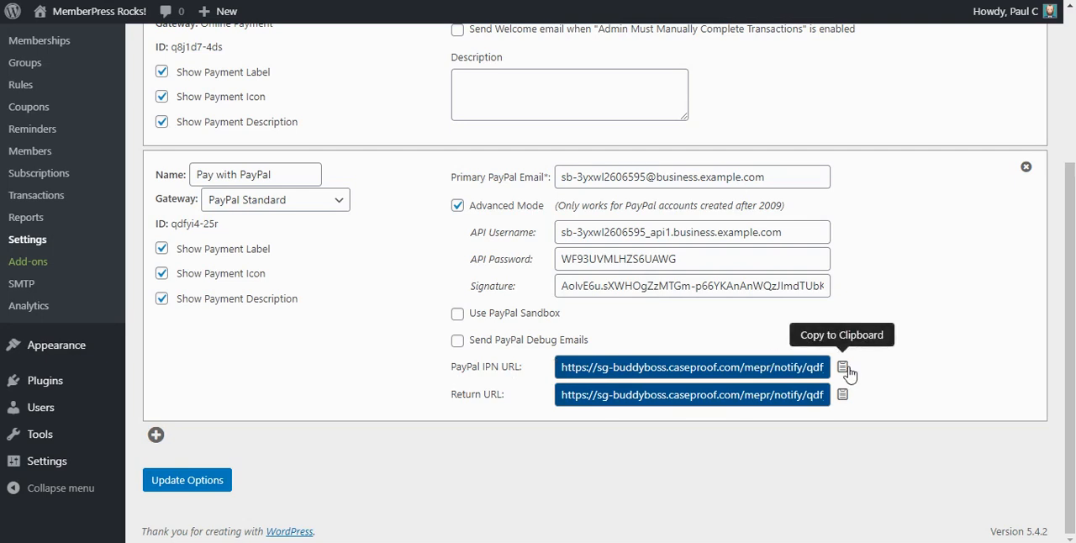
mouse_move(488, 358)
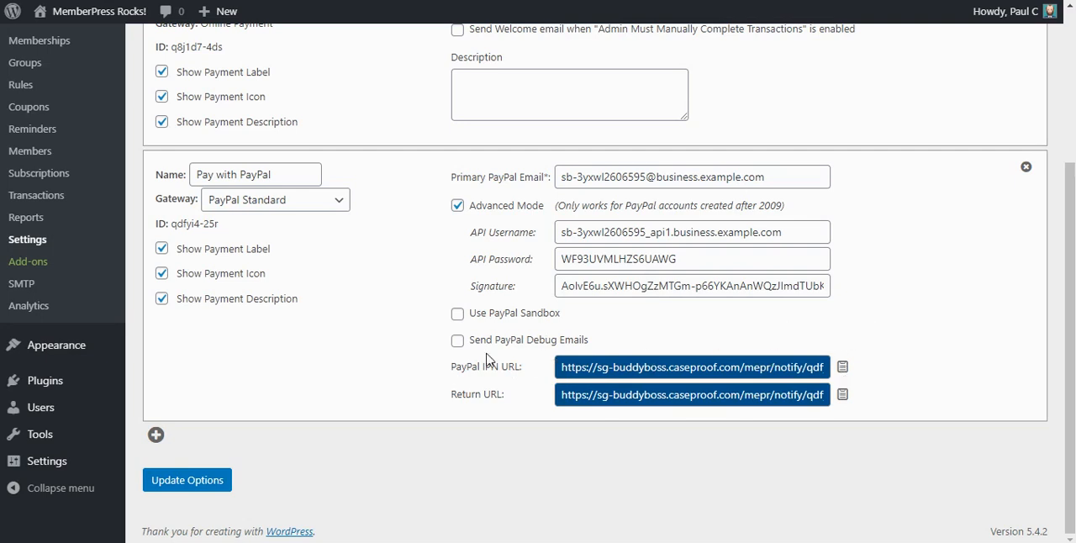
mouse_move(843, 369)
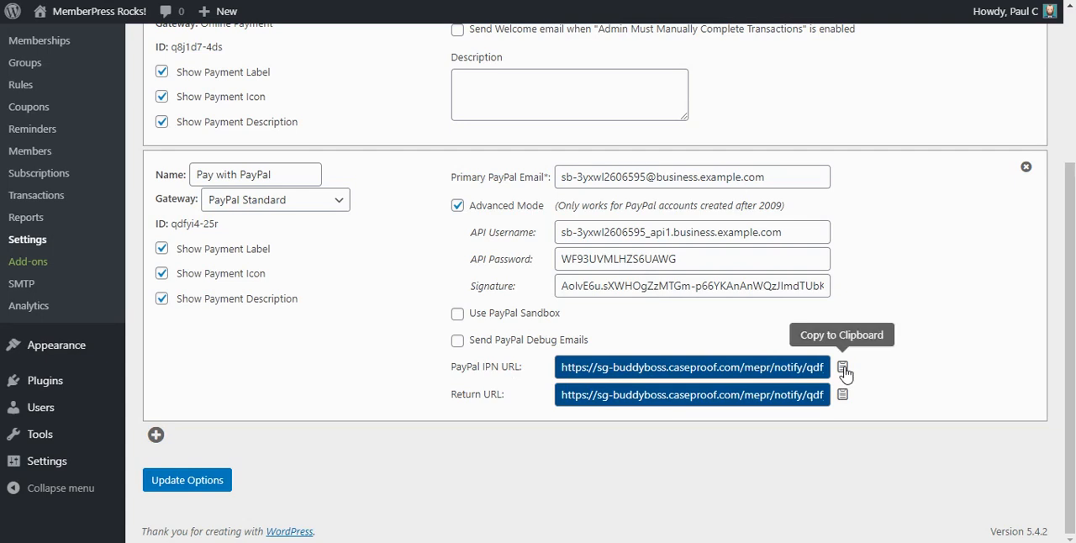
Copy the MemberPress IPN URL, then open PayPal Account Settings > Website payments
left_click(843, 367)
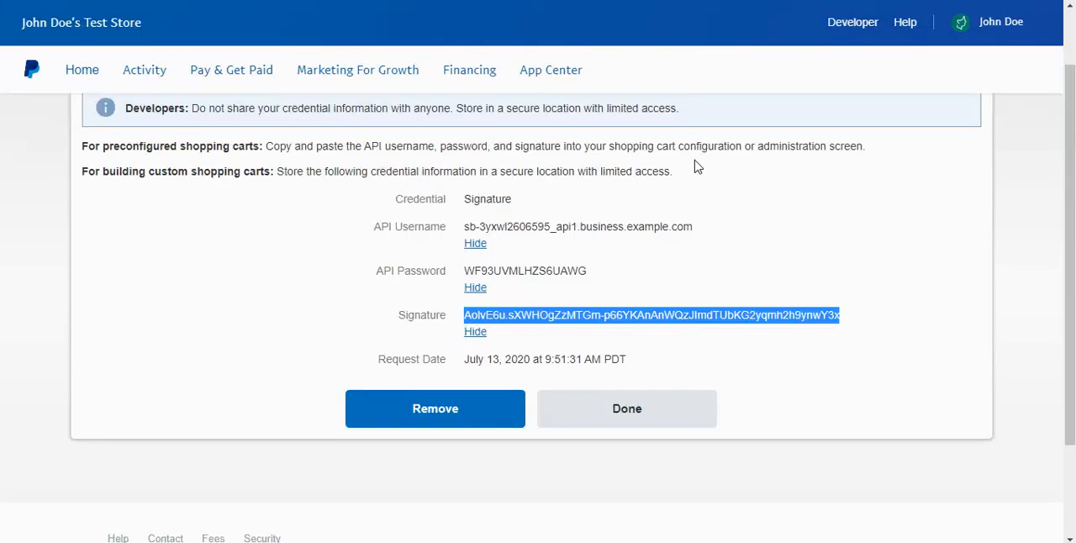
left_click(1002, 21)
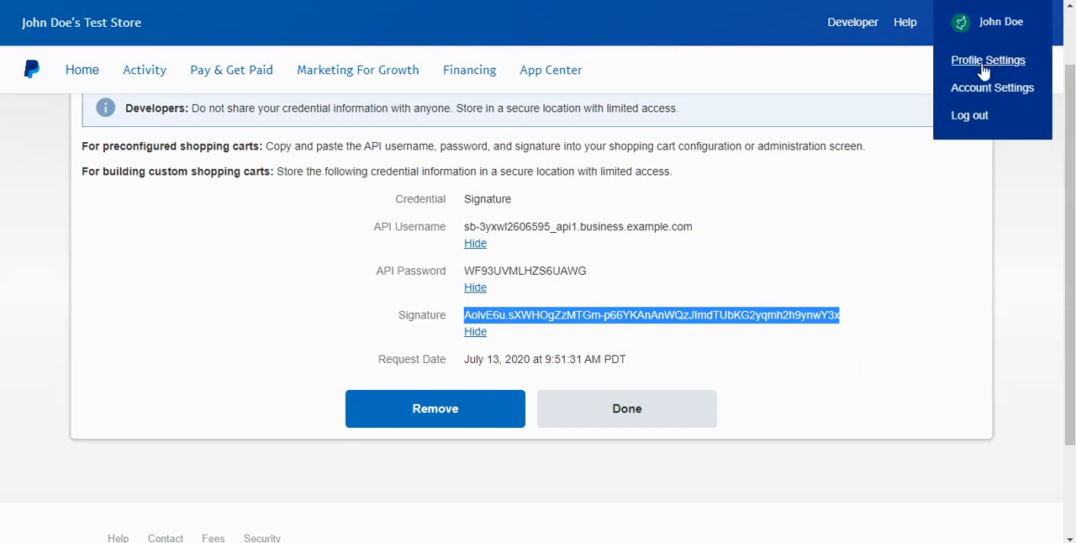
mouse_move(992, 88)
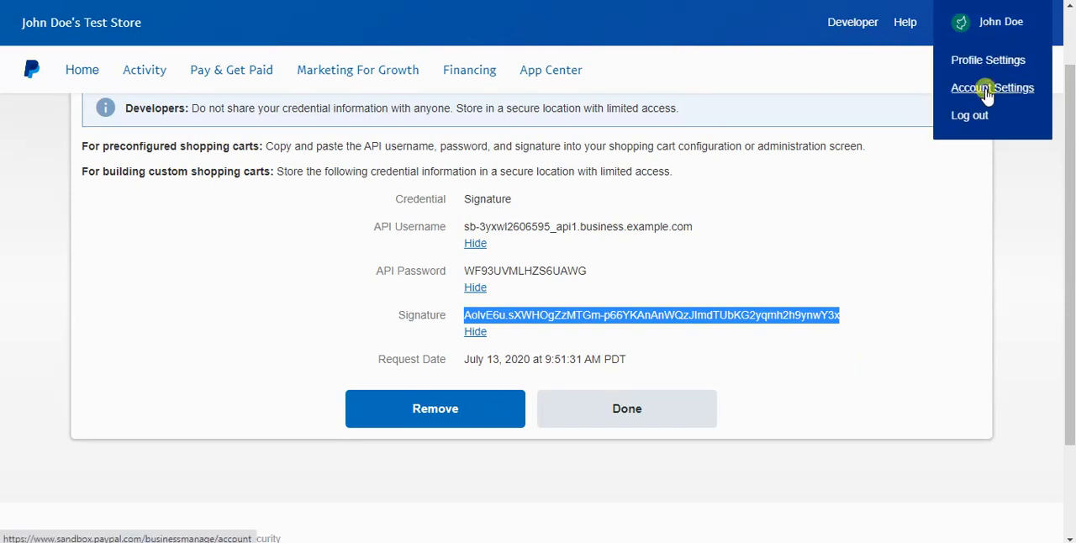
left_click(992, 88)
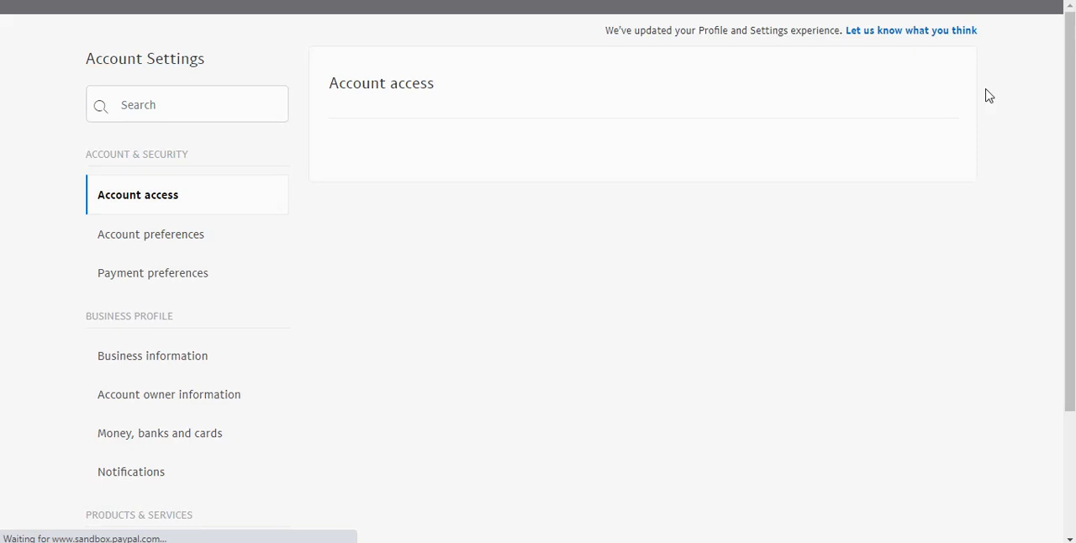
scroll("down", 3)
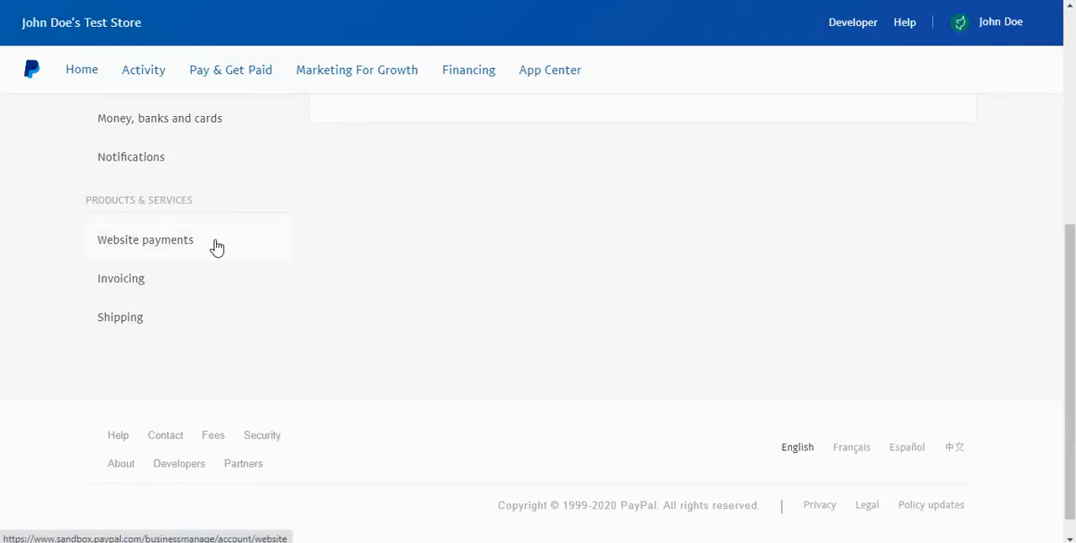
left_click(145, 239)
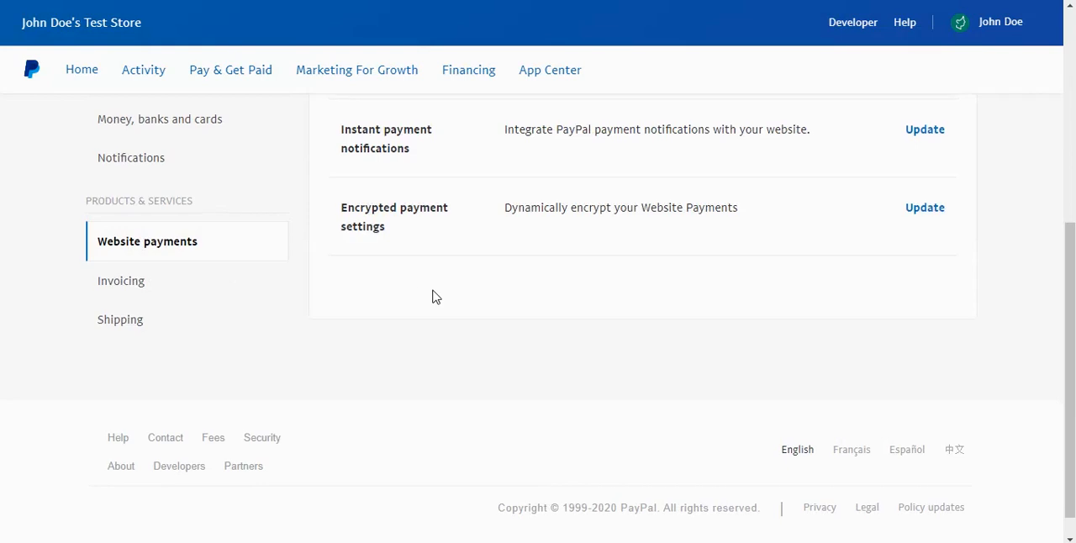
scroll("up", 3)
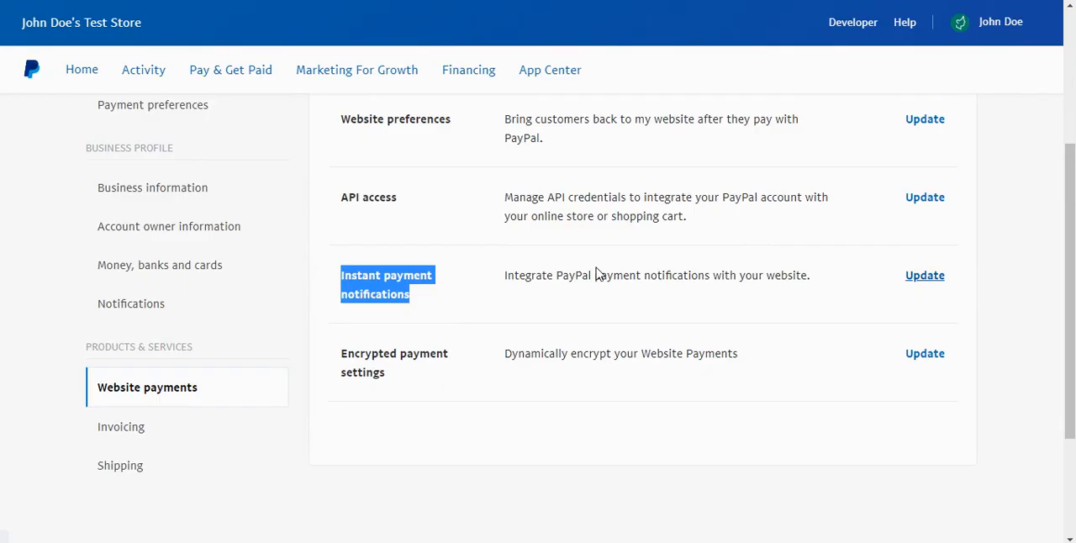
Open the Instant Payment Notification page and its Edit settings option
left_click(924, 275)
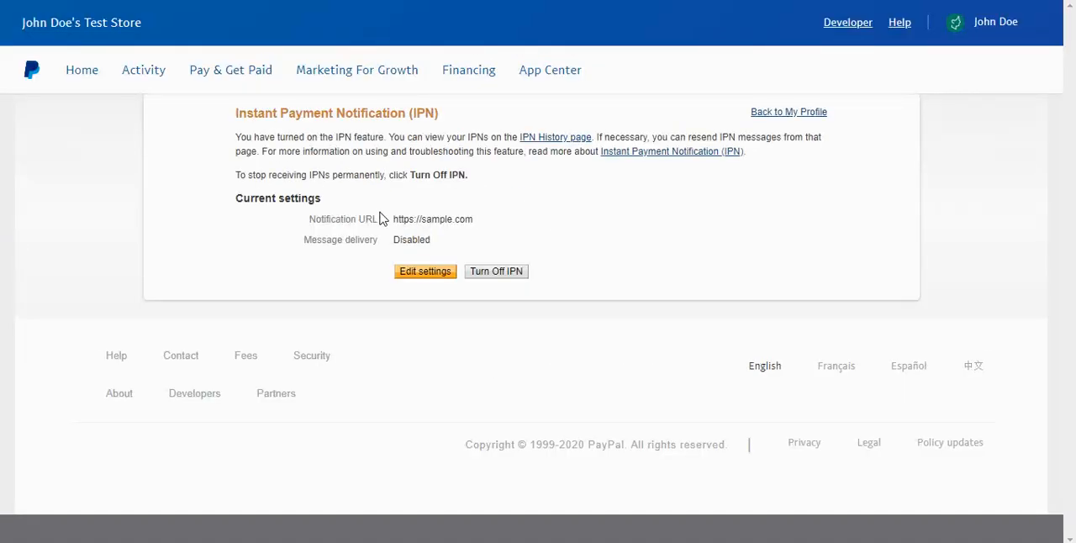
mouse_move(422, 316)
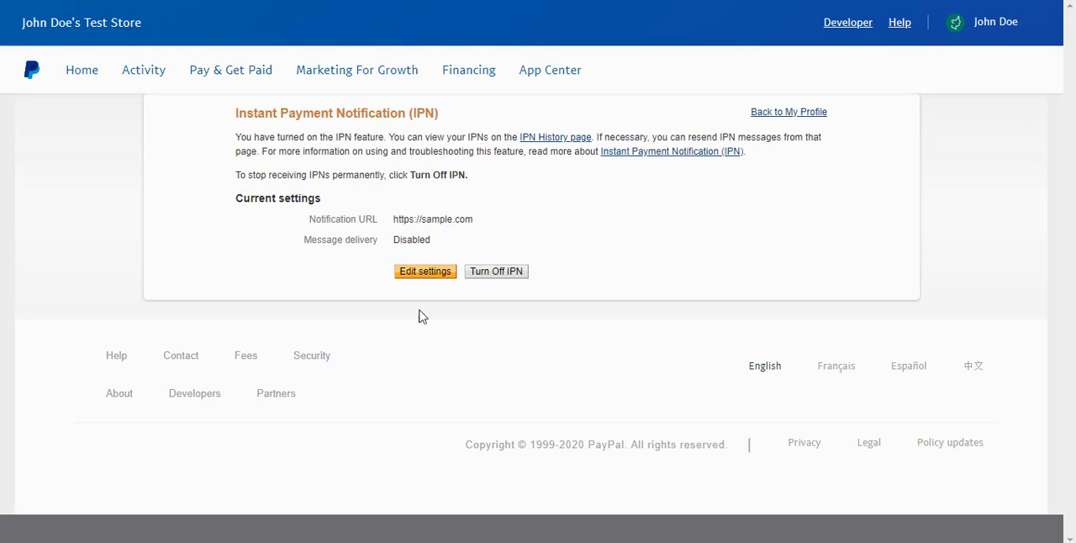
mouse_move(361, 220)
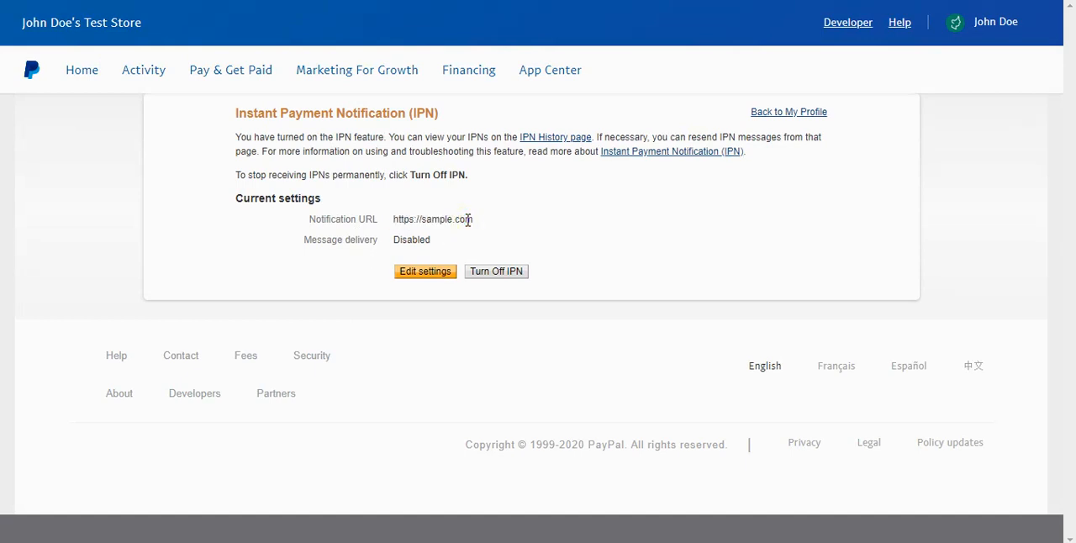
left_click(426, 271)
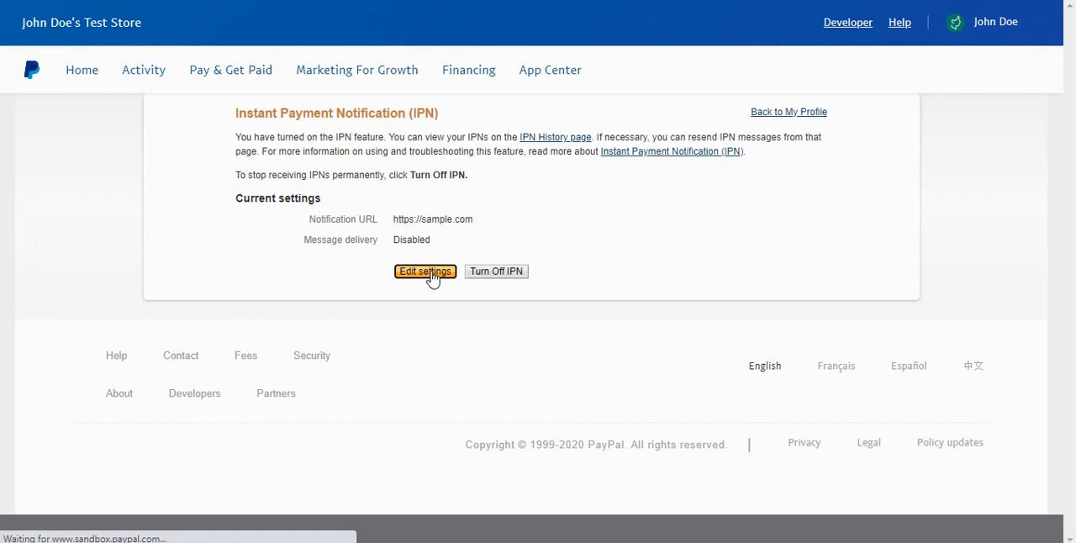
Paste the MemberPress IPN URL as notification URL and enable receiving IPN messages
left_click(424, 271)
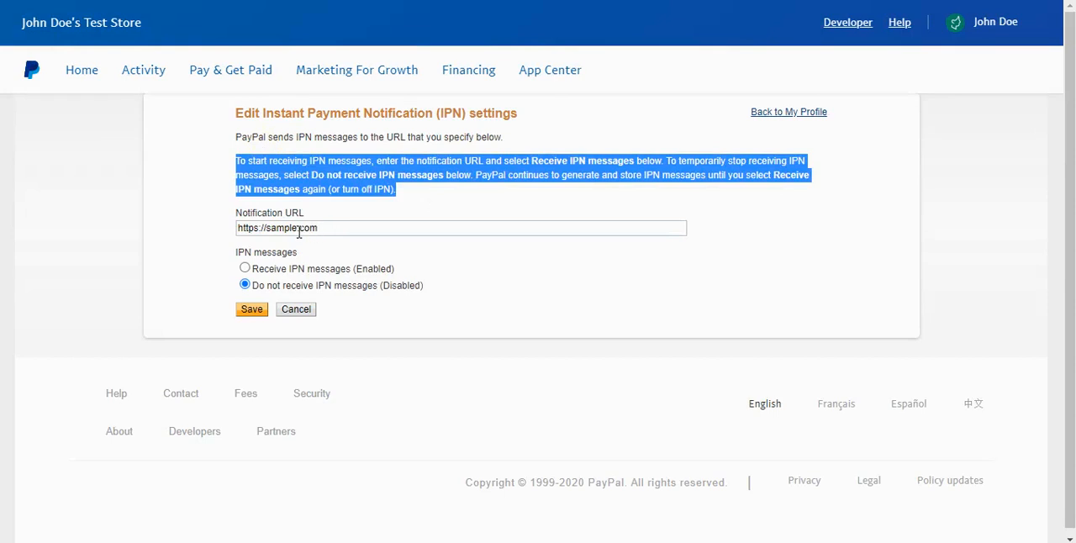
right_click(278, 228)
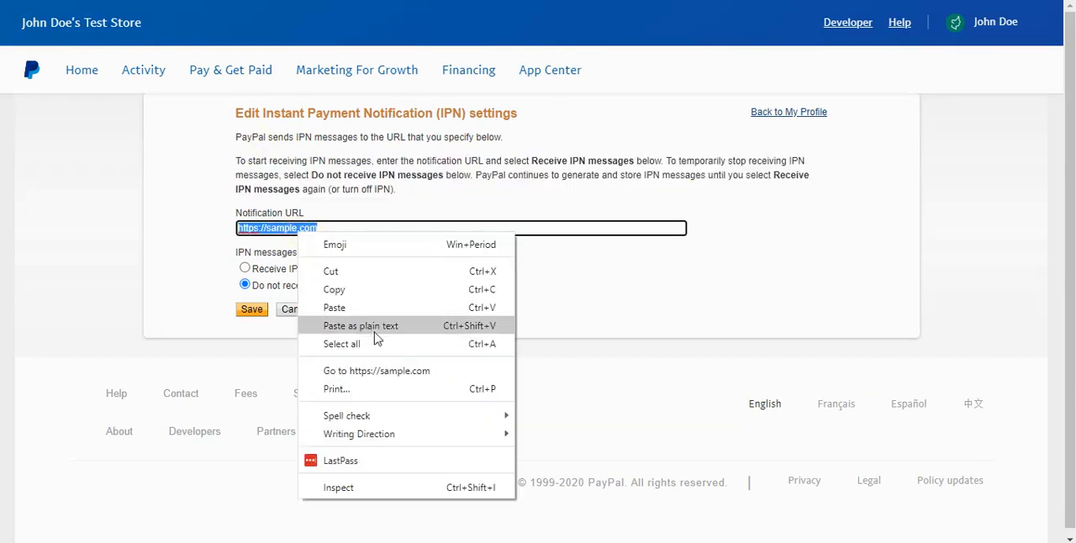
left_click(362, 326)
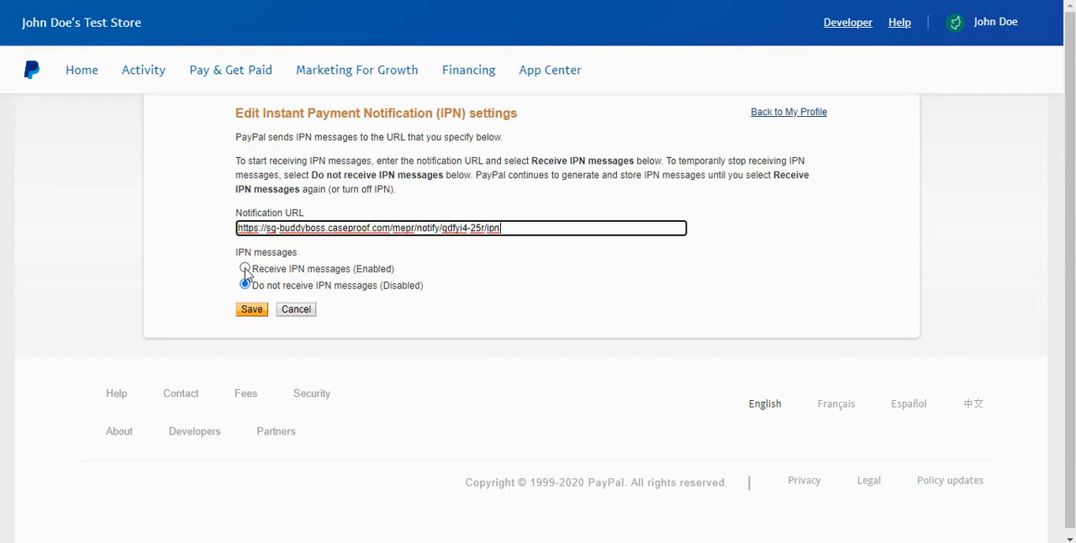
left_click(244, 268)
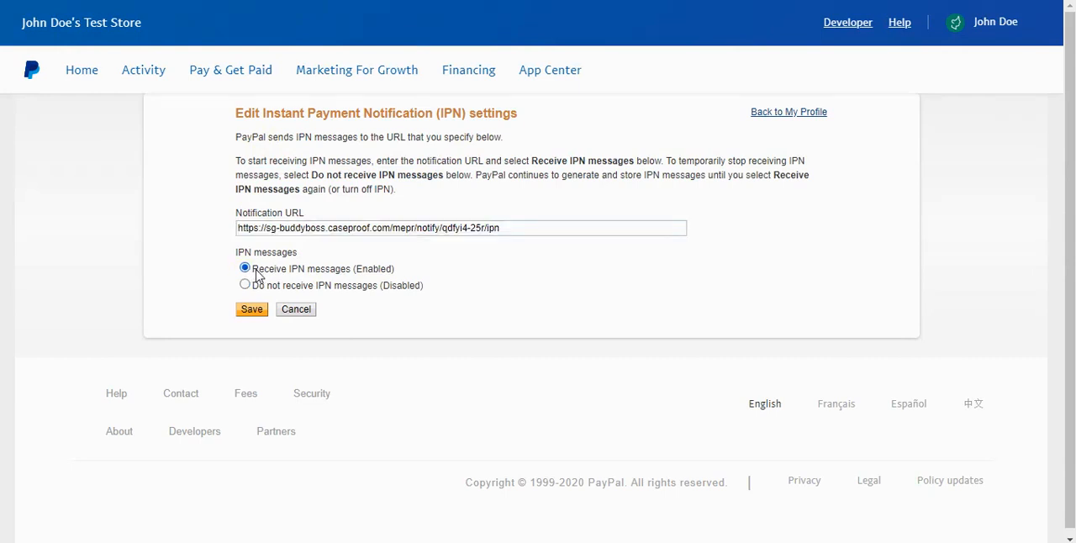
mouse_move(365, 277)
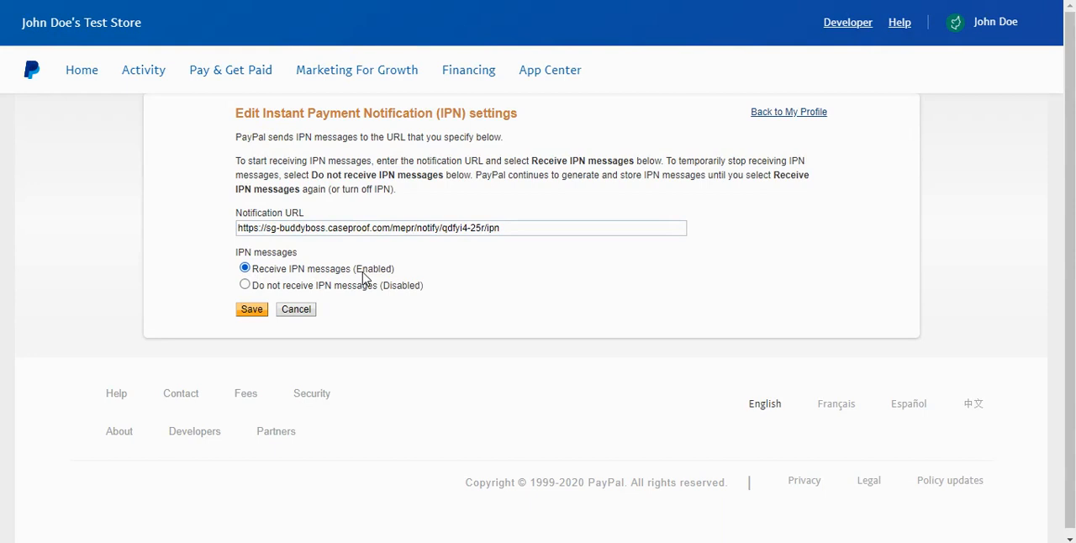
double_click(374, 268)
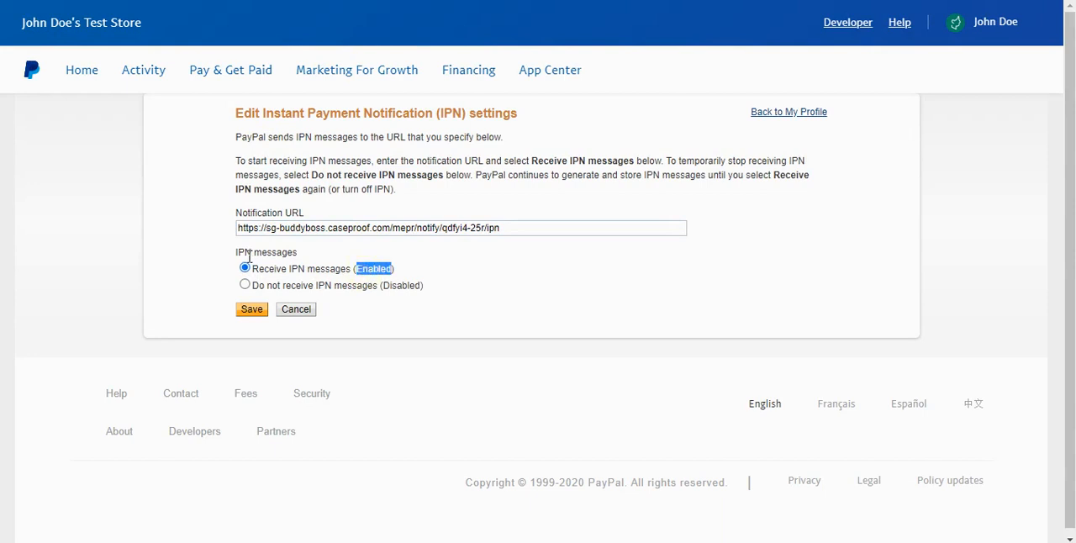
Save the IPN settings and check the saved notification URL
left_click(251, 309)
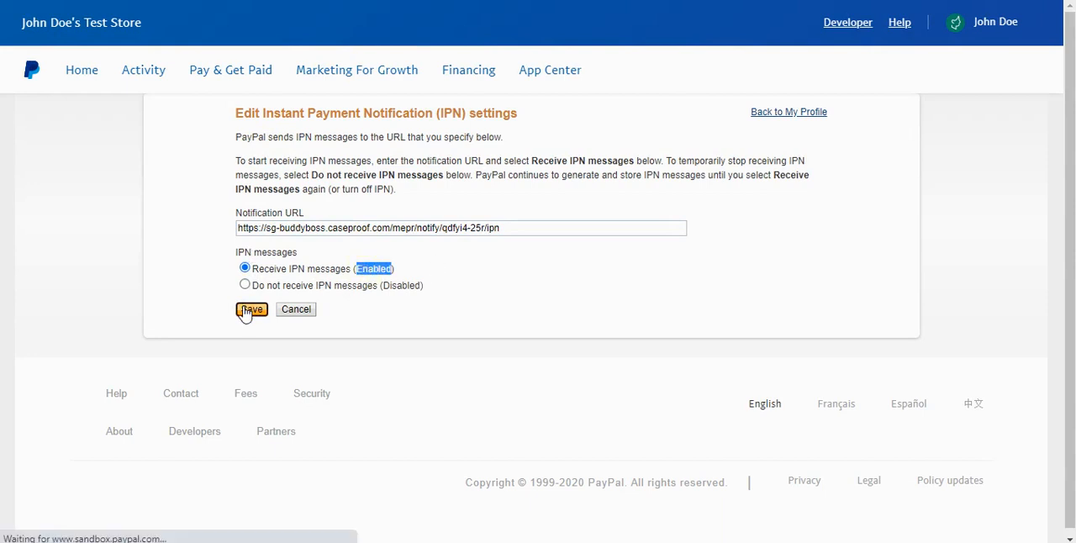
mouse_move(207, 219)
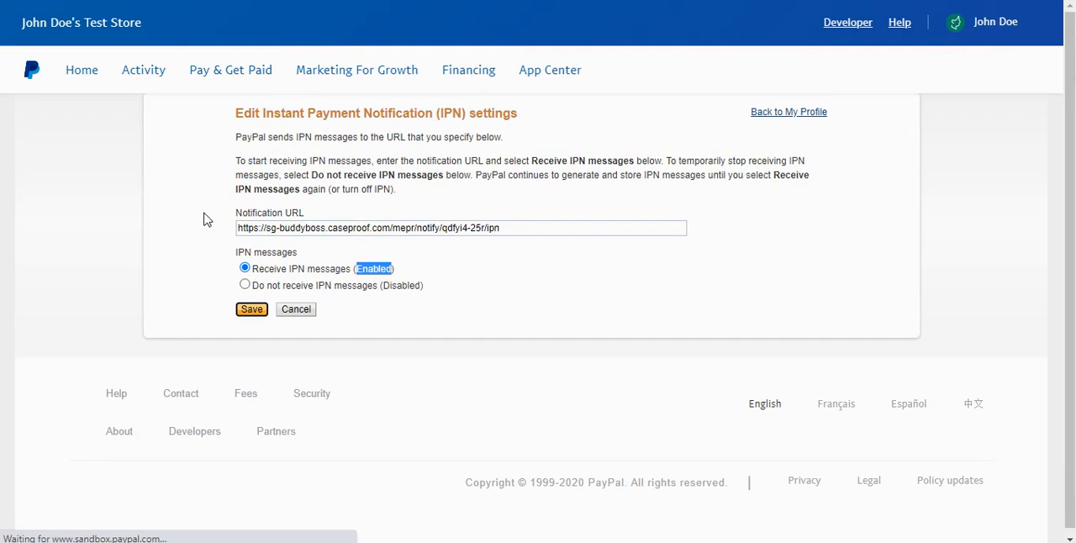
left_click(251, 309)
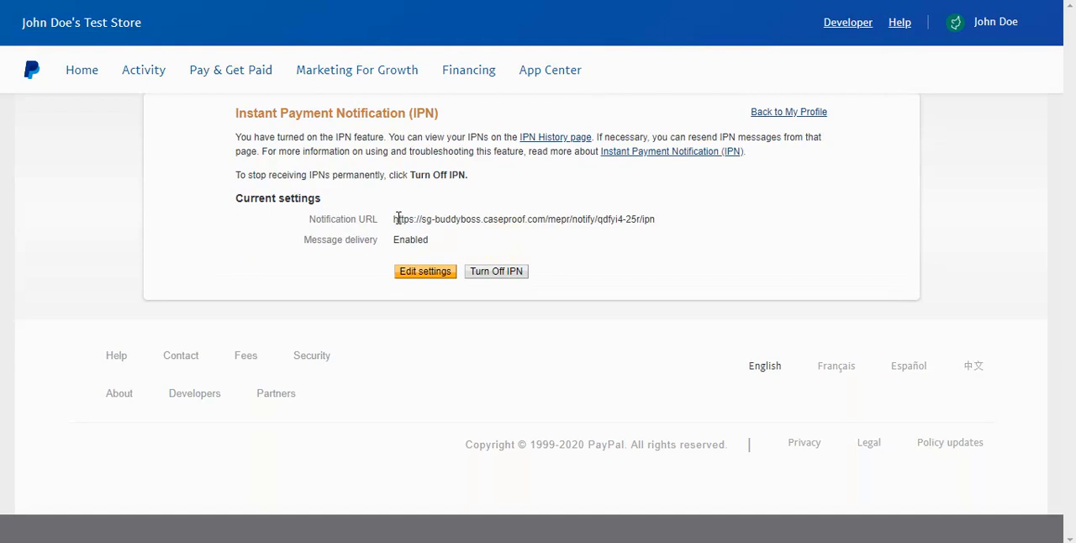
left_click_drag(395, 219, 632, 219)
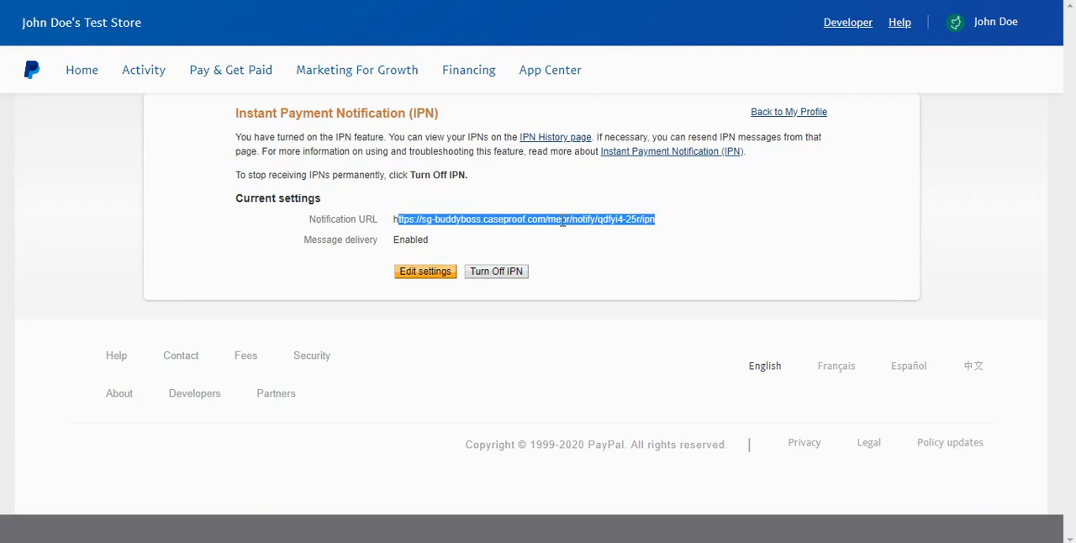
left_click(564, 220)
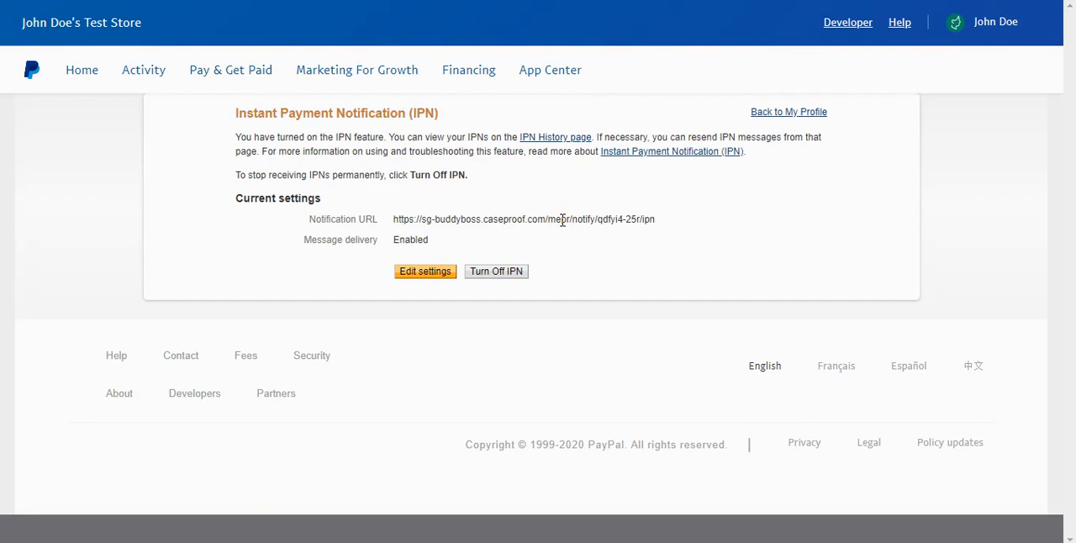
mouse_move(389, 220)
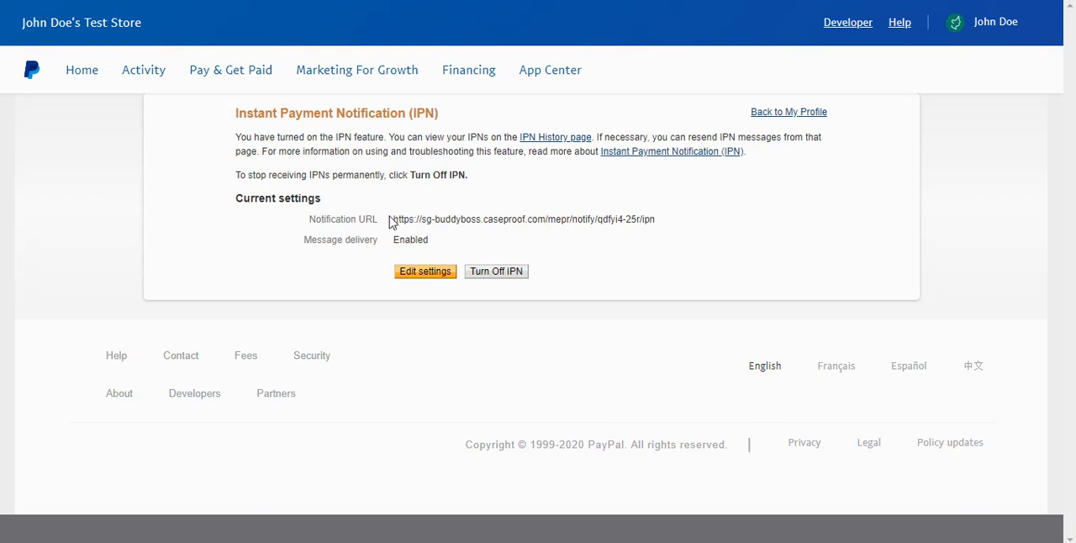
mouse_move(488, 225)
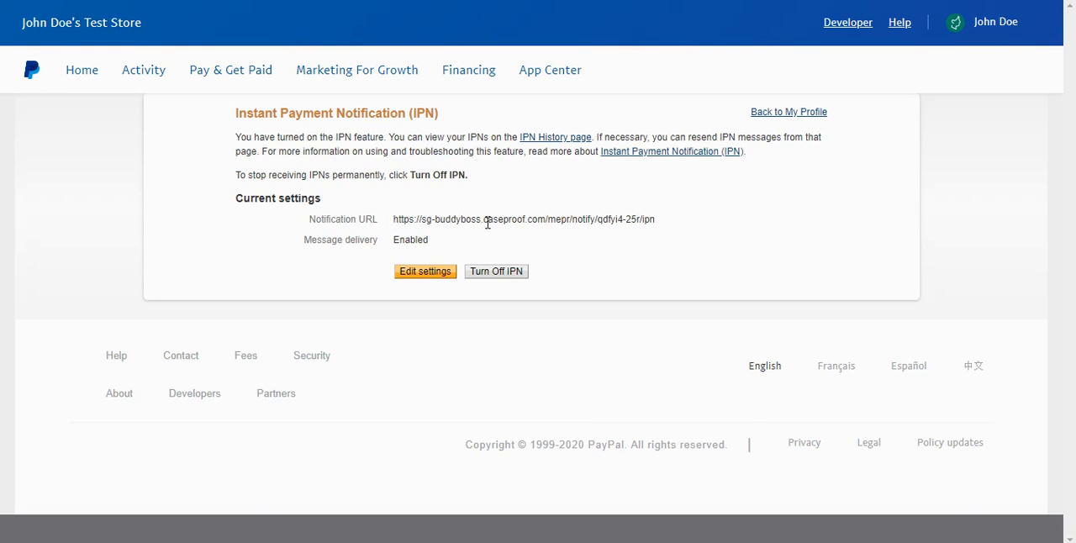
mouse_move(402, 219)
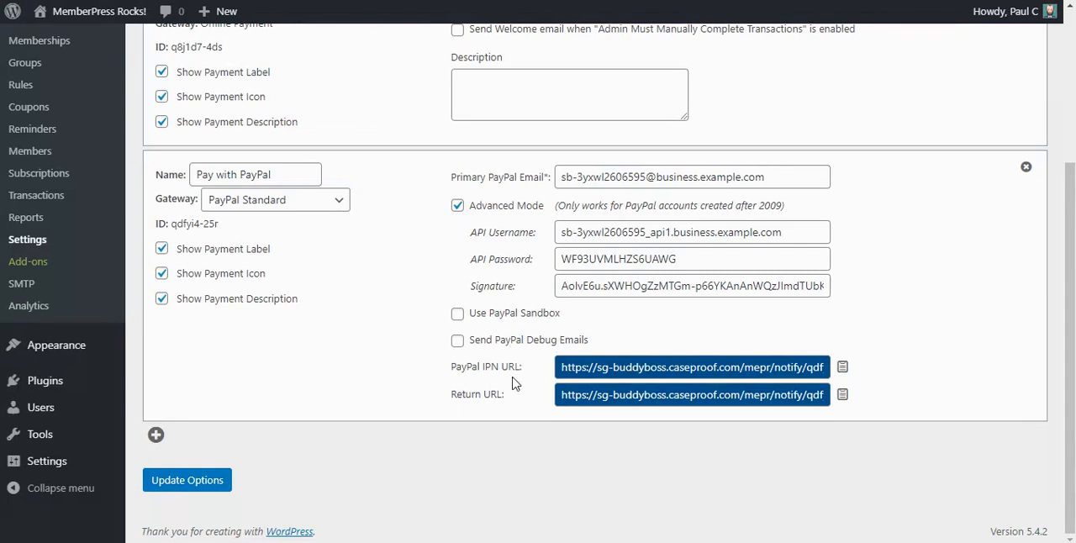
mouse_move(454, 402)
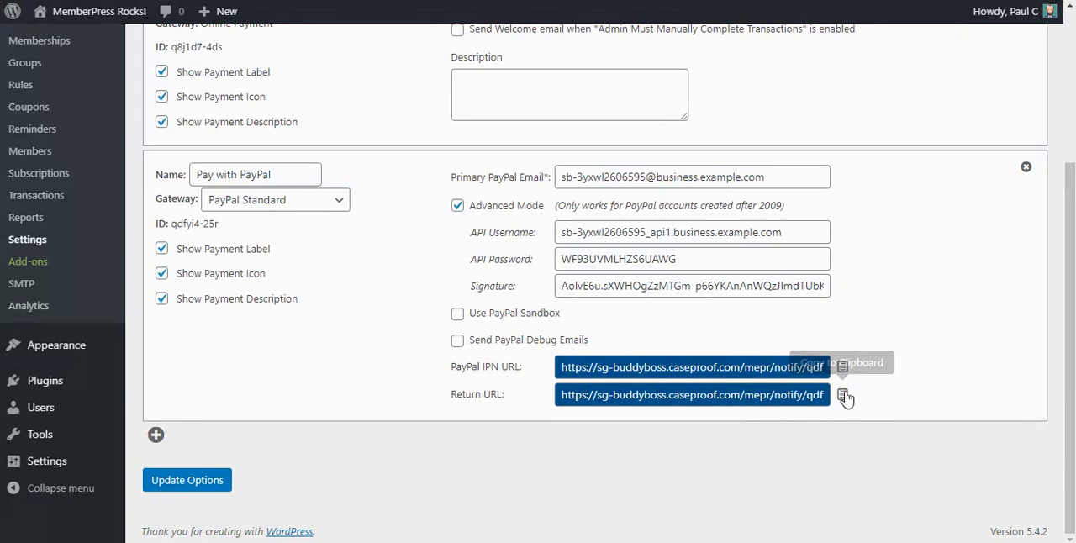
mouse_move(361, 183)
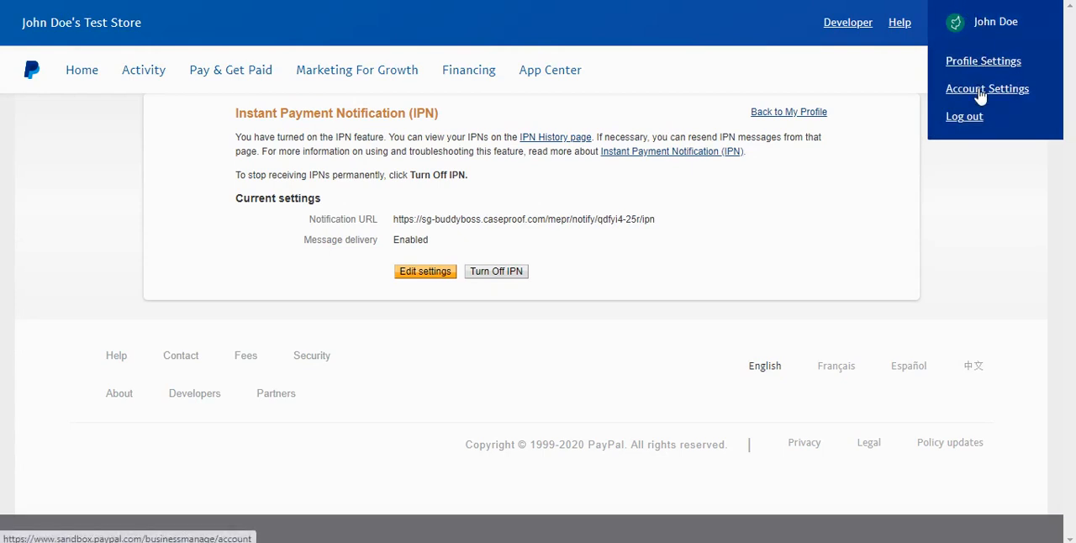
Go to PayPal Account Settings > Website payments and open Website preferences for updating
left_click(987, 88)
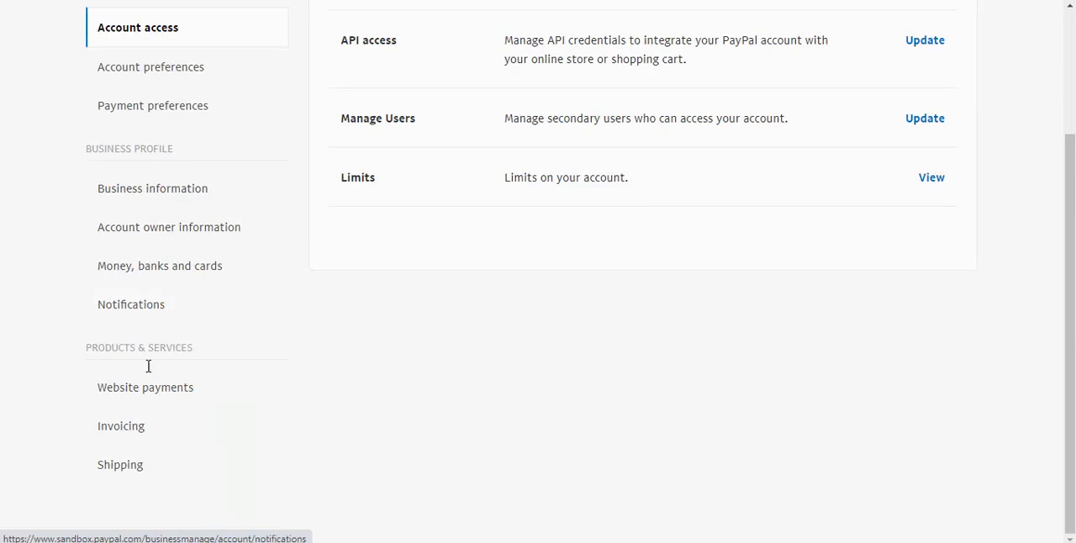
left_click(145, 387)
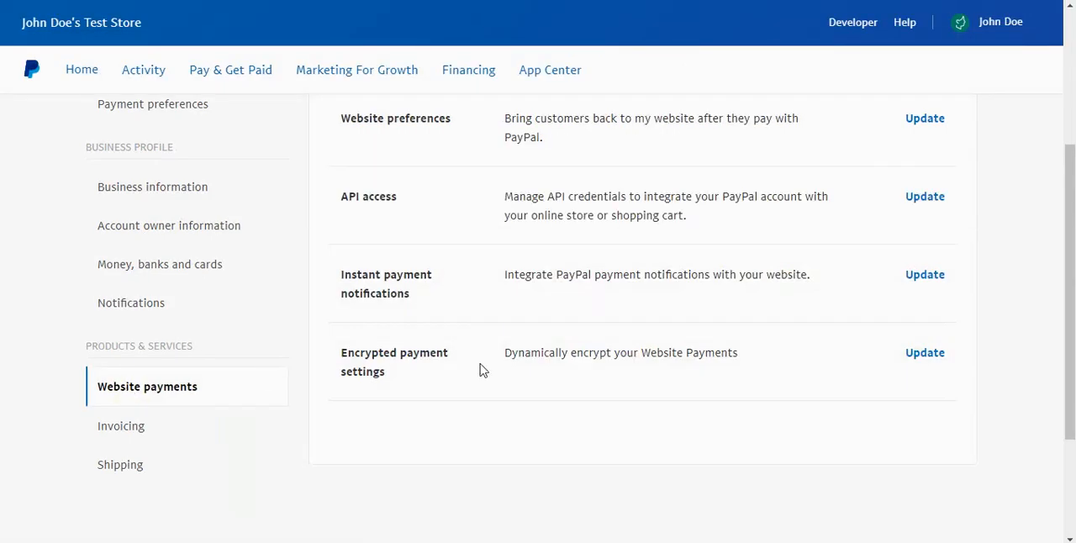
scroll("up", 3)
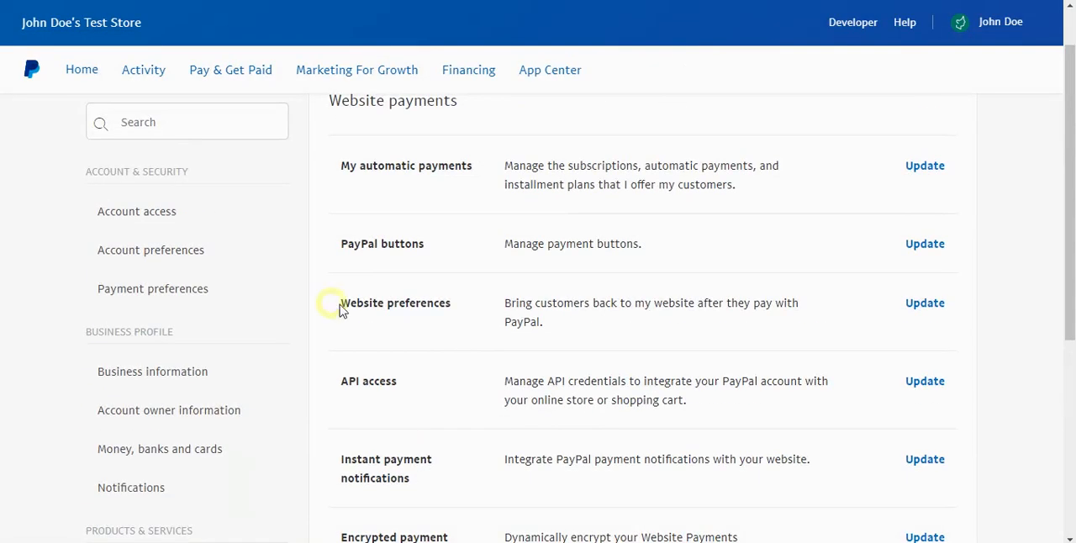
double_click(396, 302)
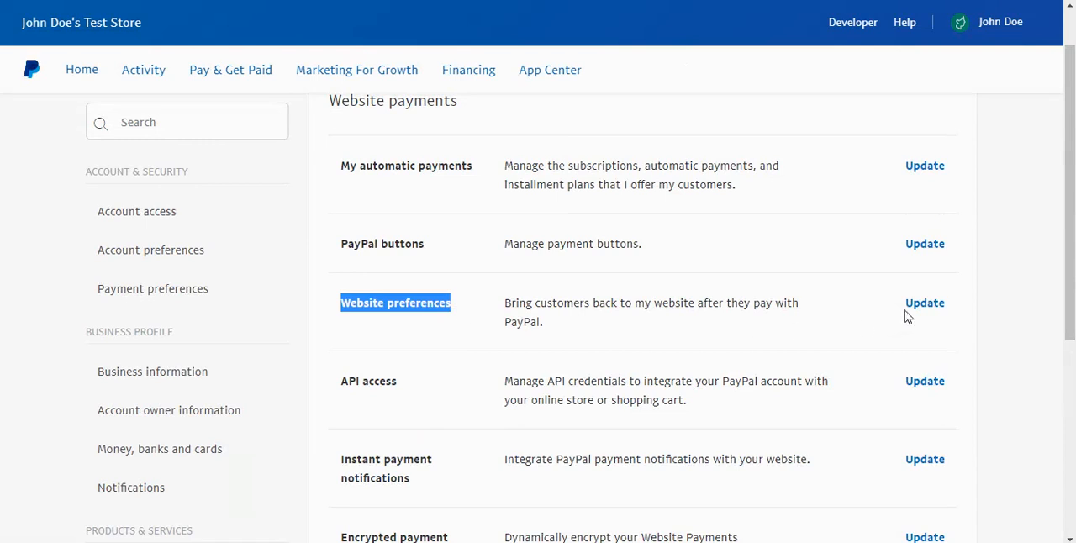
left_click(925, 302)
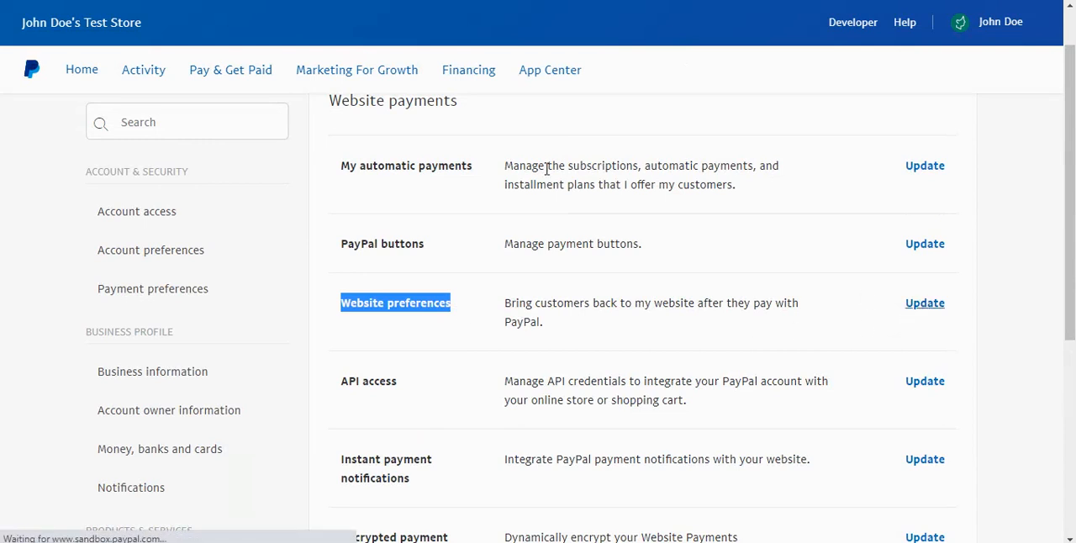
left_click(925, 302)
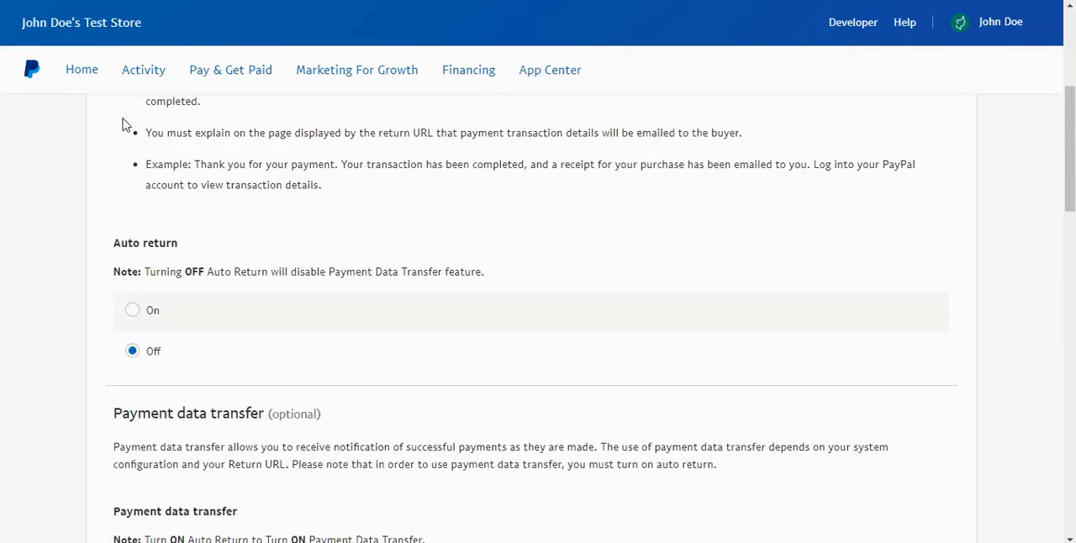
mouse_move(186, 246)
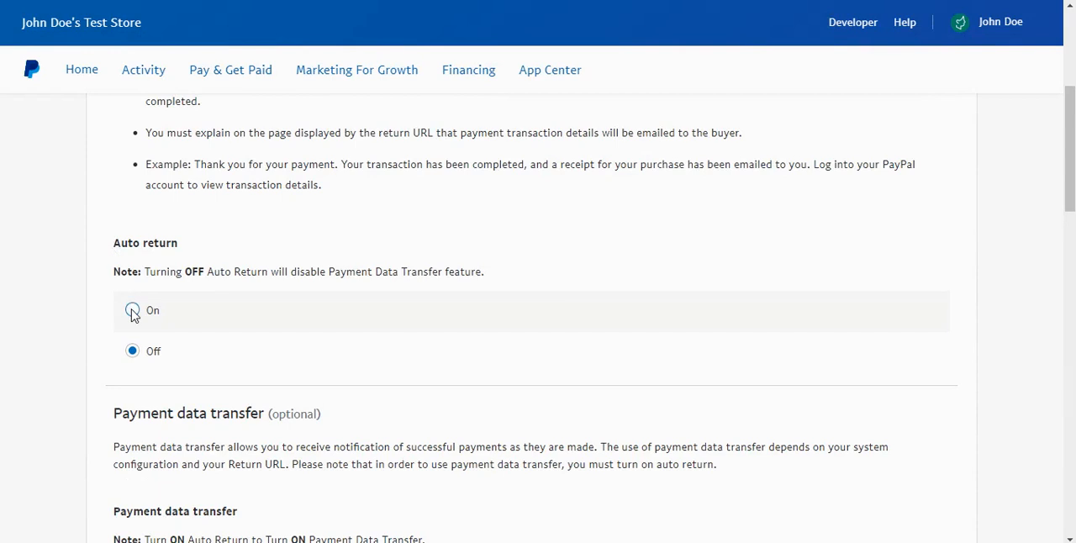
left_click(132, 310)
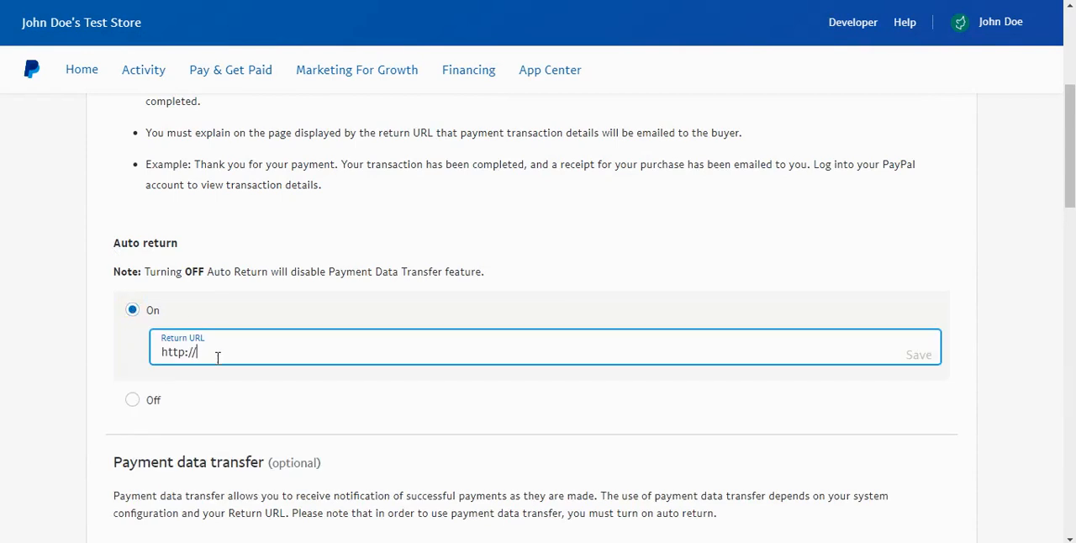
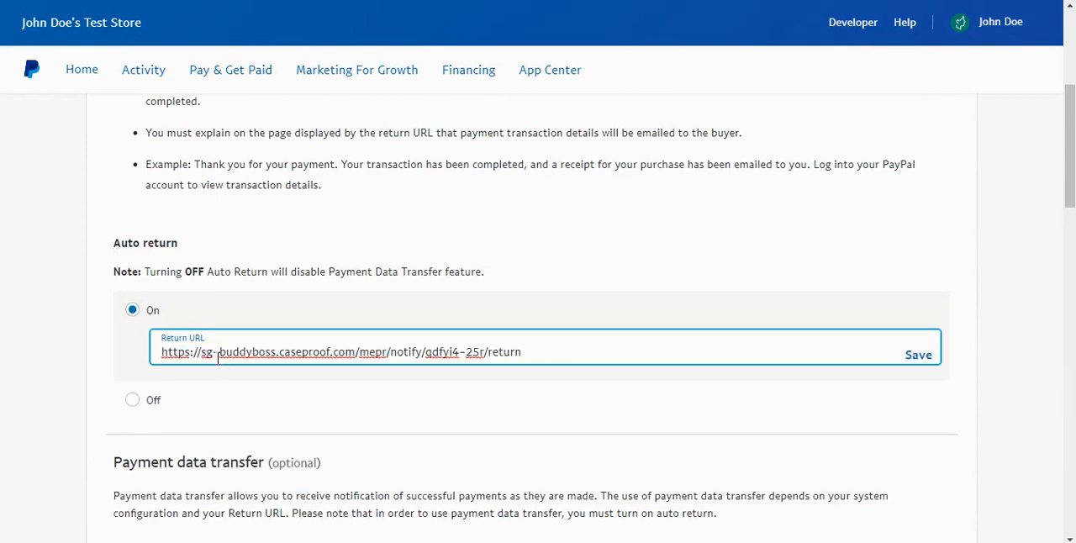
scroll("down", 3)
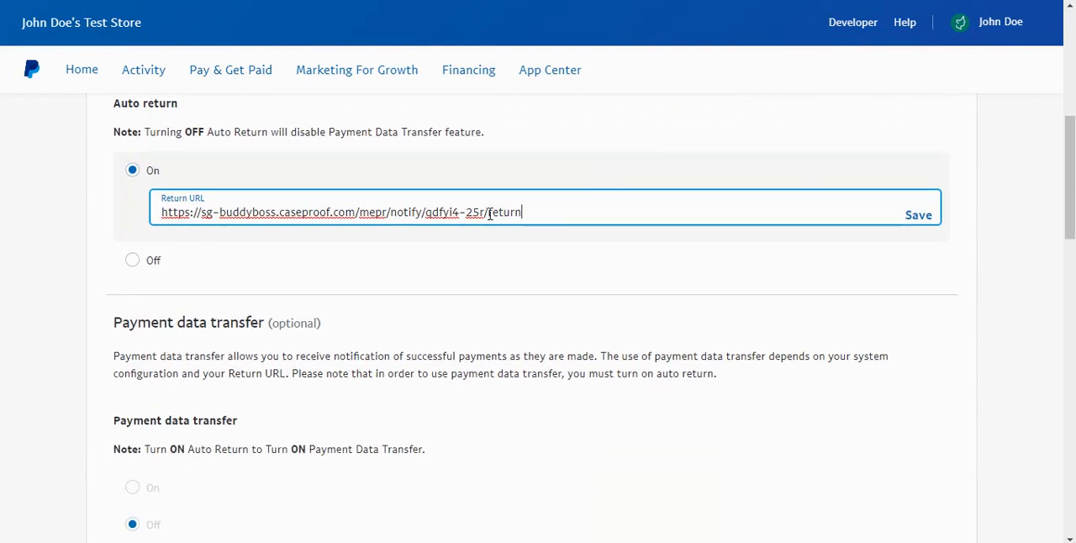
double_click(507, 211)
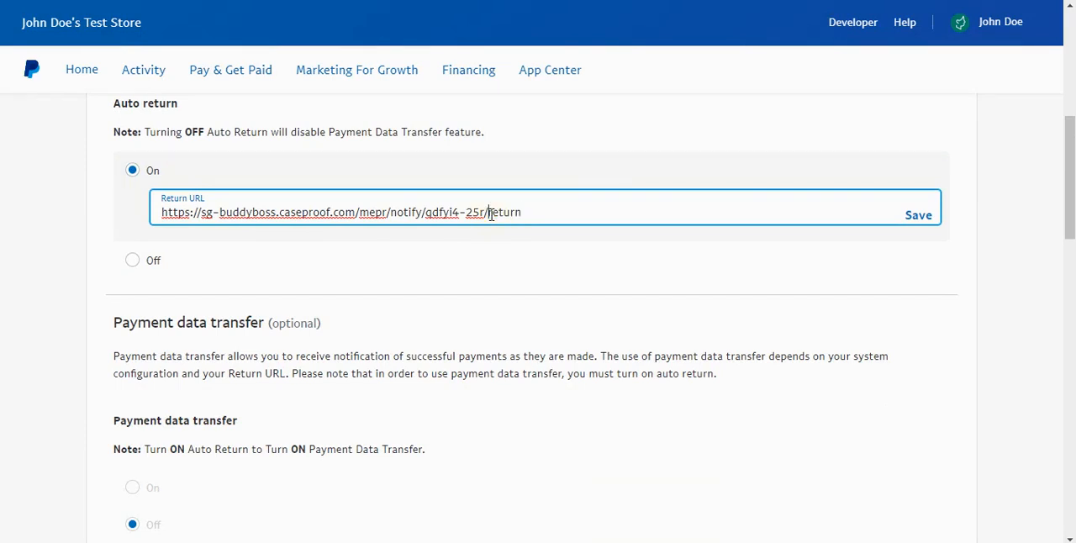
double_click(503, 212)
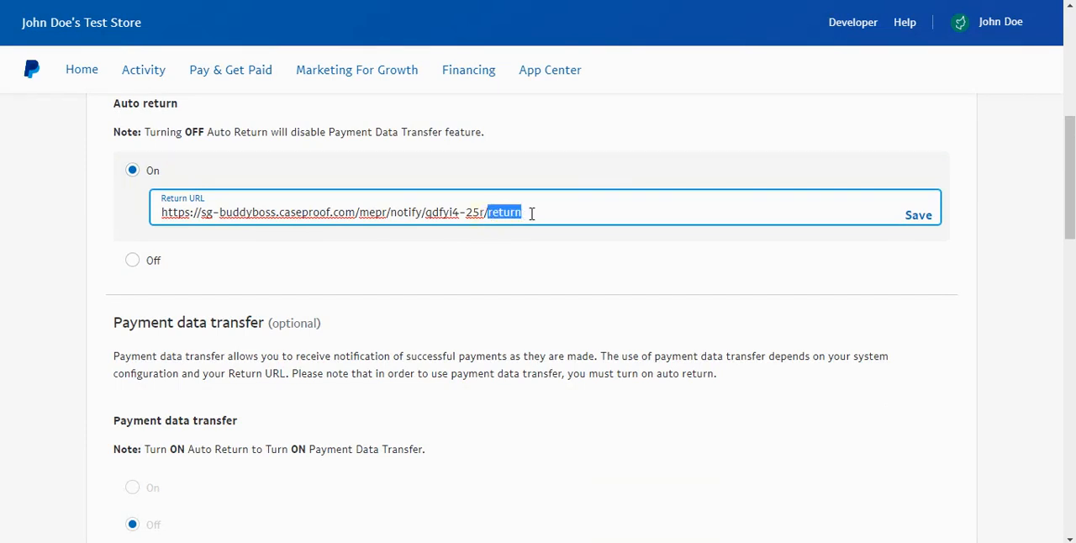
mouse_move(554, 174)
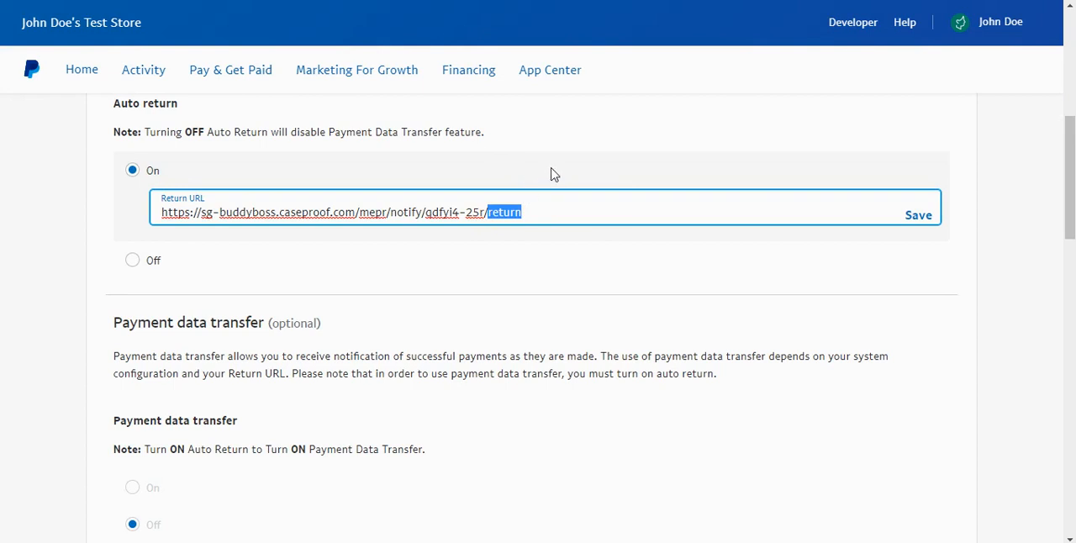
mouse_move(526, 136)
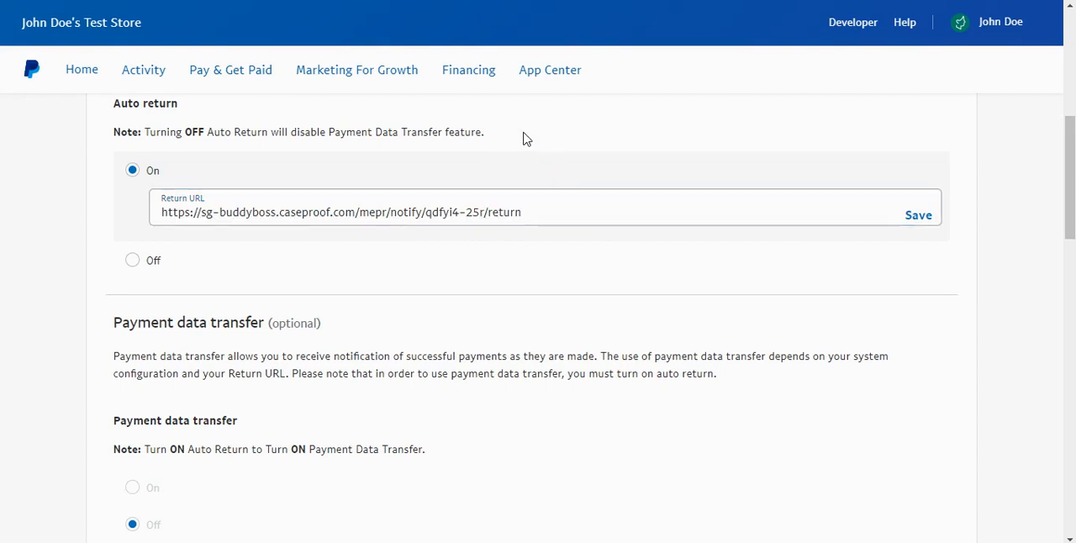
left_click(488, 212)
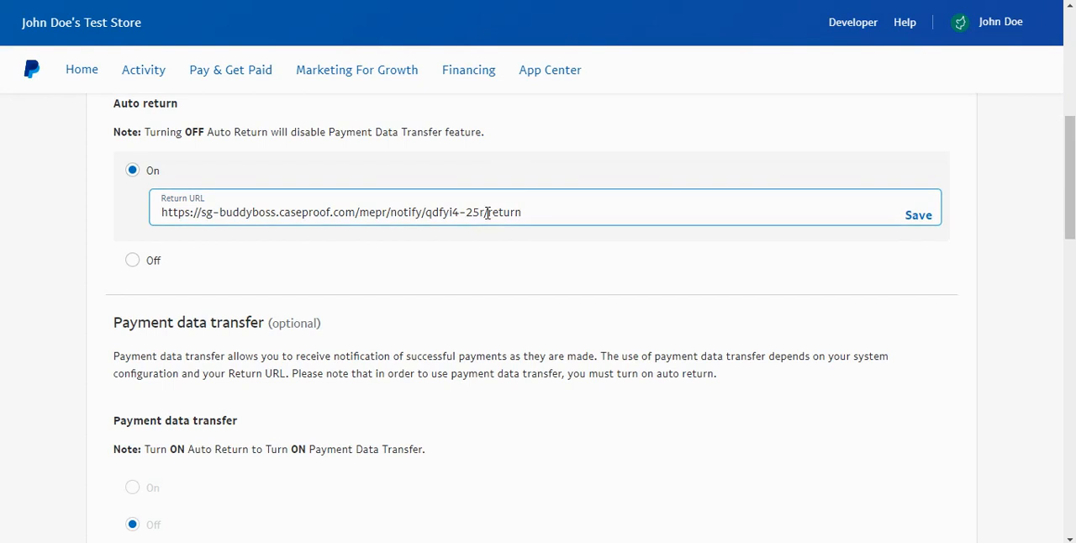
double_click(504, 212)
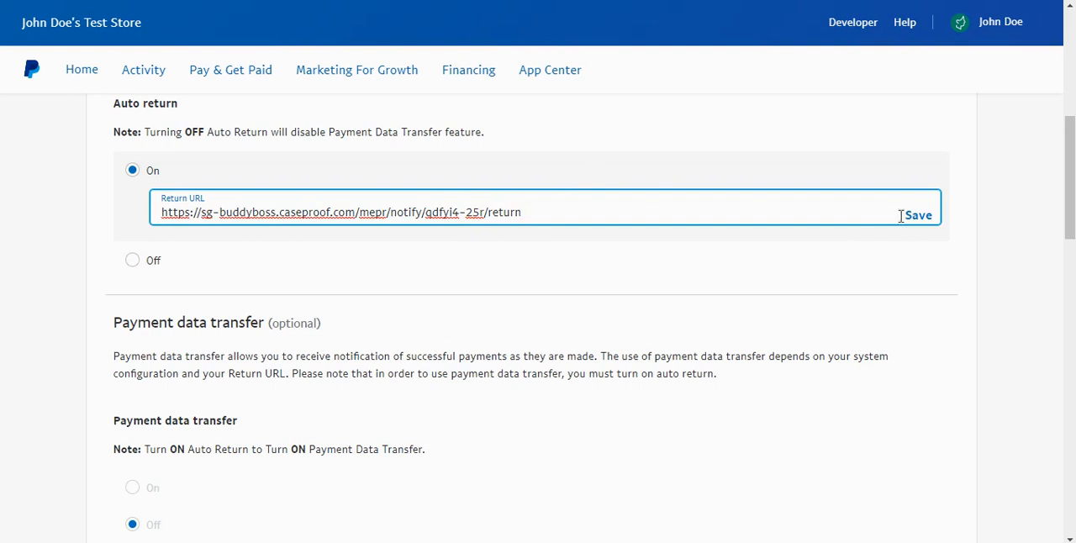
left_click(919, 214)
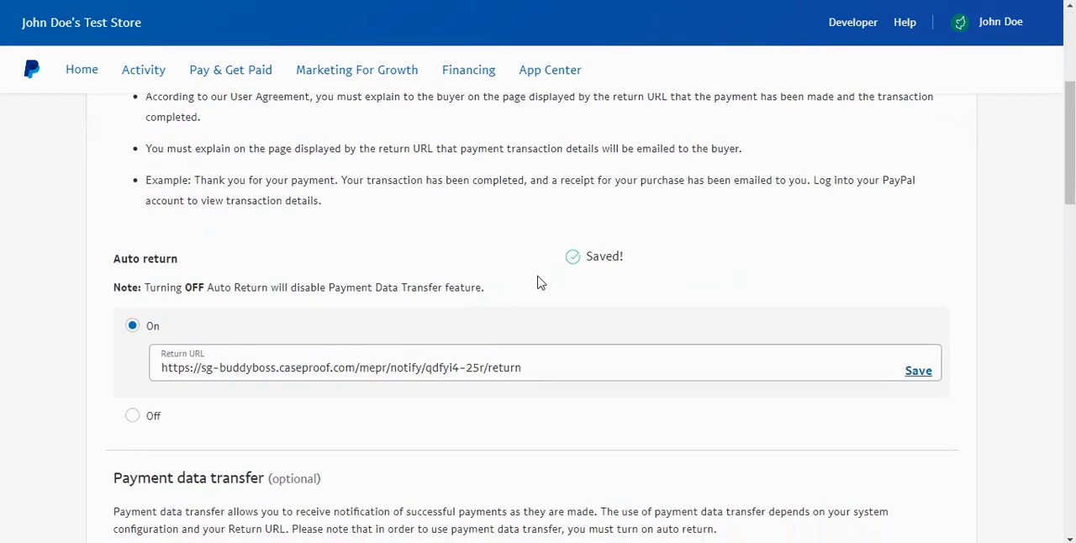
mouse_move(600, 260)
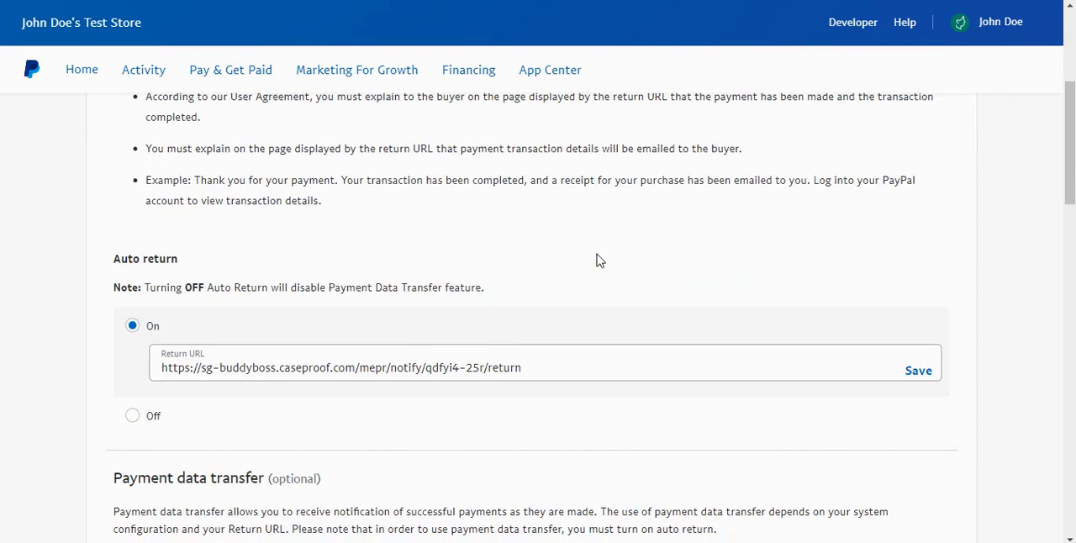
Set Payment data transfer to On in the website payment preferences
scroll("down", 3)
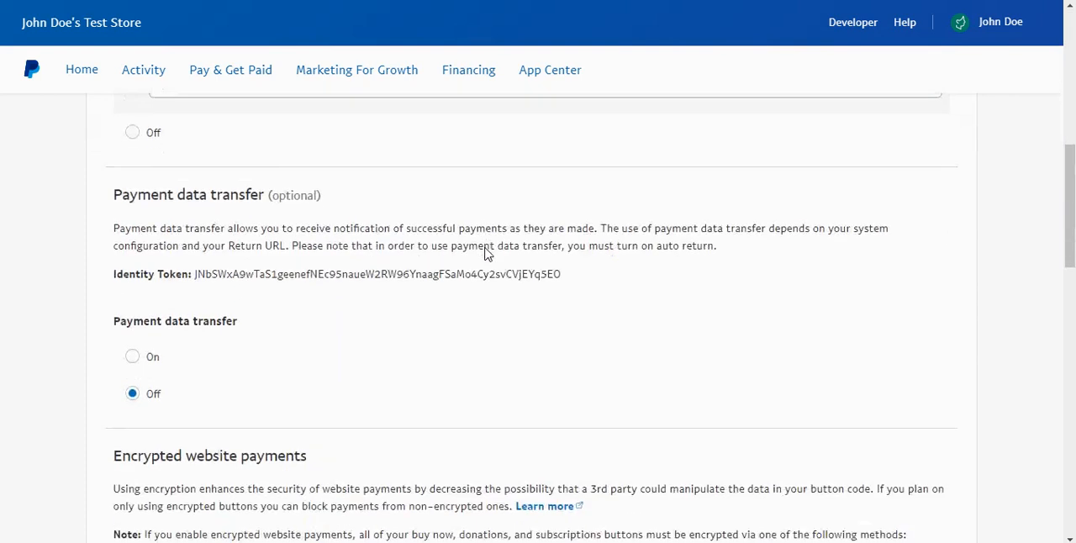
scroll("down", 3)
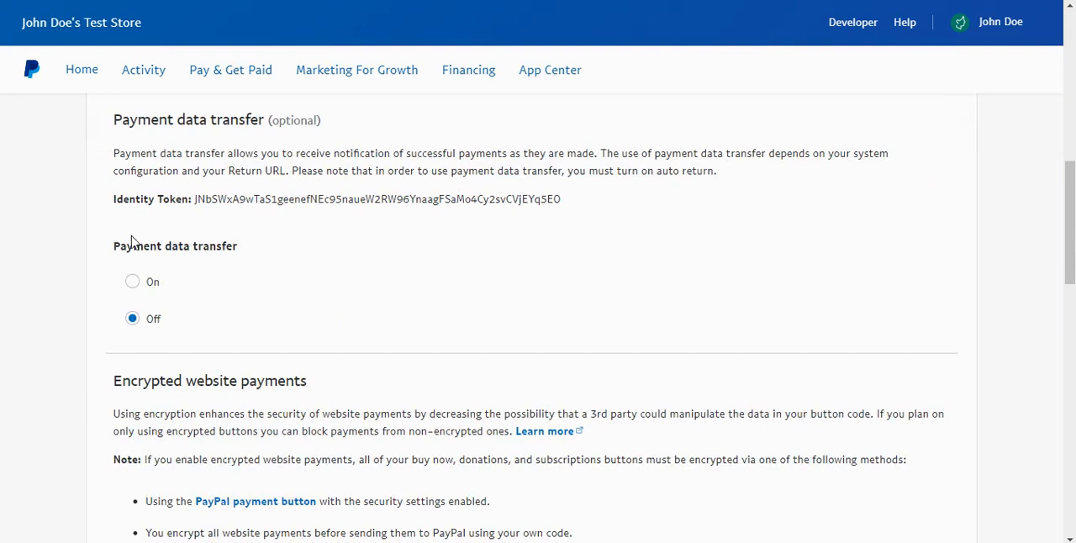
mouse_move(211, 265)
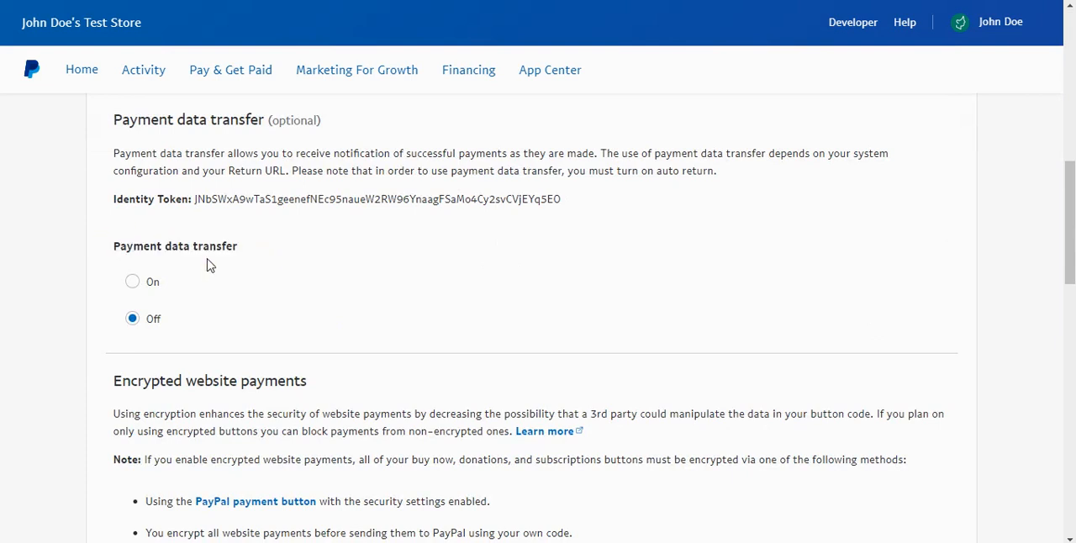
left_click(132, 282)
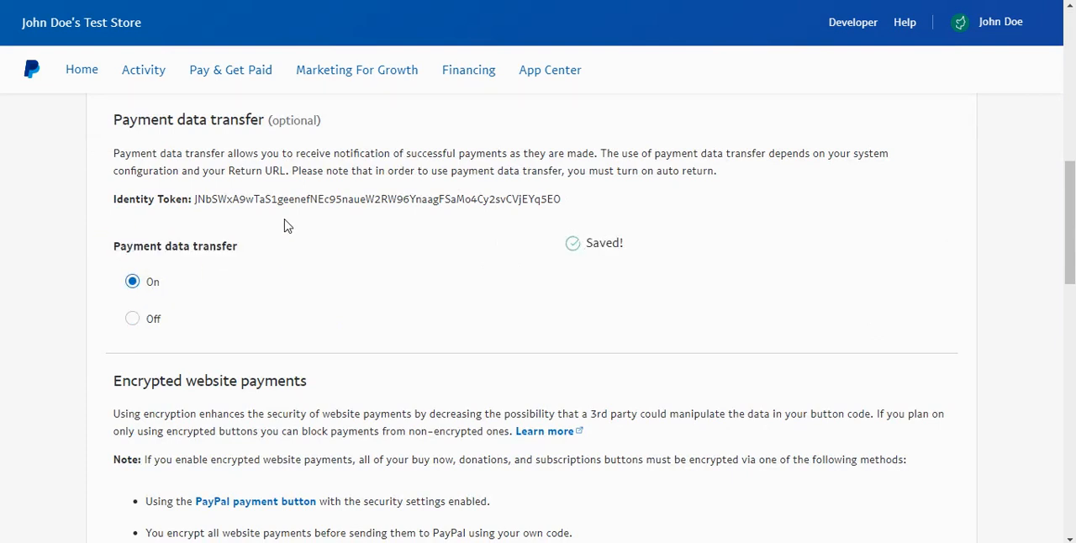
scroll("down", 3)
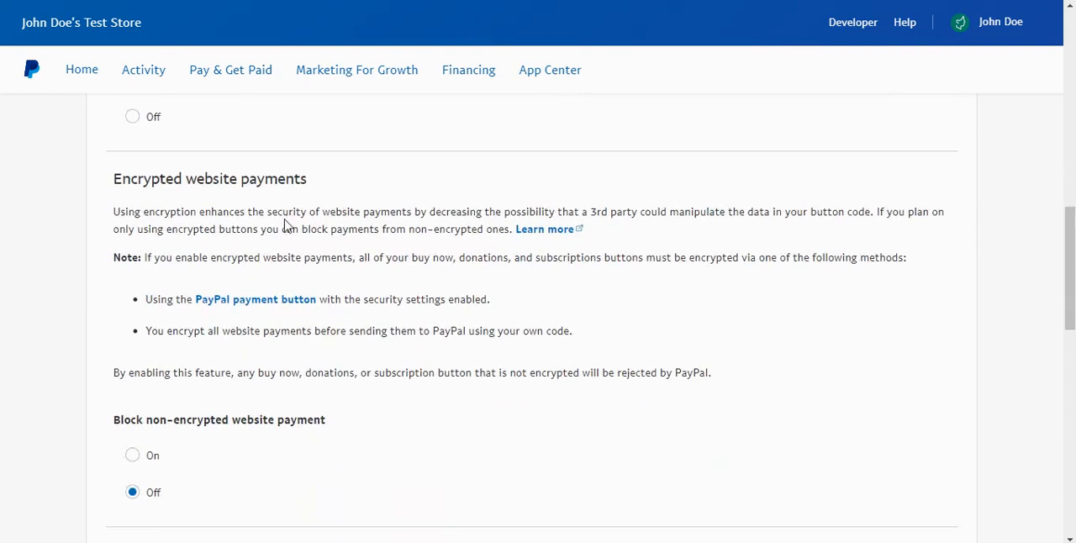
mouse_move(323, 184)
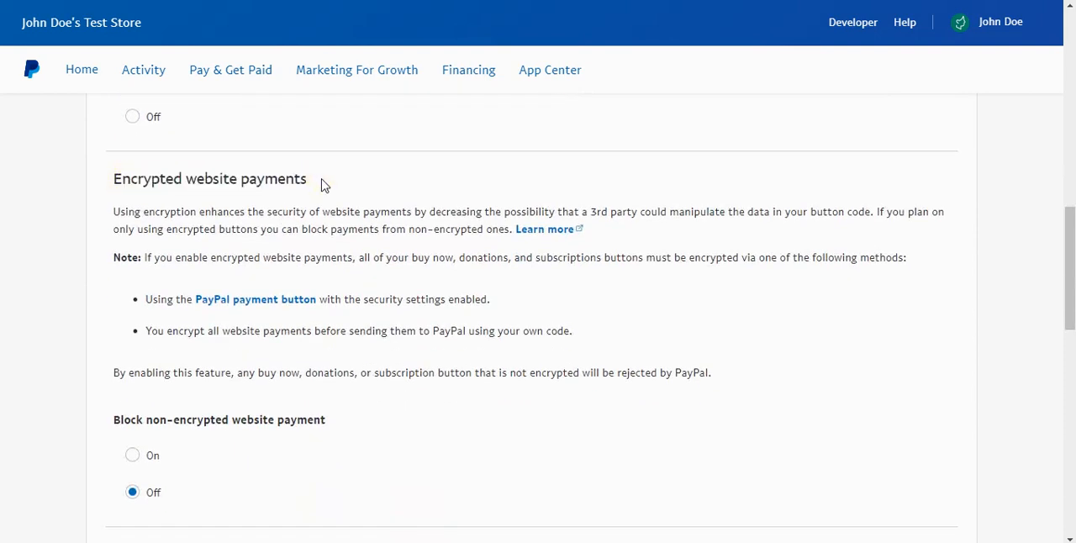
scroll("down", 3)
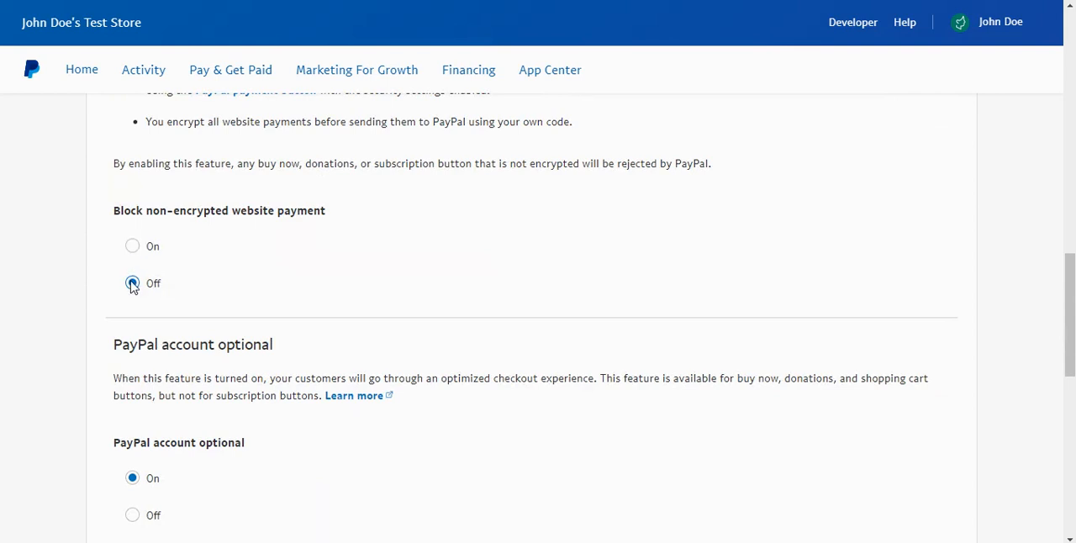
scroll("down", 3)
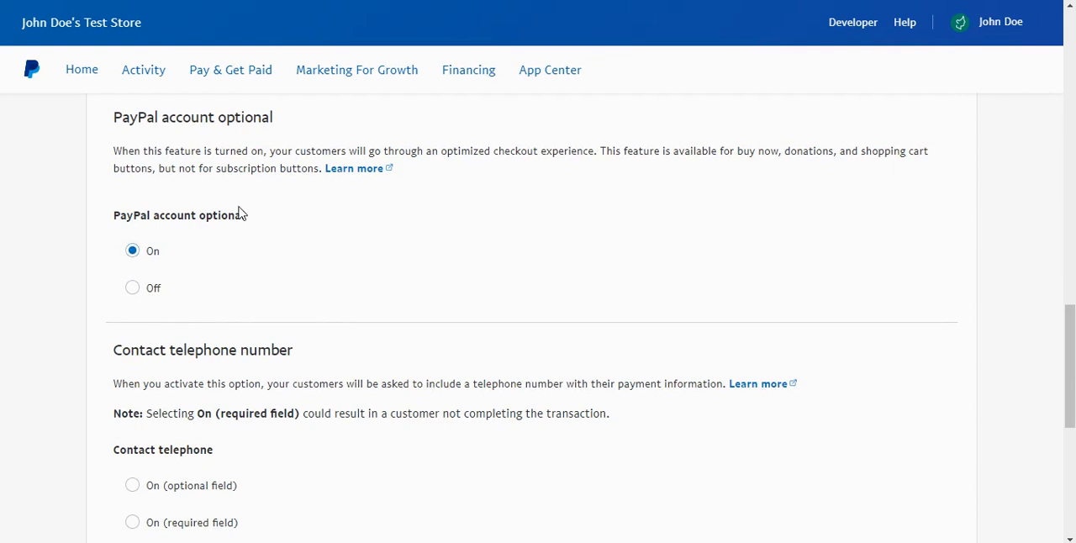
mouse_move(147, 251)
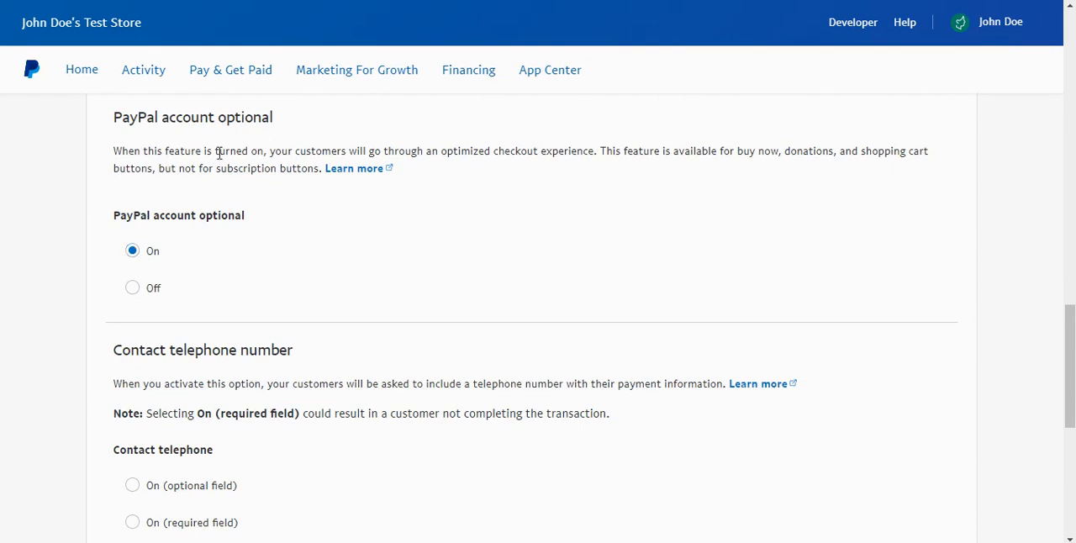
Review remaining options: PayPal account optional On, contact telephone Off, giropay No
double_click(245, 168)
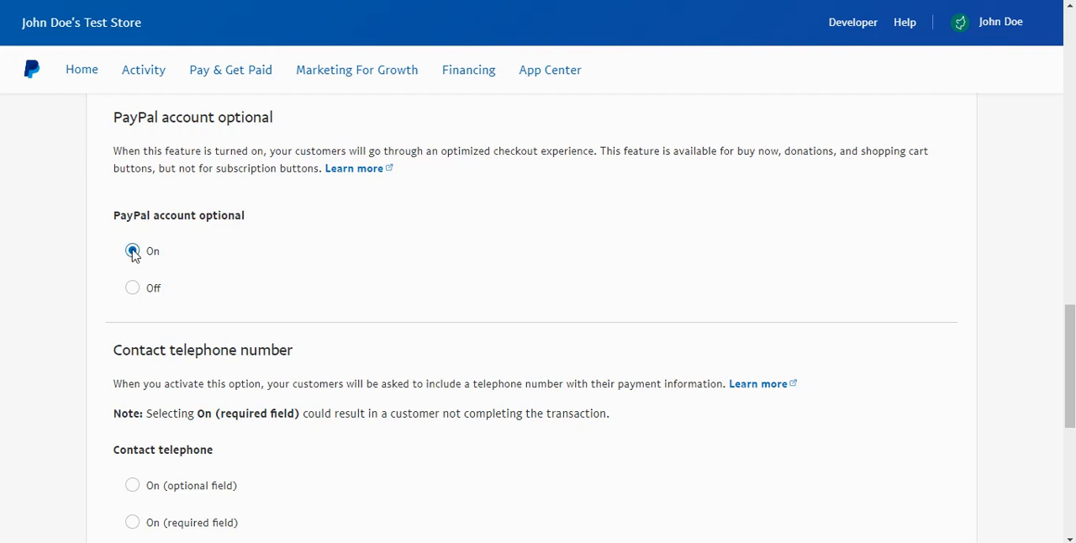
left_click(132, 251)
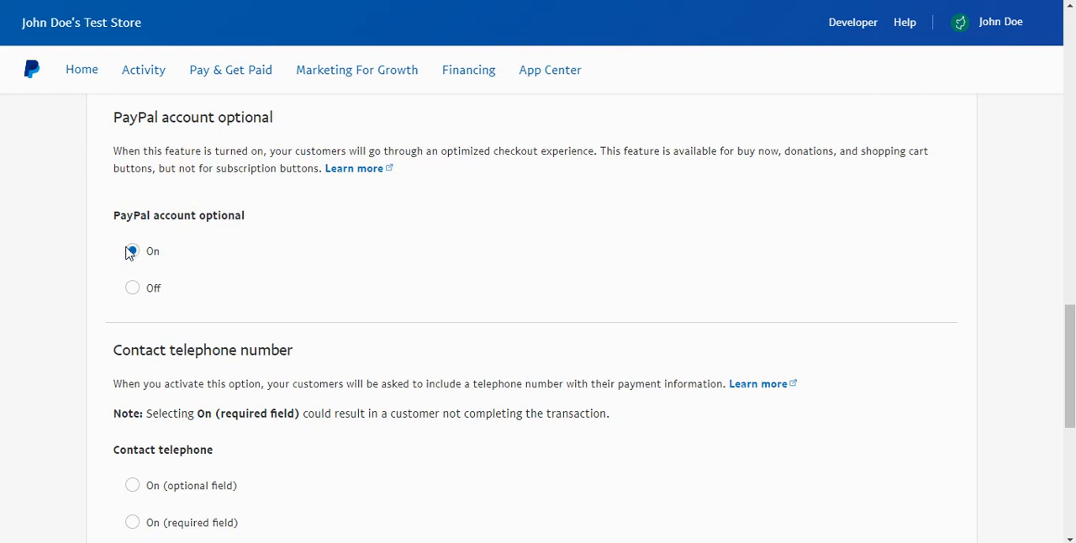
left_click(132, 251)
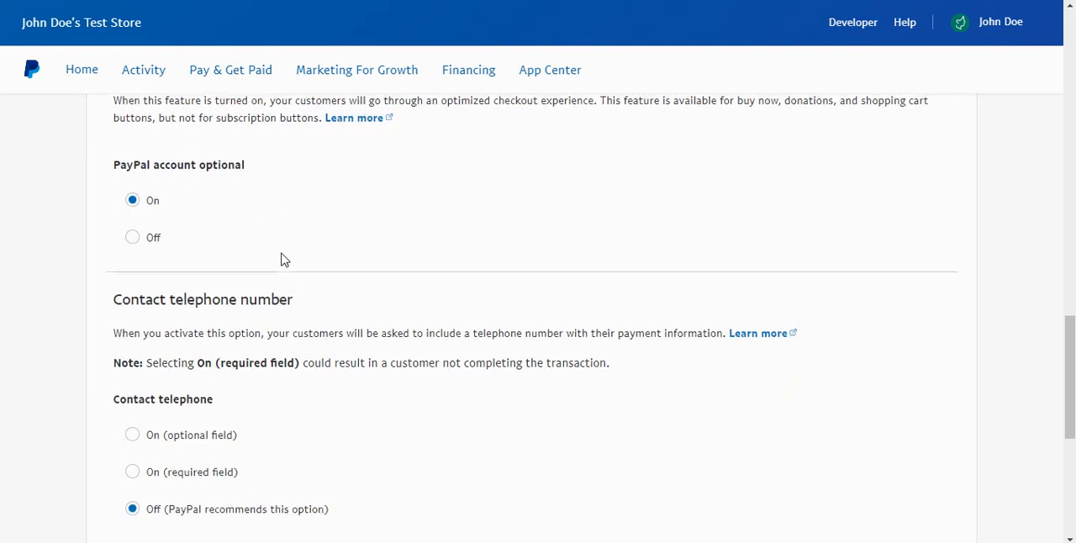
scroll("down", 3)
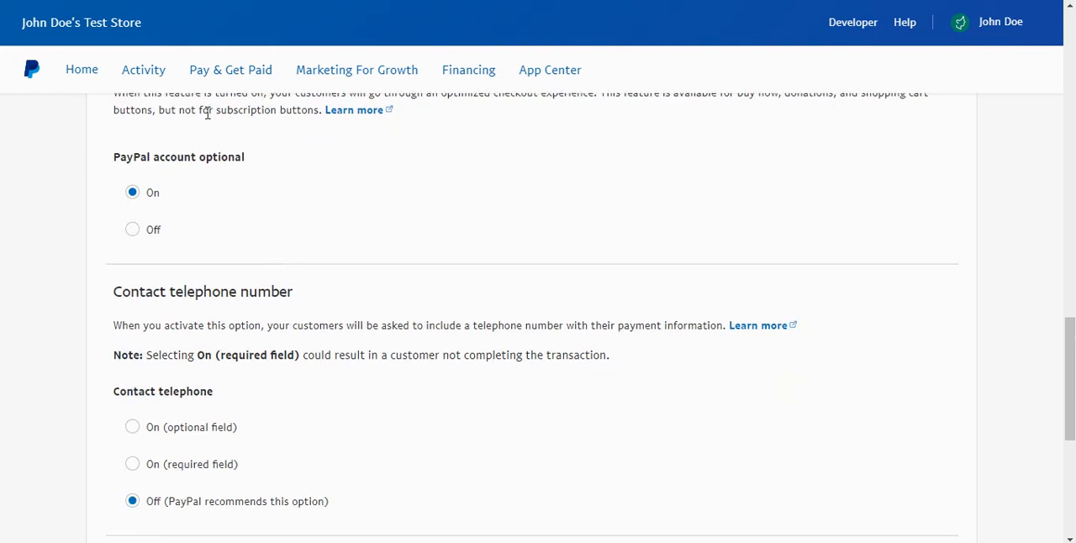
double_click(246, 110)
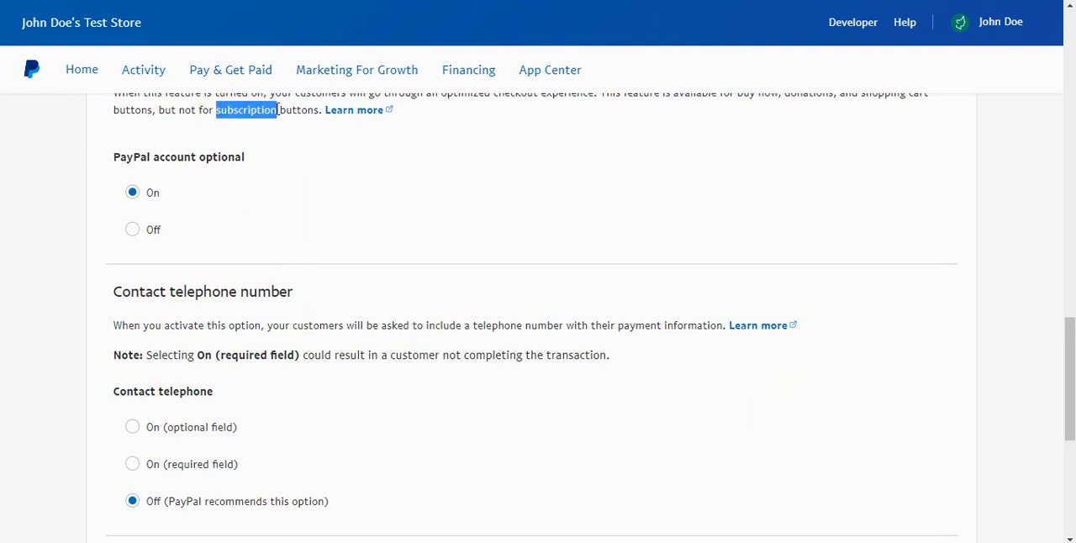
left_click(364, 185)
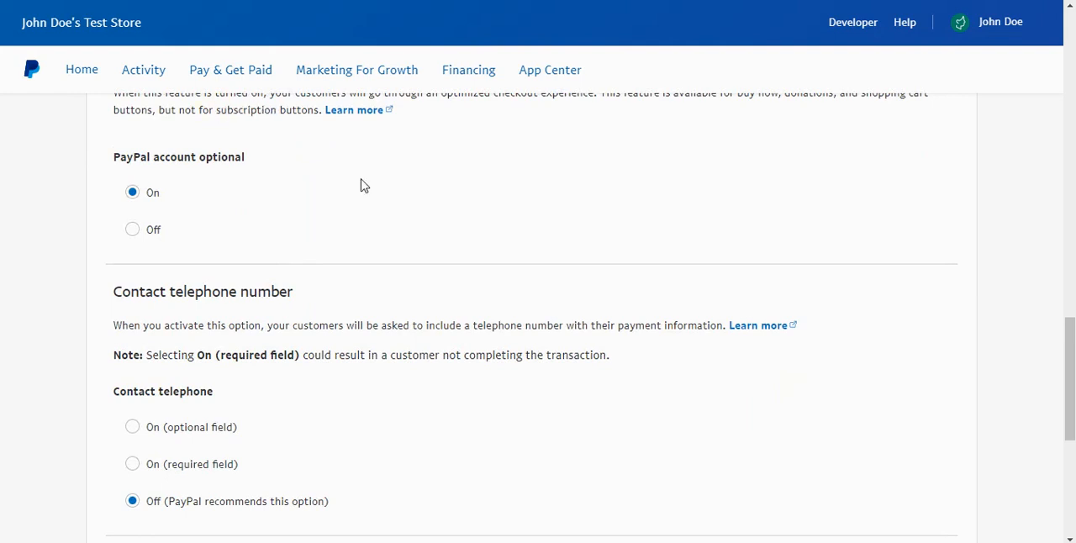
scroll("down", 3)
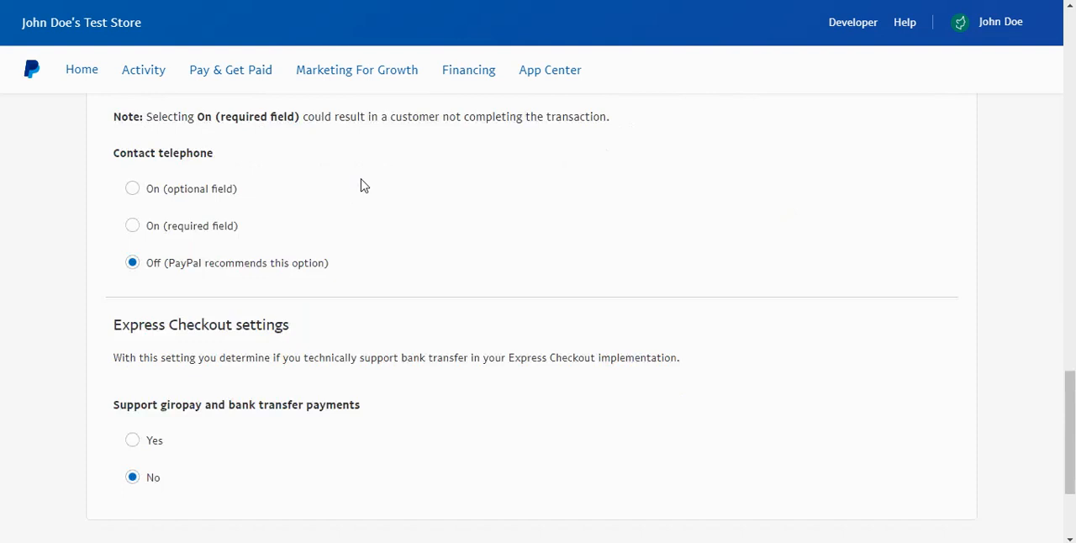
scroll("down", 3)
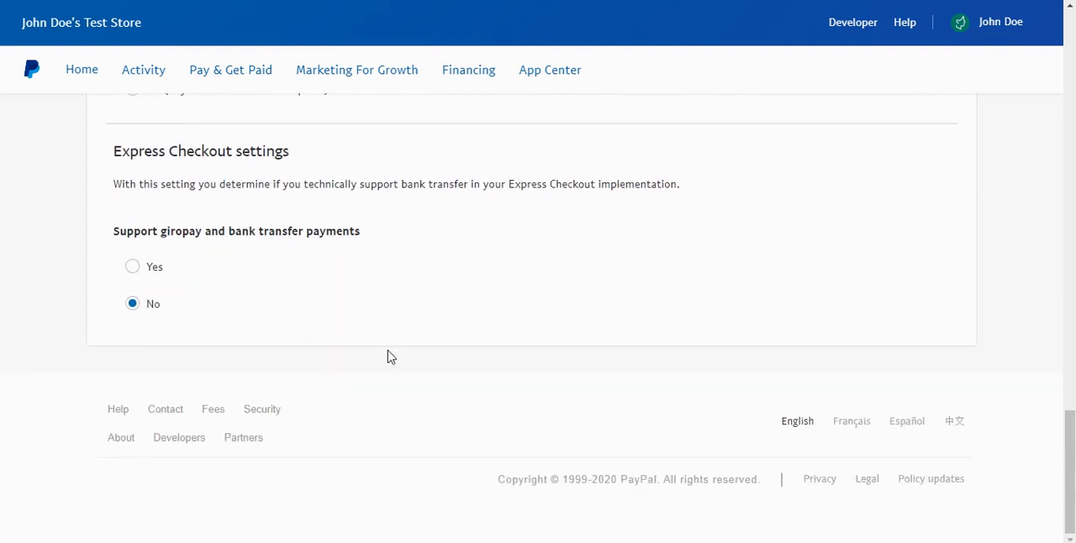
scroll("up", 3)
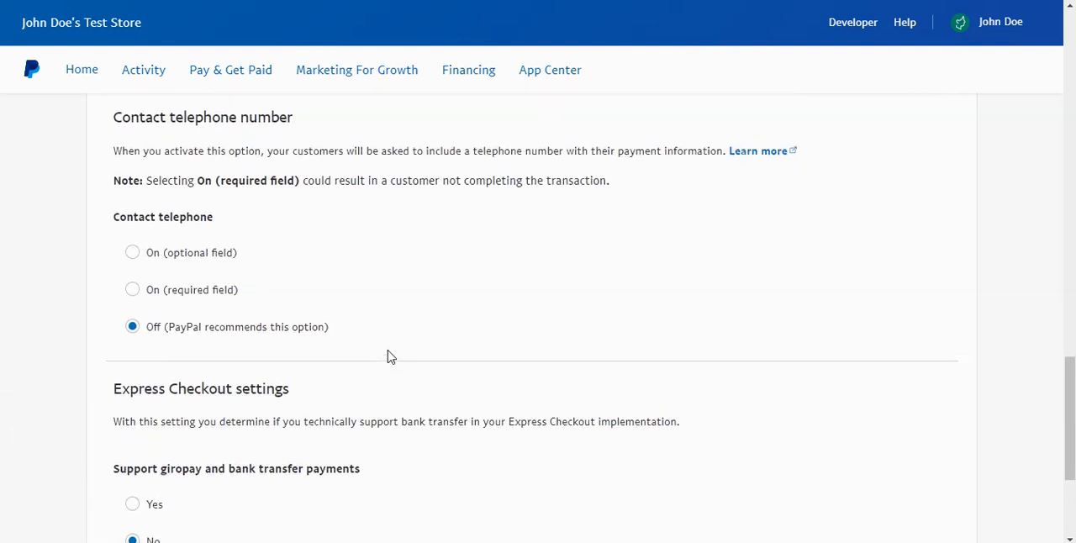
mouse_move(282, 216)
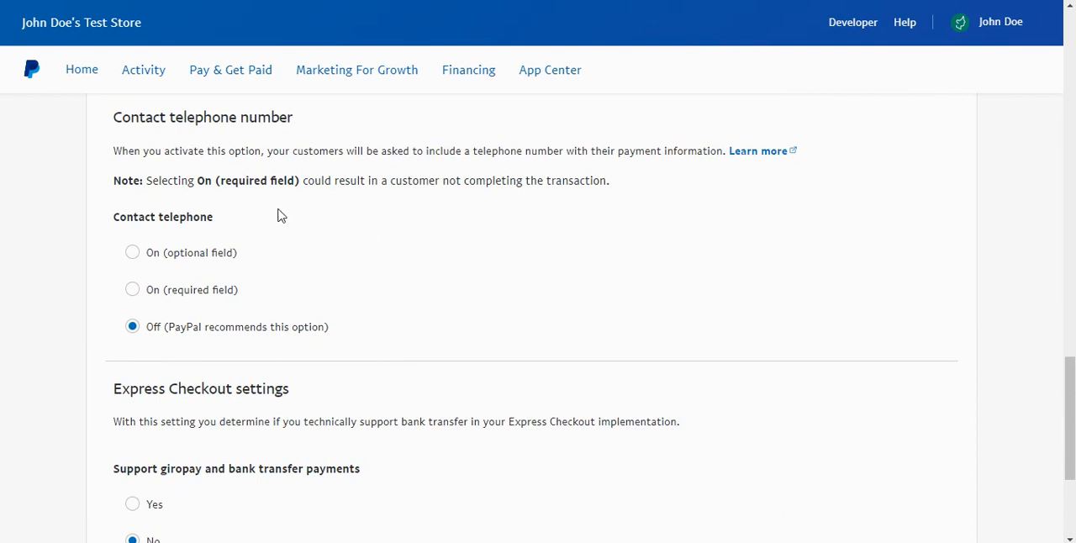
scroll("down", 3)
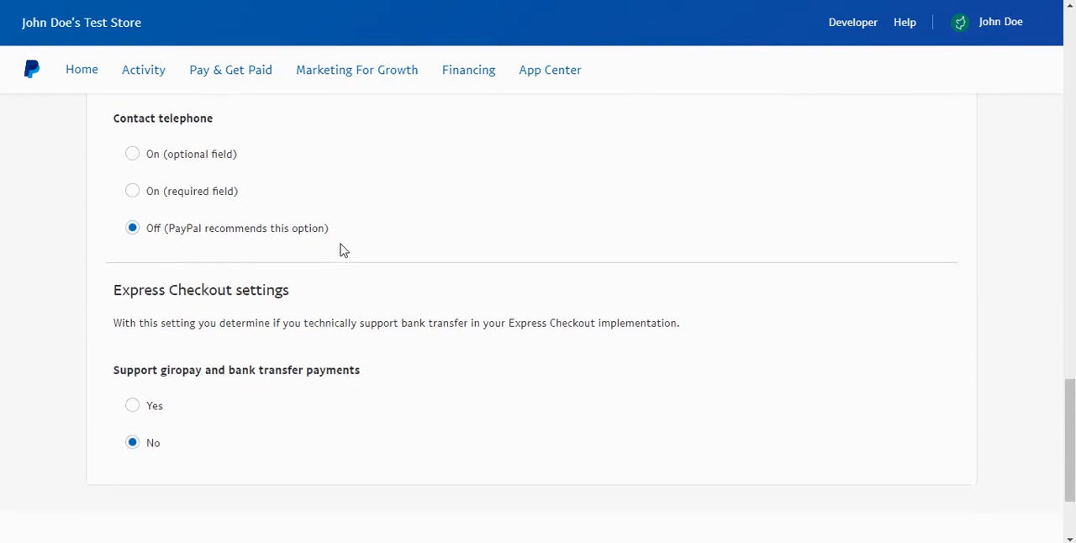
scroll("down", 3)
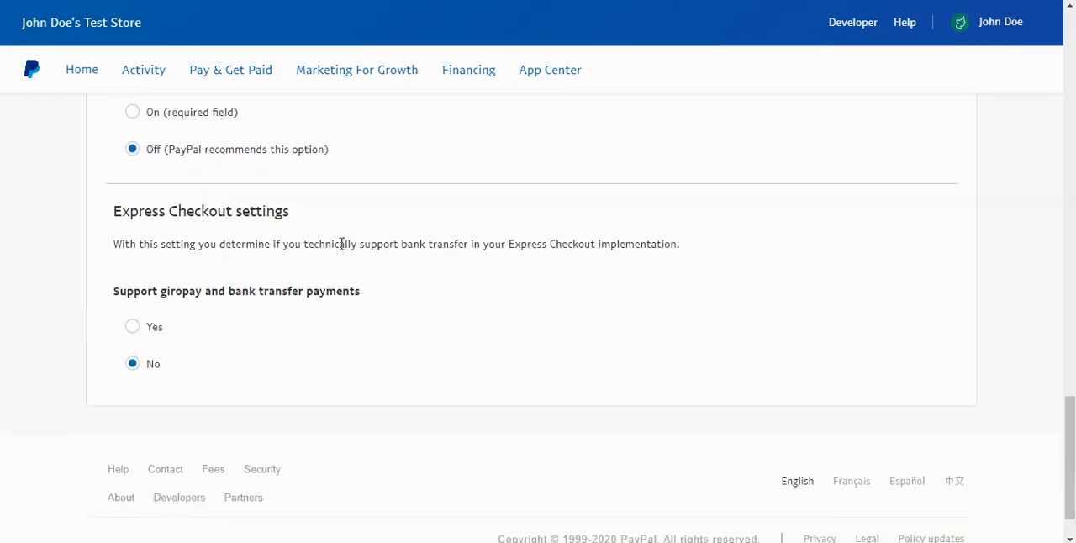
scroll("up", 3)
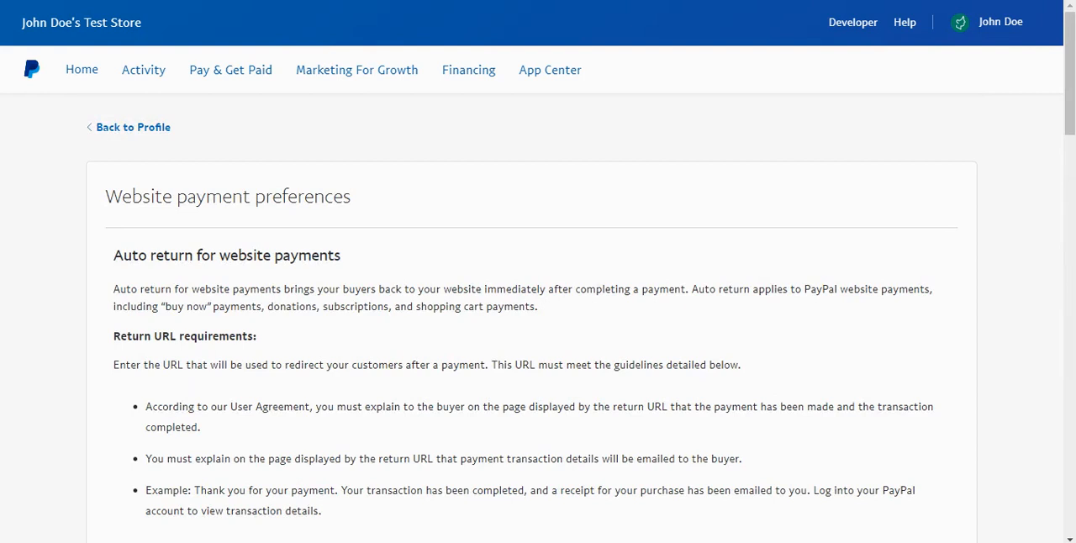
mouse_move(244, 251)
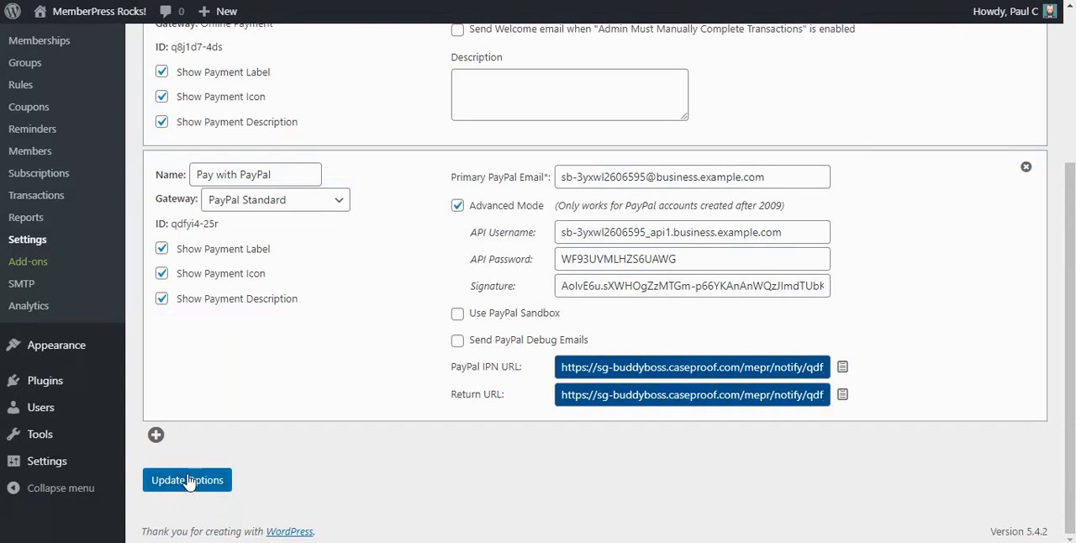
mouse_move(473, 205)
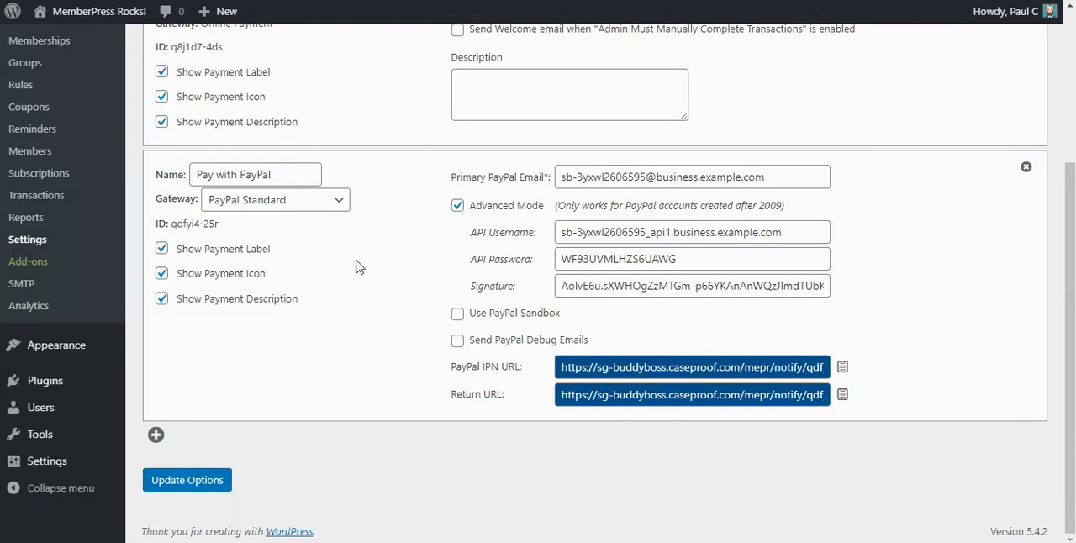
mouse_move(187, 481)
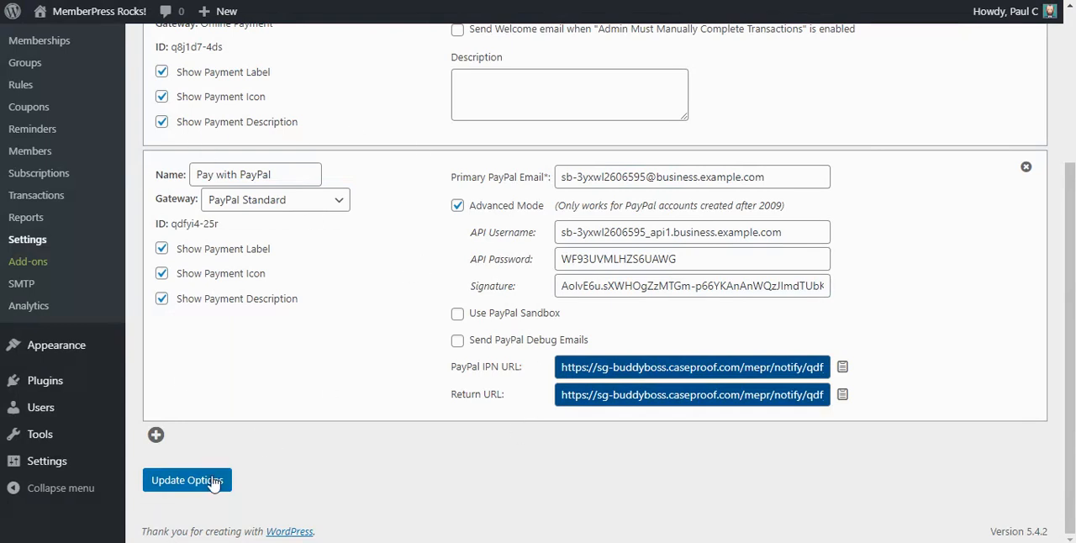
Save MemberPress payment options so Pay with PayPal is stored as PayPal Standard
left_click(187, 480)
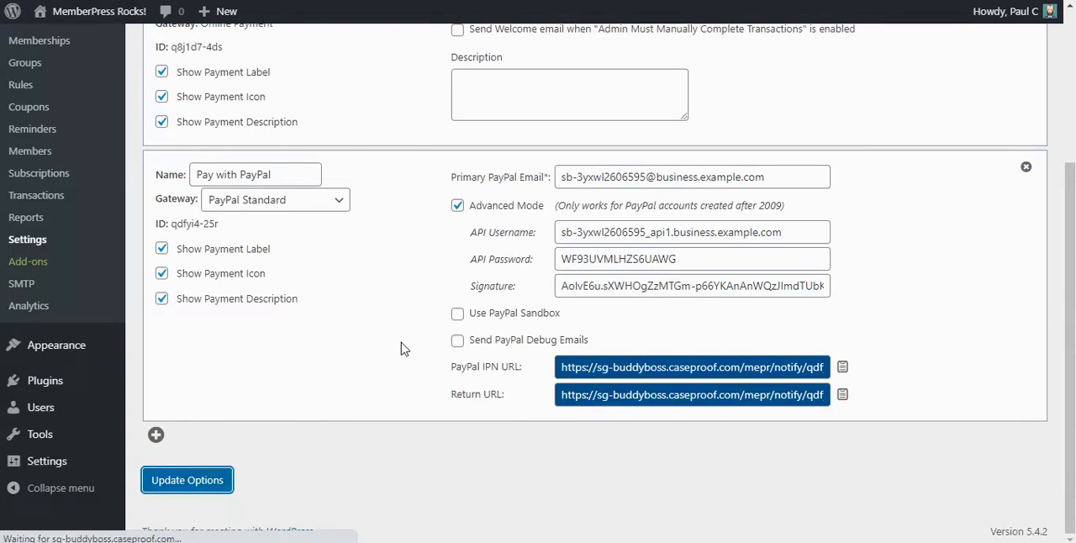
left_click(186, 480)
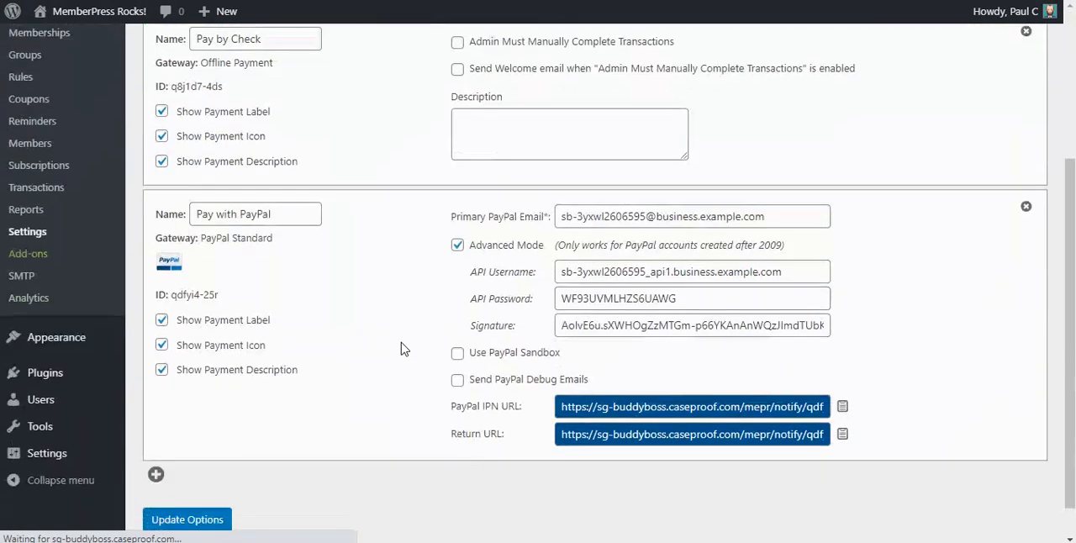
scroll("down", 3)
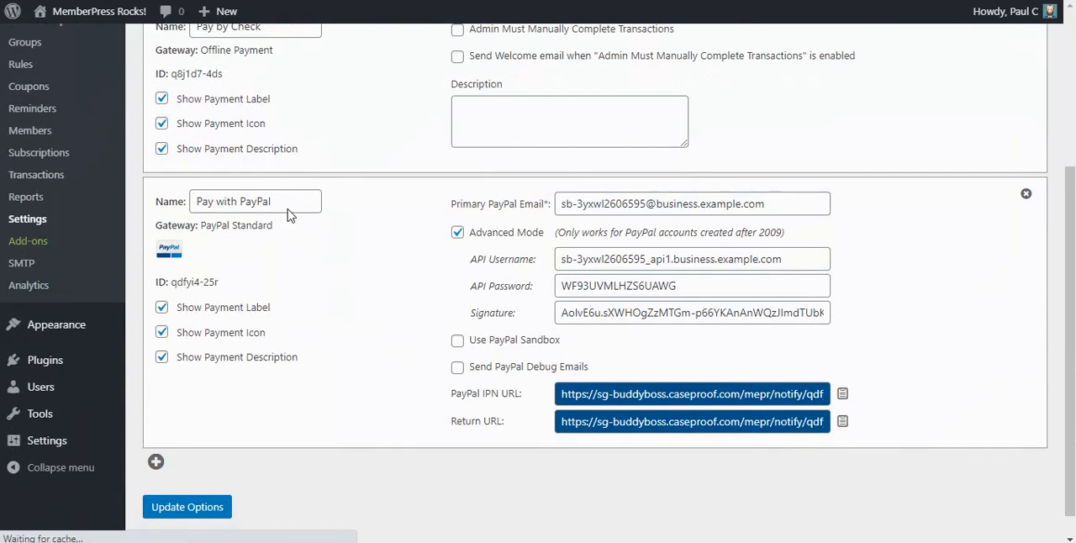
scroll("up", 3)
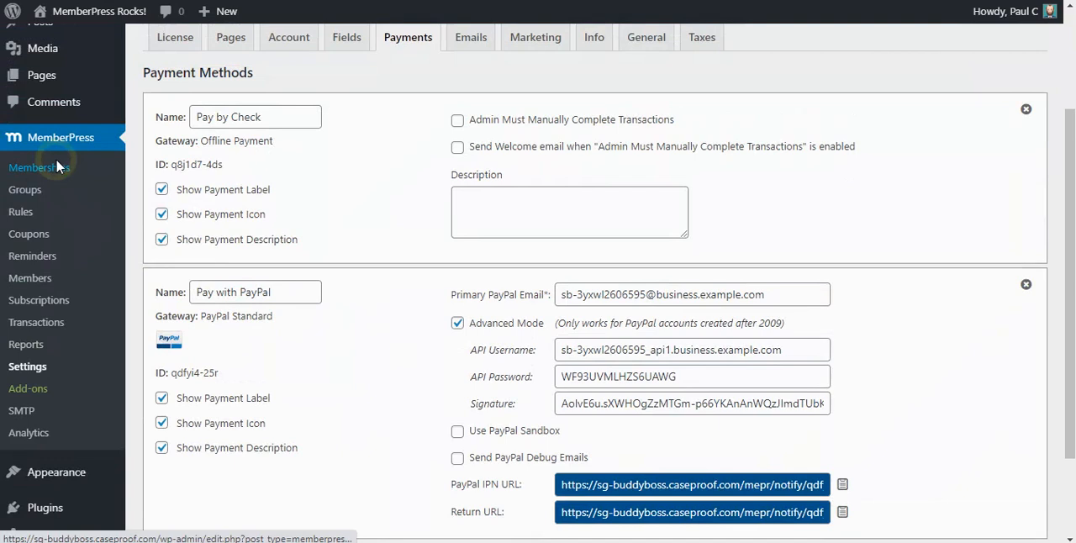
Open the 'basic' membership signup page in an incognito window and scroll to payment
left_click(37, 166)
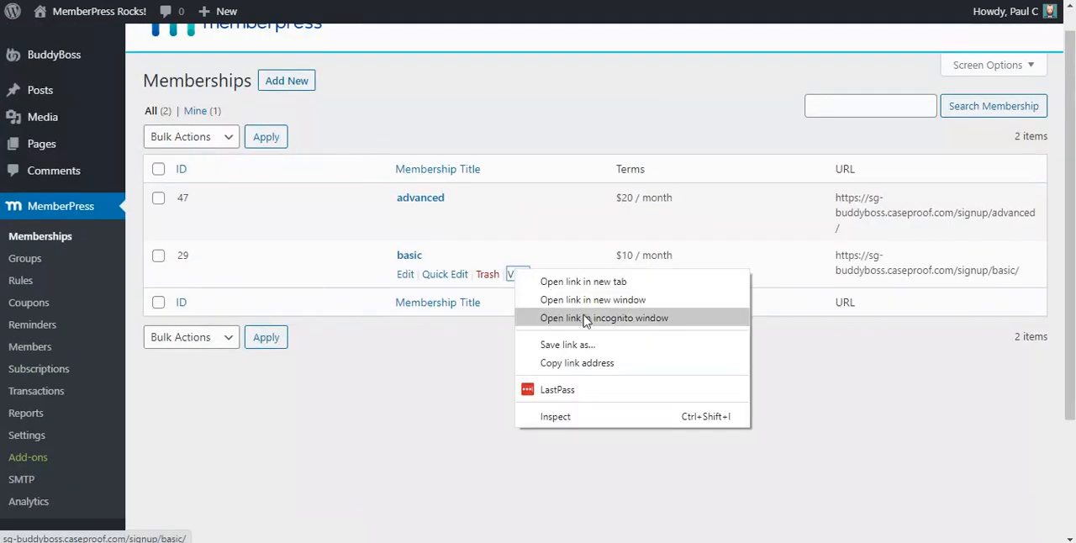
left_click(604, 318)
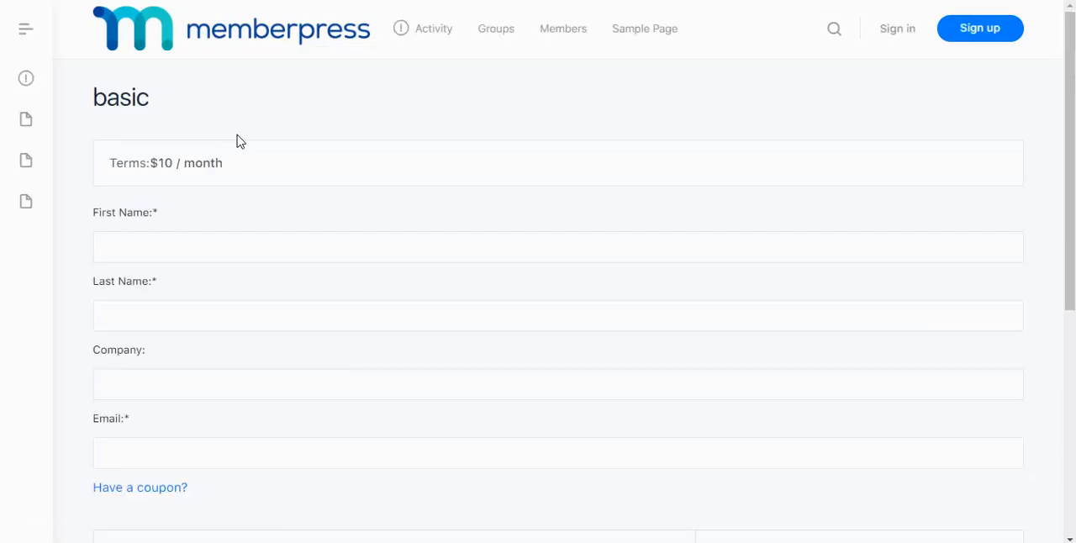
scroll("down", 3)
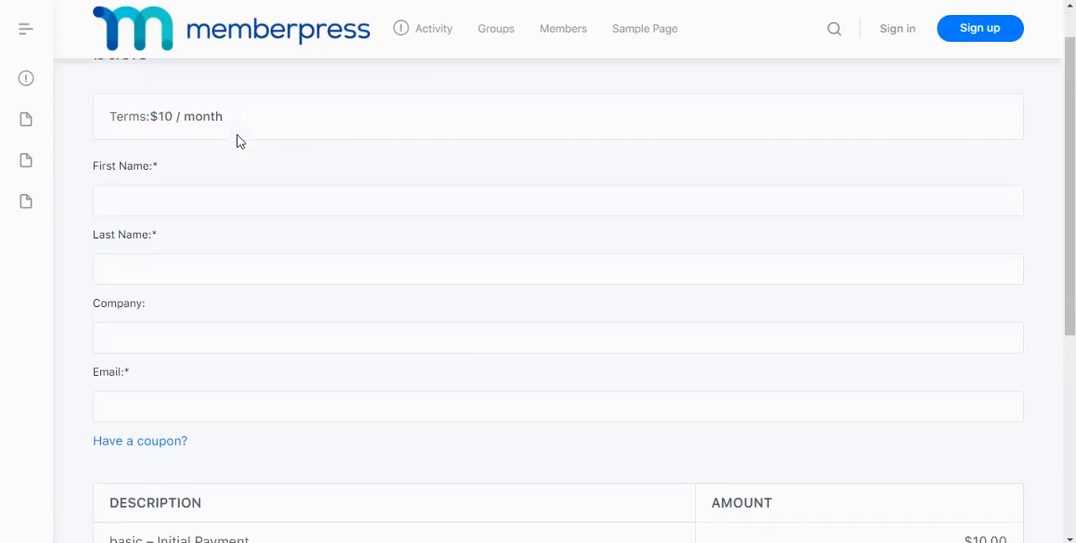
mouse_move(294, 130)
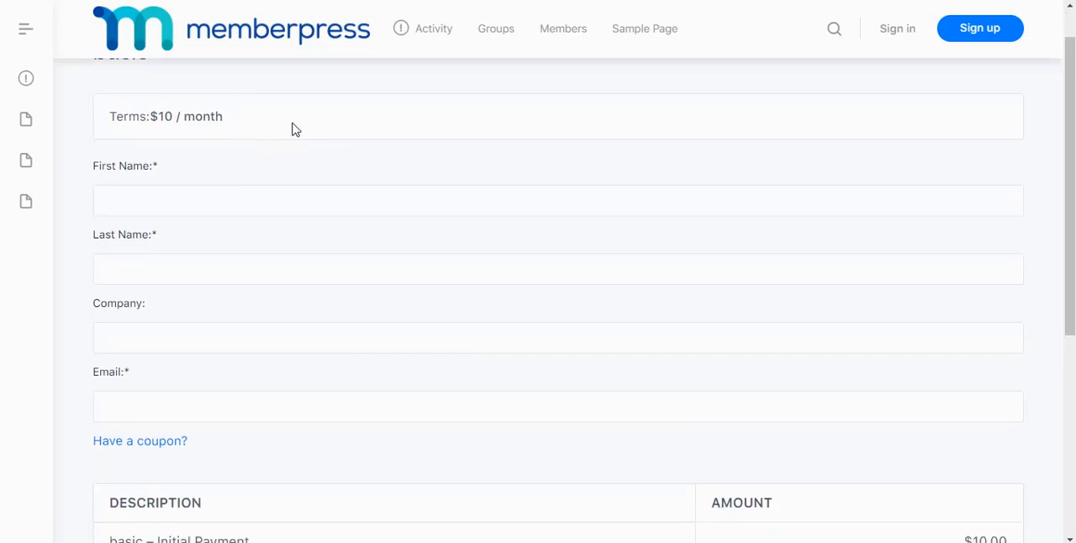
scroll("down", 3)
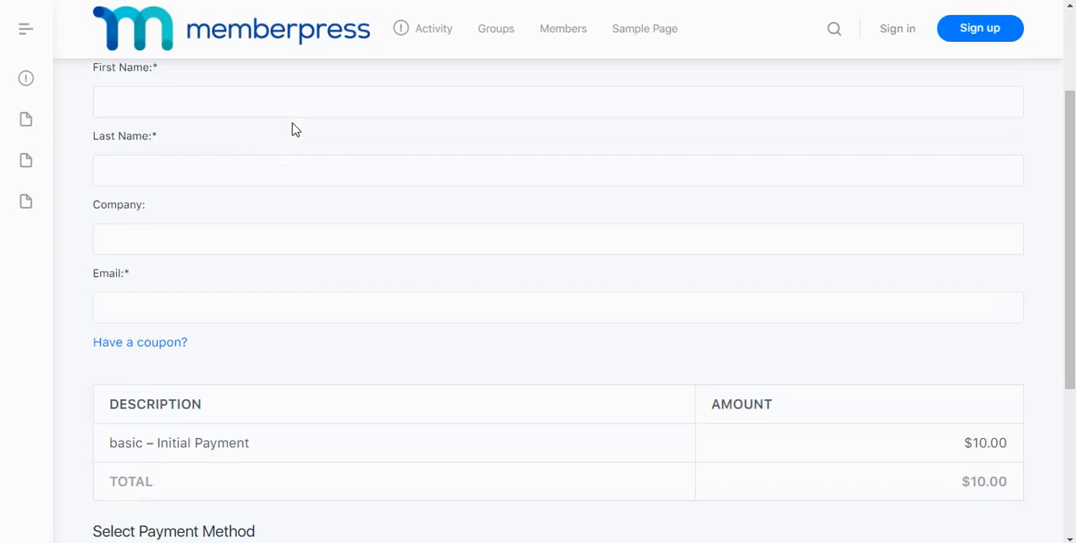
scroll("down", 3)
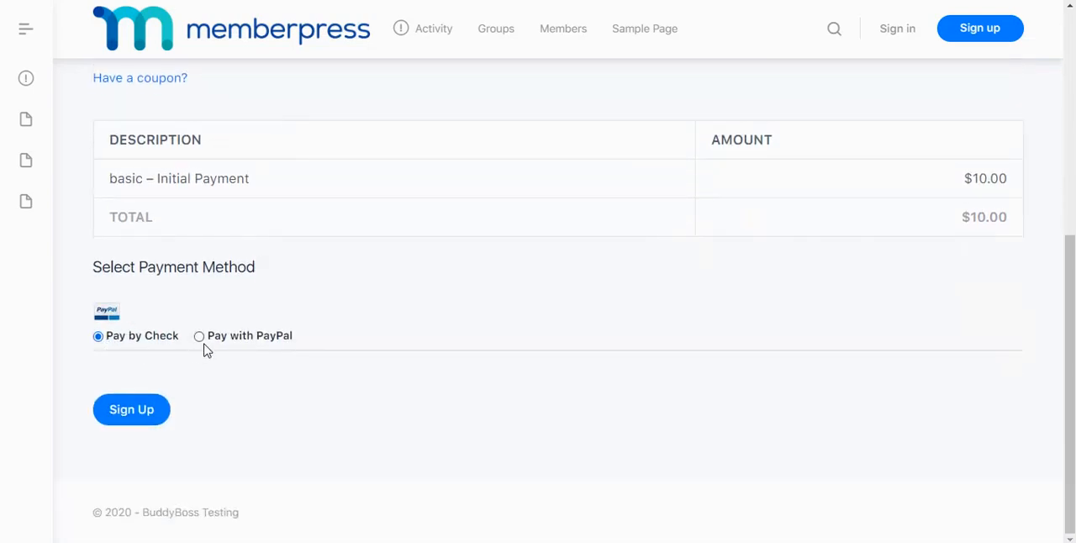
Toggle the payment choice between Pay with PayPal and Pay by Check, ending on PayPal
left_click(199, 336)
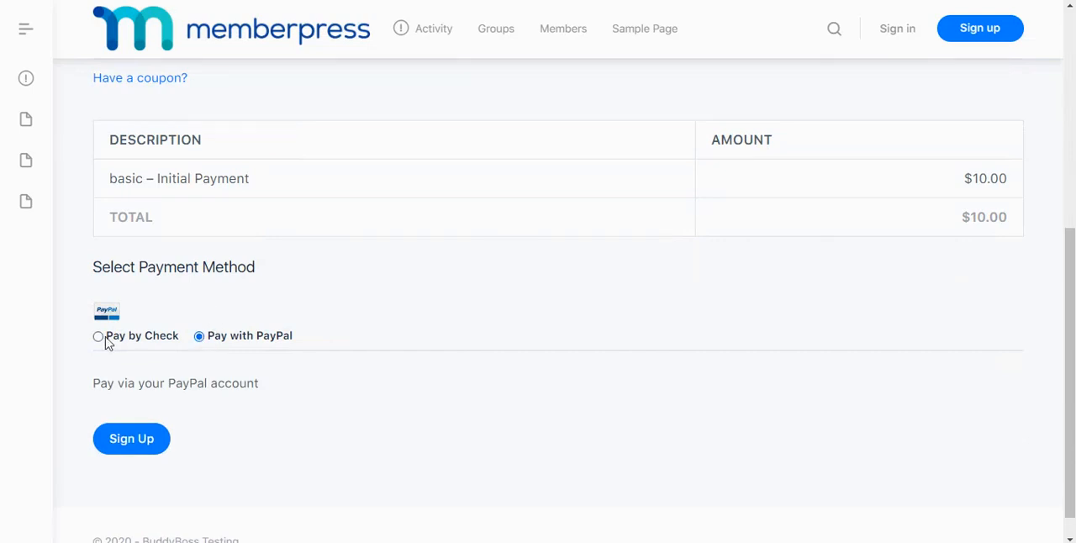
left_click(98, 335)
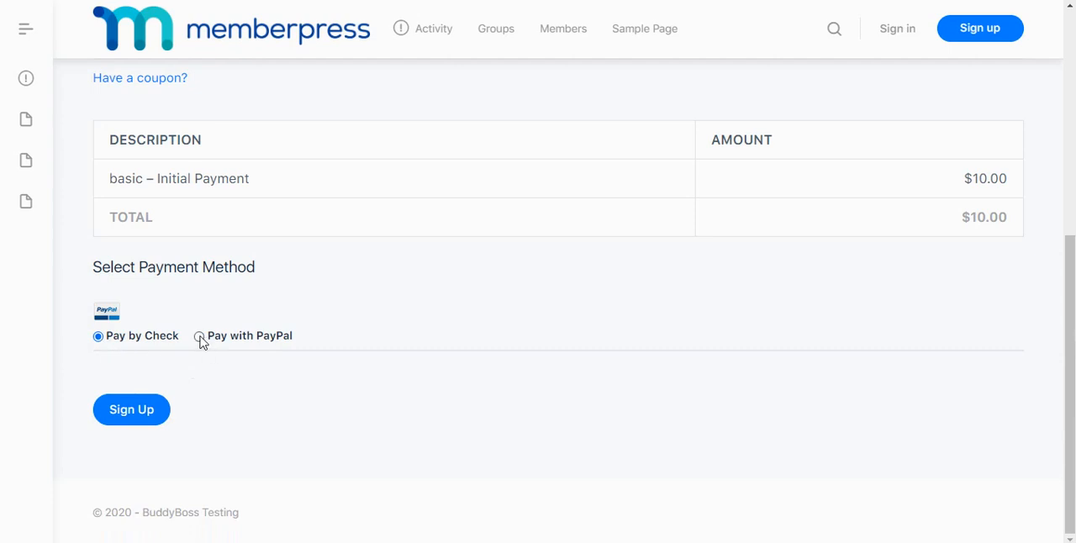
left_click(198, 335)
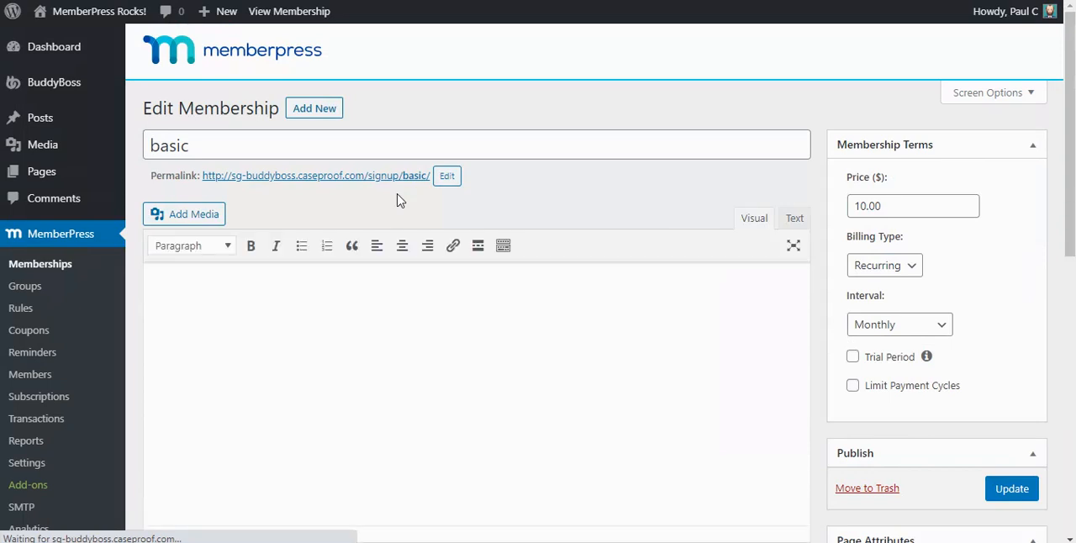
Enable Customize Payment Methods on 'basic', activate PayPal then Check, PayPal on top, and update
scroll("down", 3)
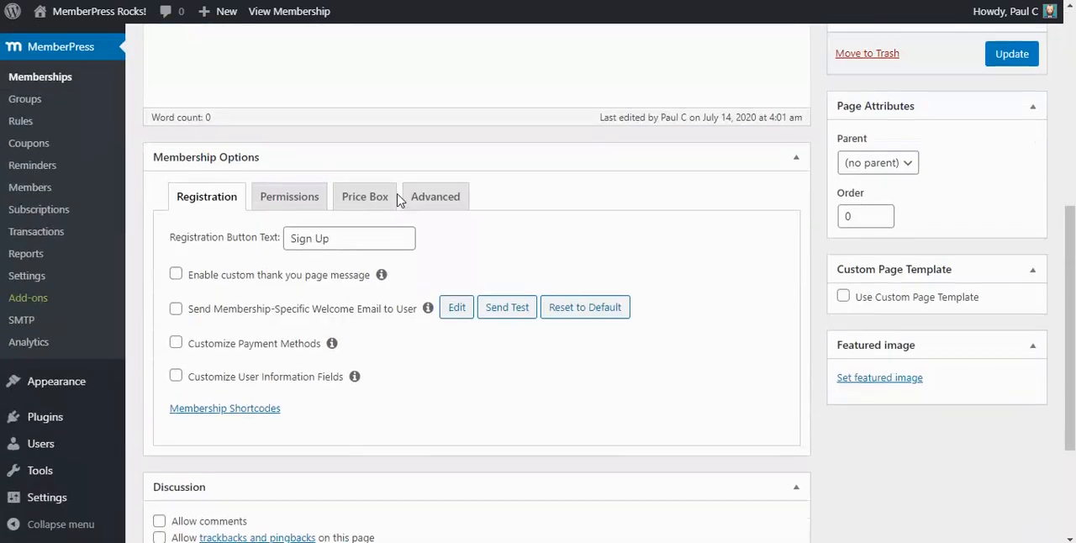
scroll("down", 3)
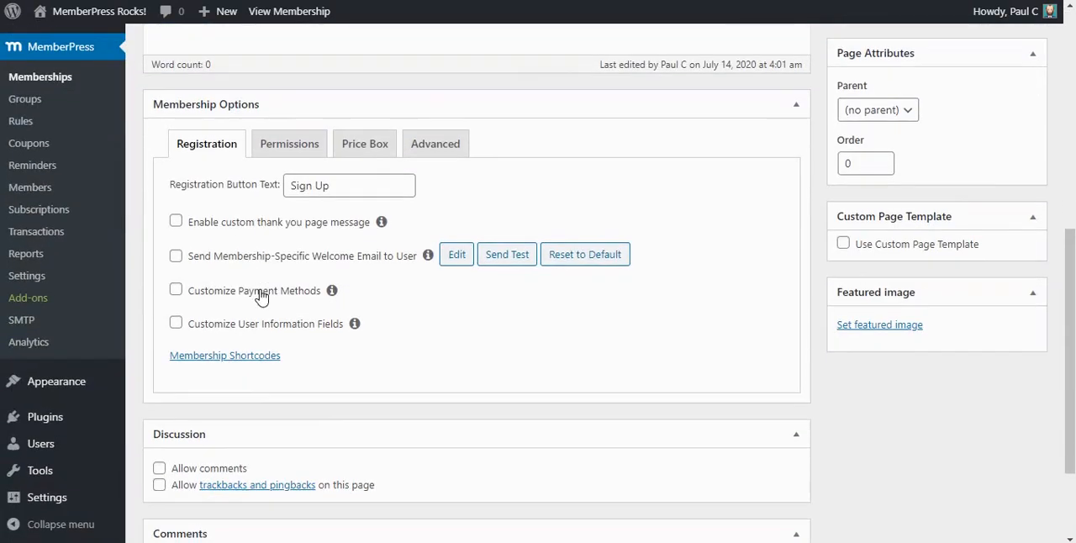
scroll("down", 3)
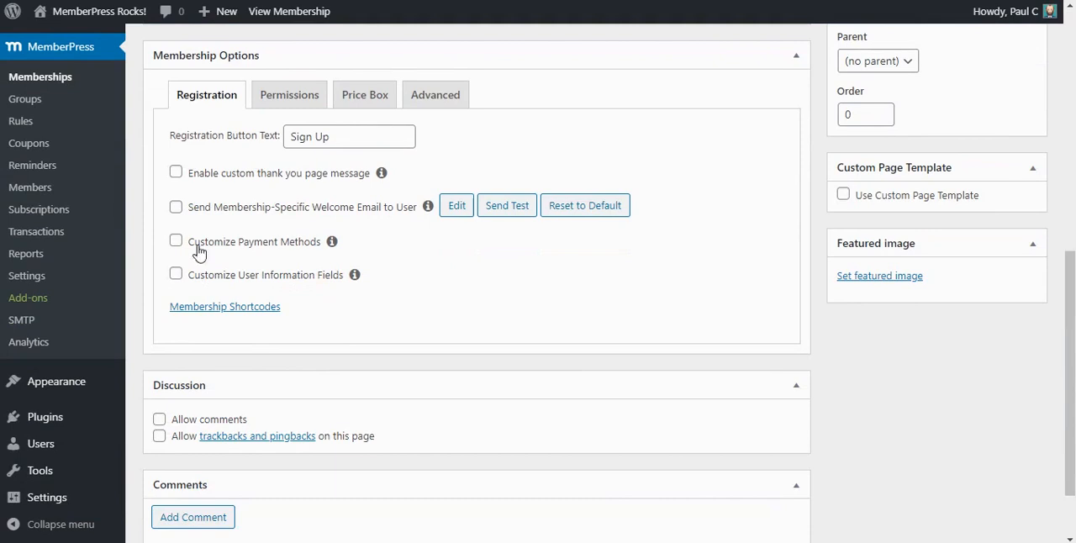
left_click(176, 242)
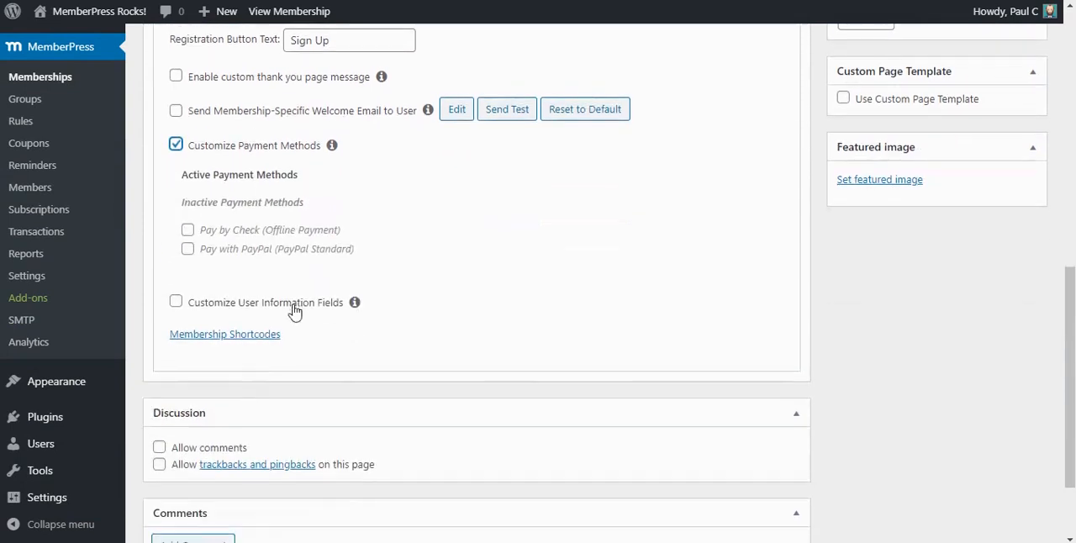
left_click(187, 248)
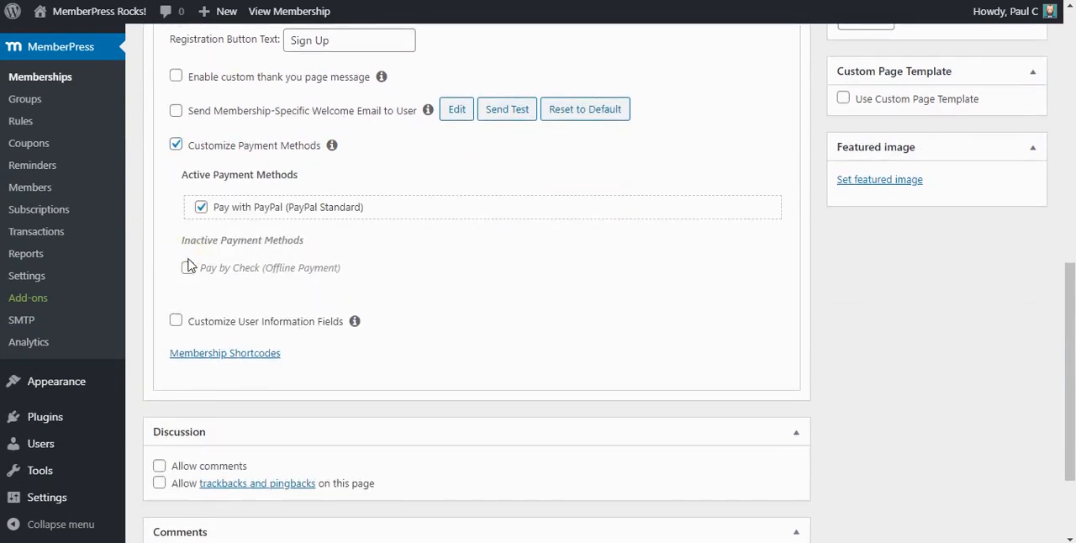
left_click(188, 267)
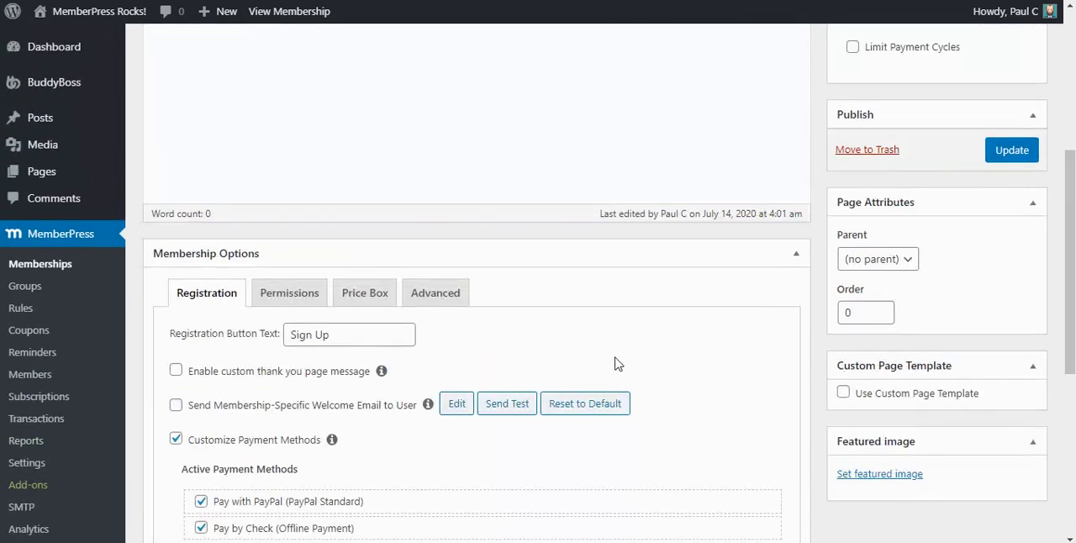
scroll("down", 3)
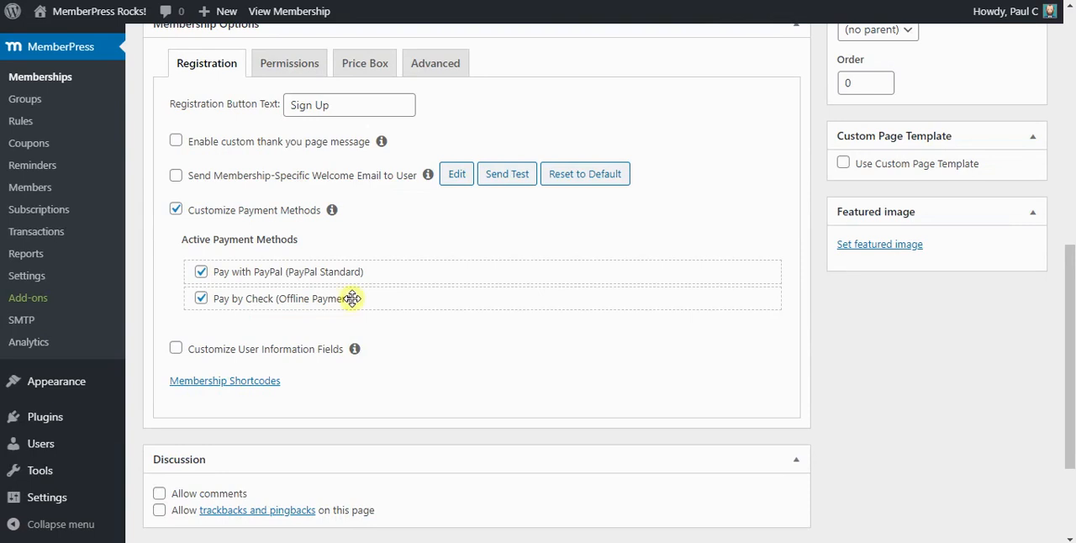
left_click_drag(352, 298, 331, 272)
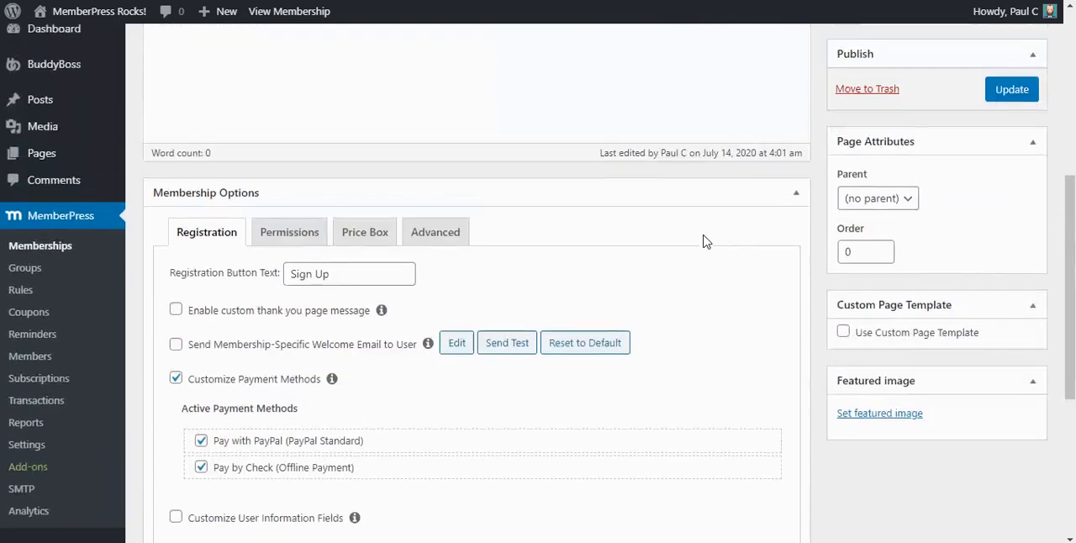
left_click(1012, 89)
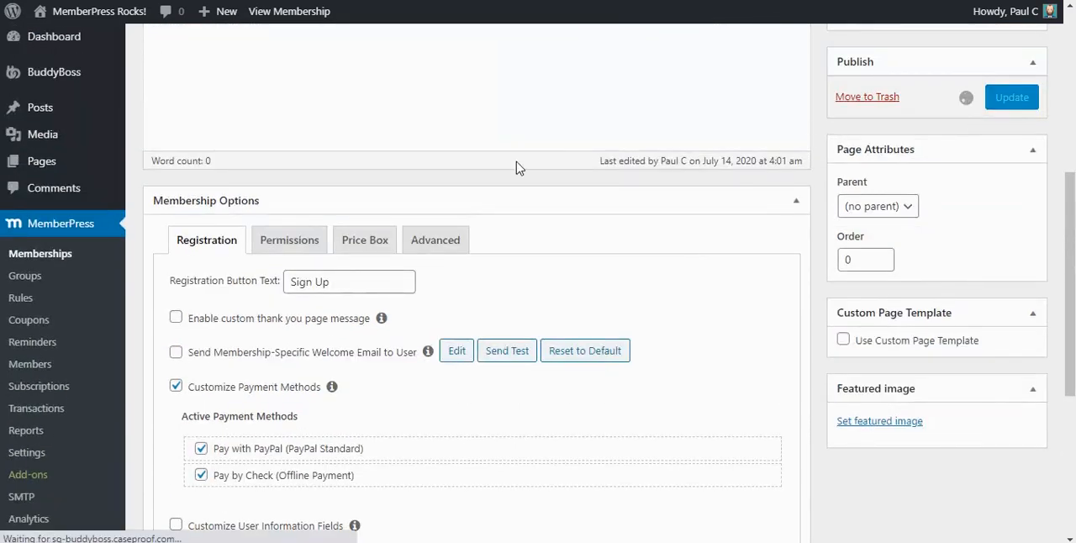
left_click(1011, 97)
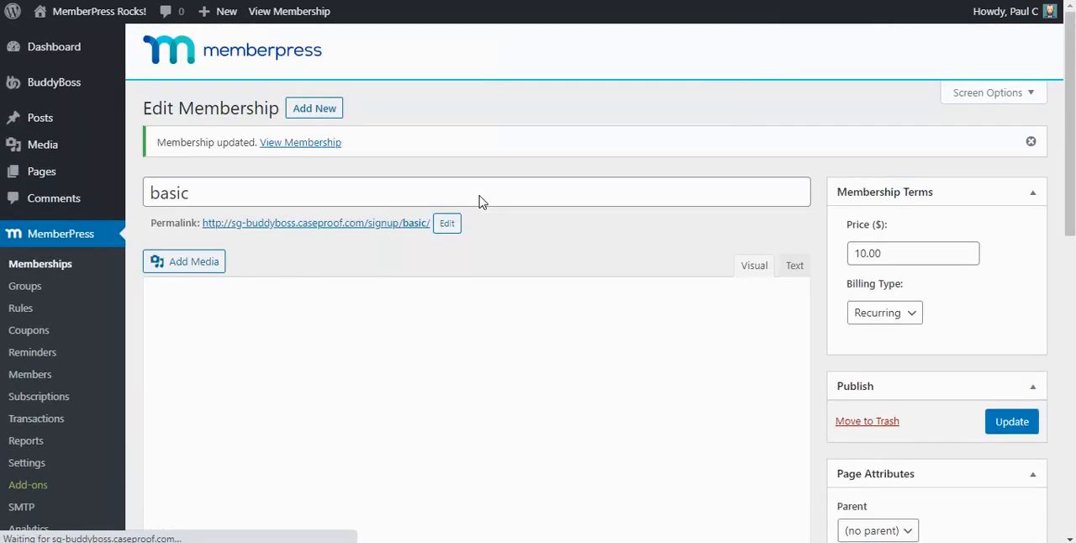
Reload the incognito basic signup page and scroll down to the payment method selection
right_click(300, 142)
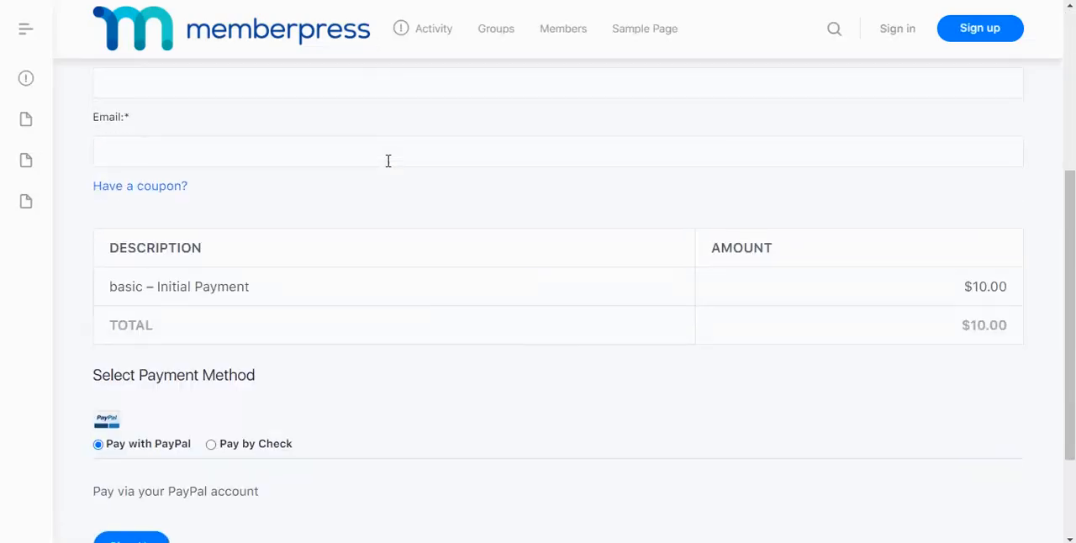
scroll("down", 3)
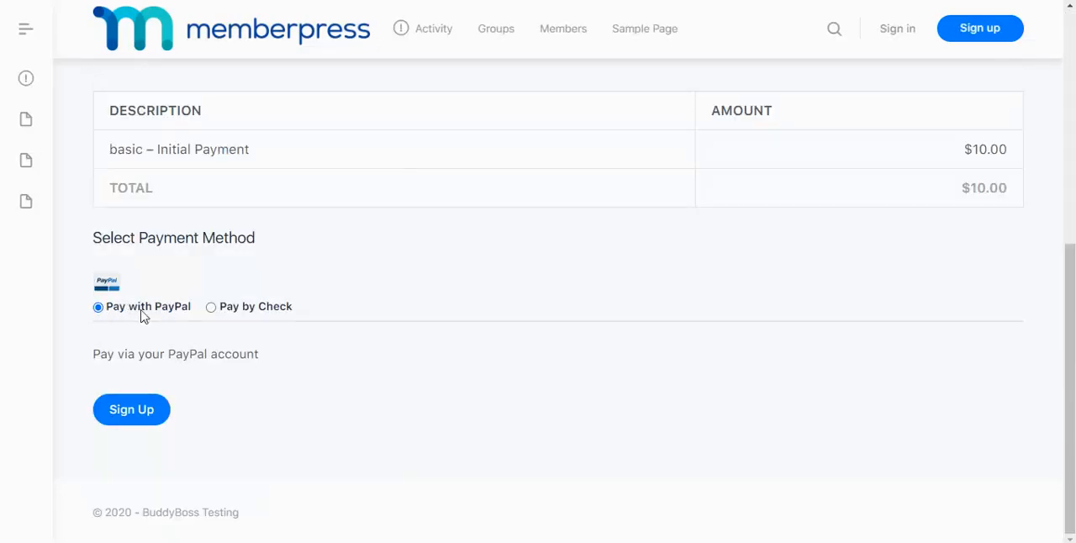
mouse_move(214, 315)
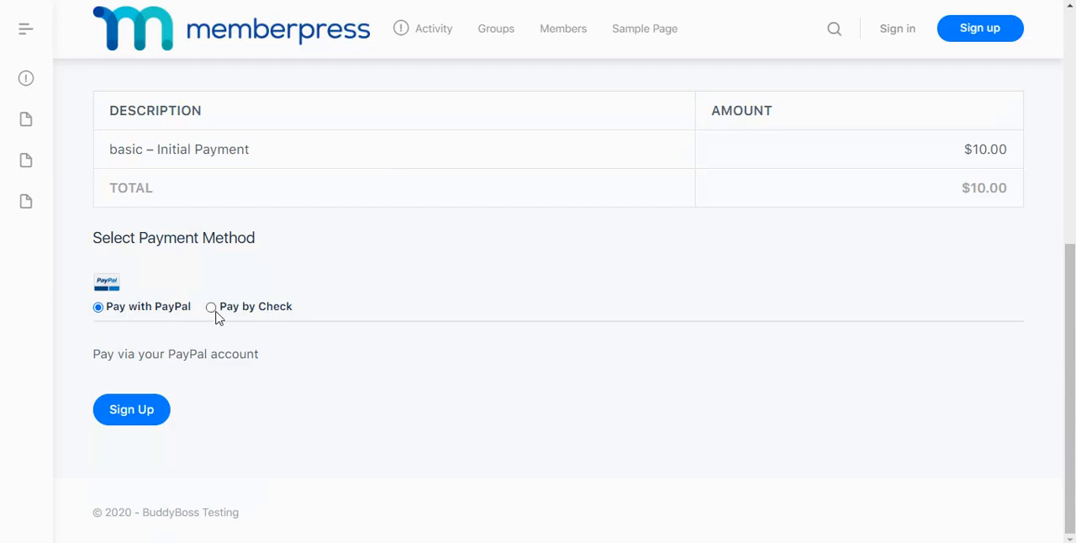
mouse_move(126, 314)
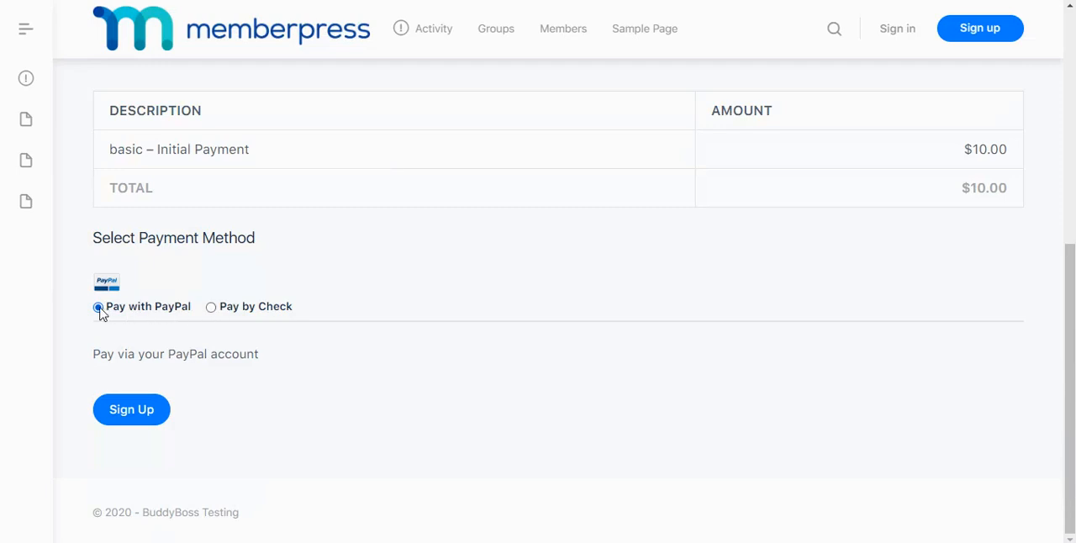
mouse_move(232, 258)
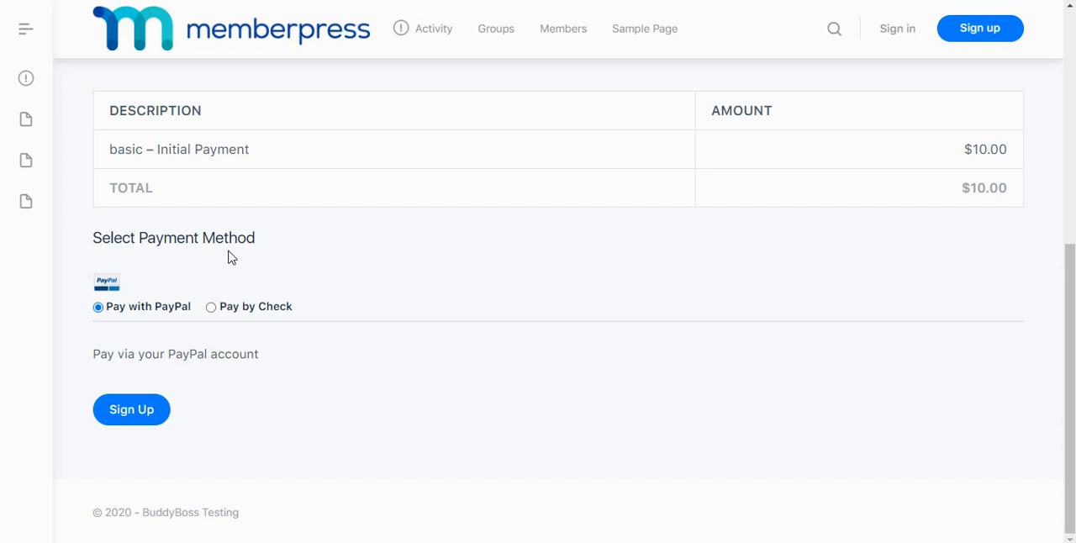
mouse_move(143, 230)
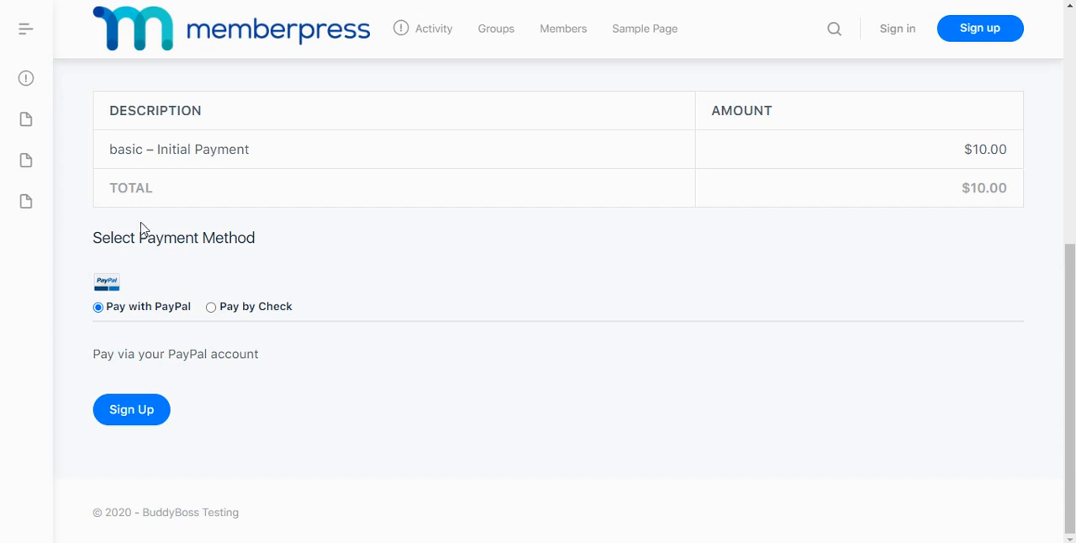